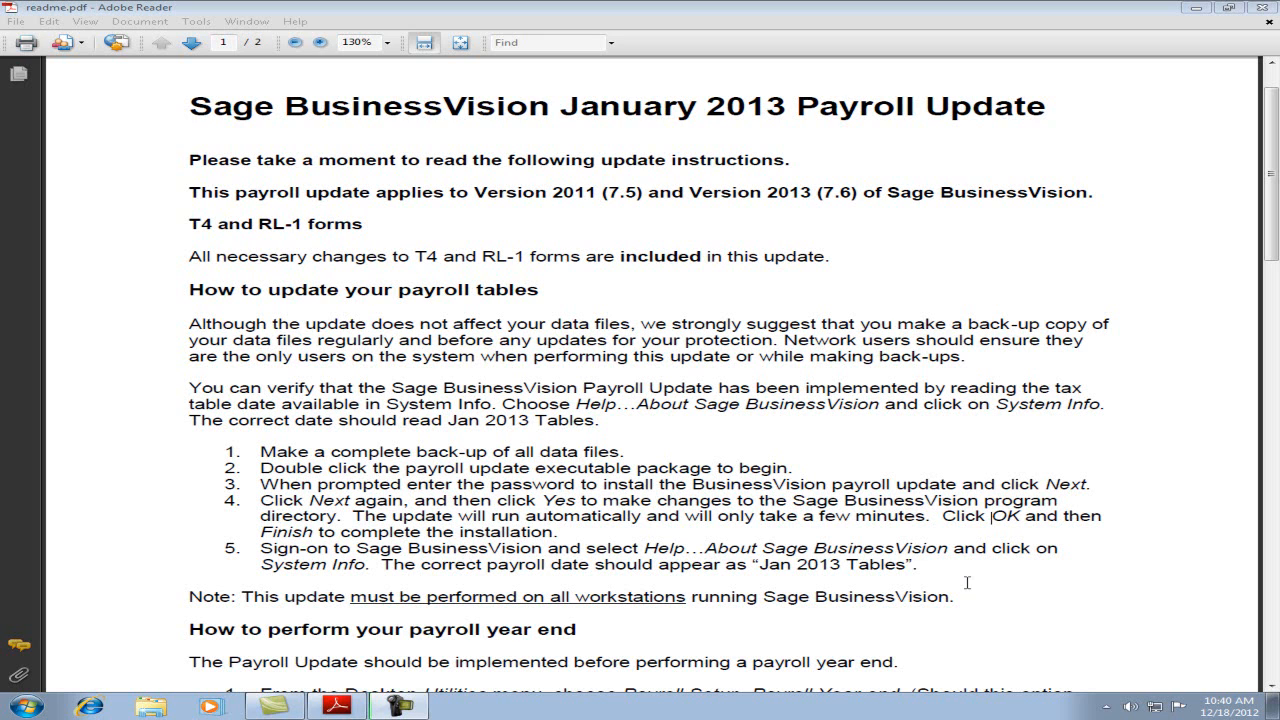
mouse_move(958, 578)
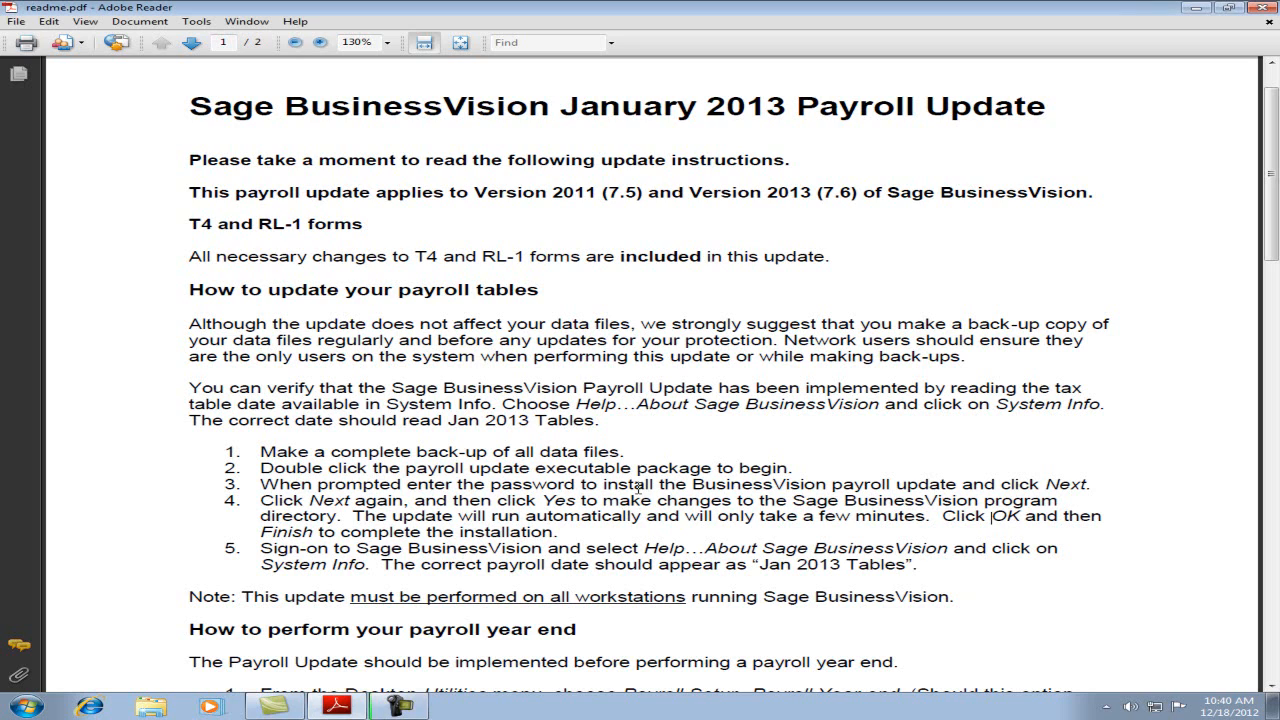
Step: Scroll through the readme instructions, then minimize Adobe Reader
scroll("down", 3)
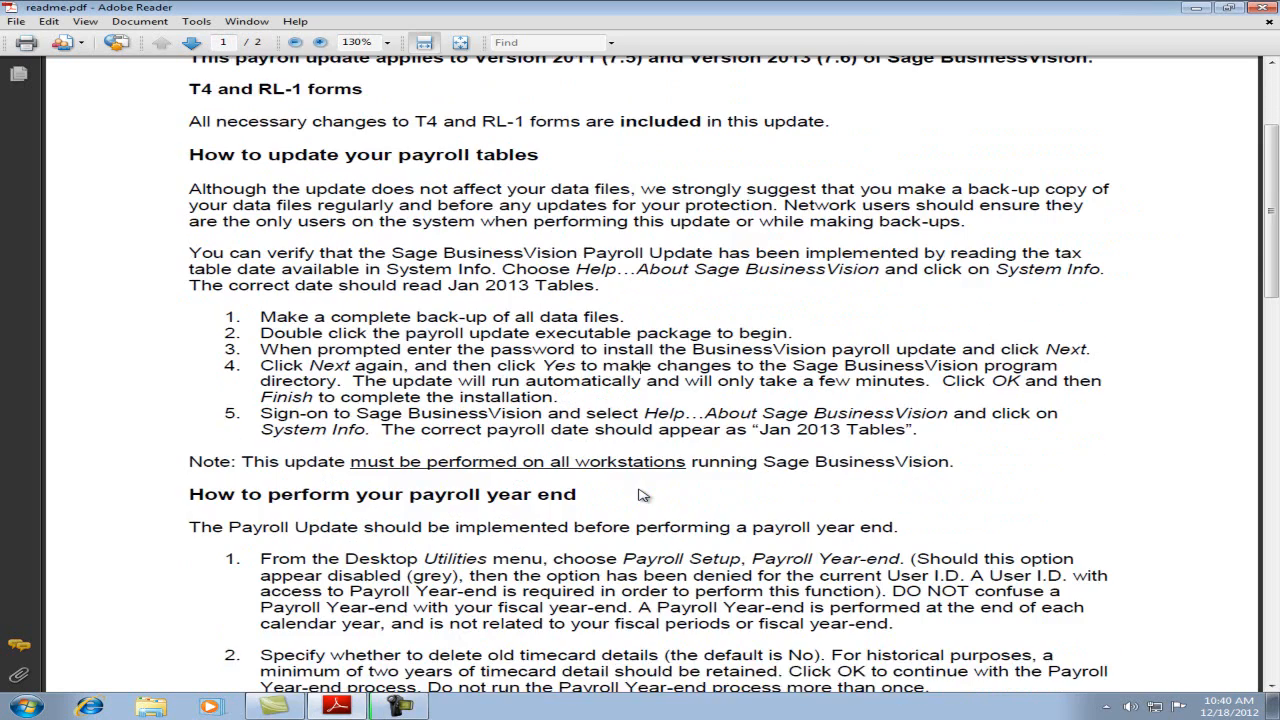
scroll("down", 3)
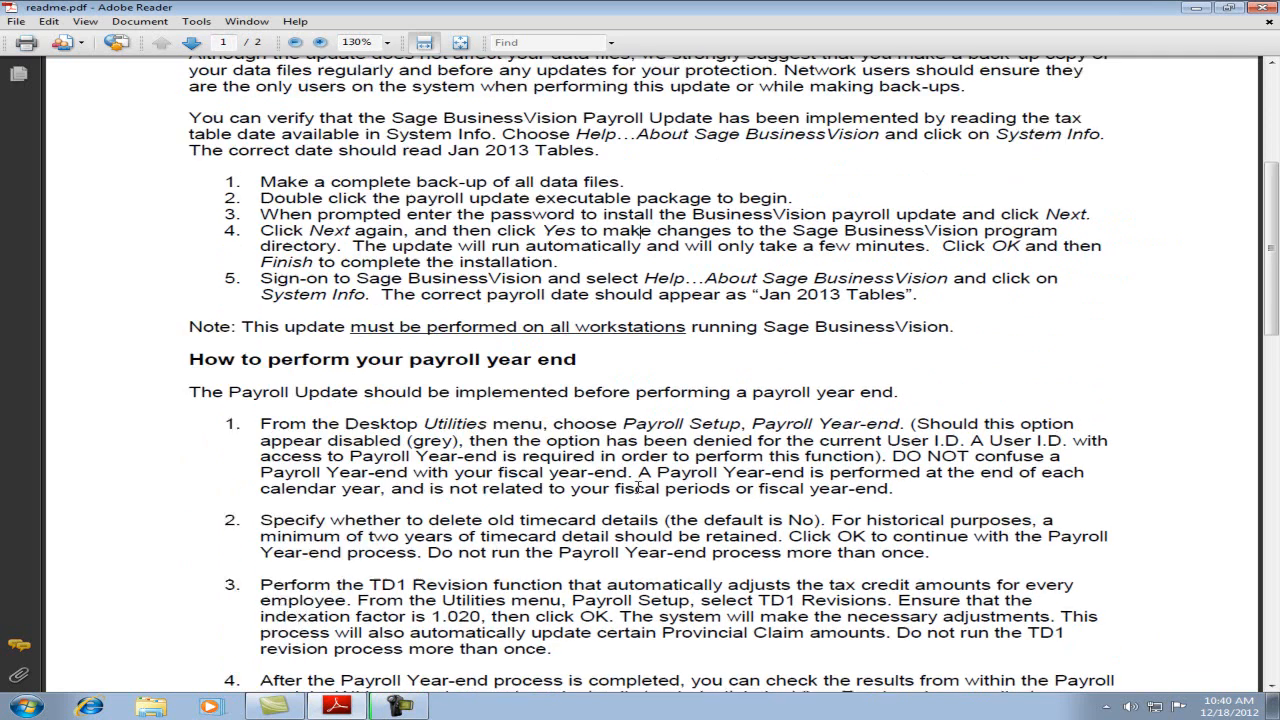
scroll("up", 3)
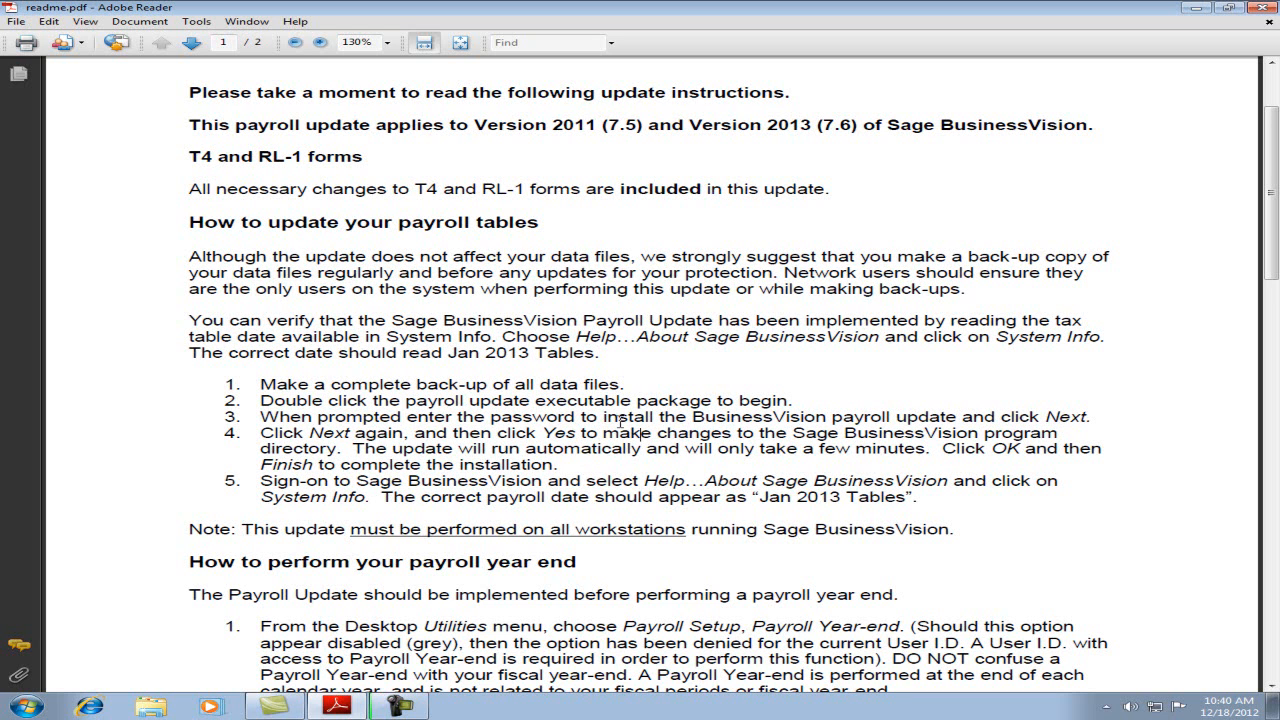
mouse_move(897, 107)
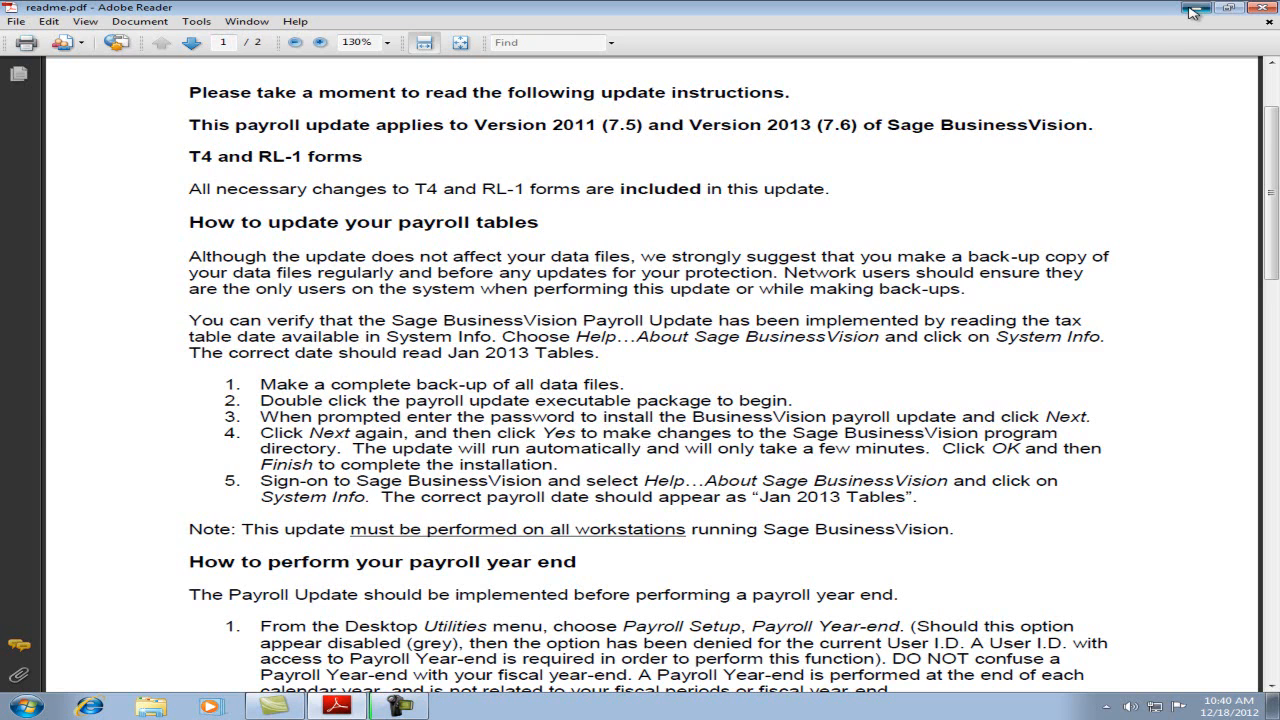
left_click(1197, 7)
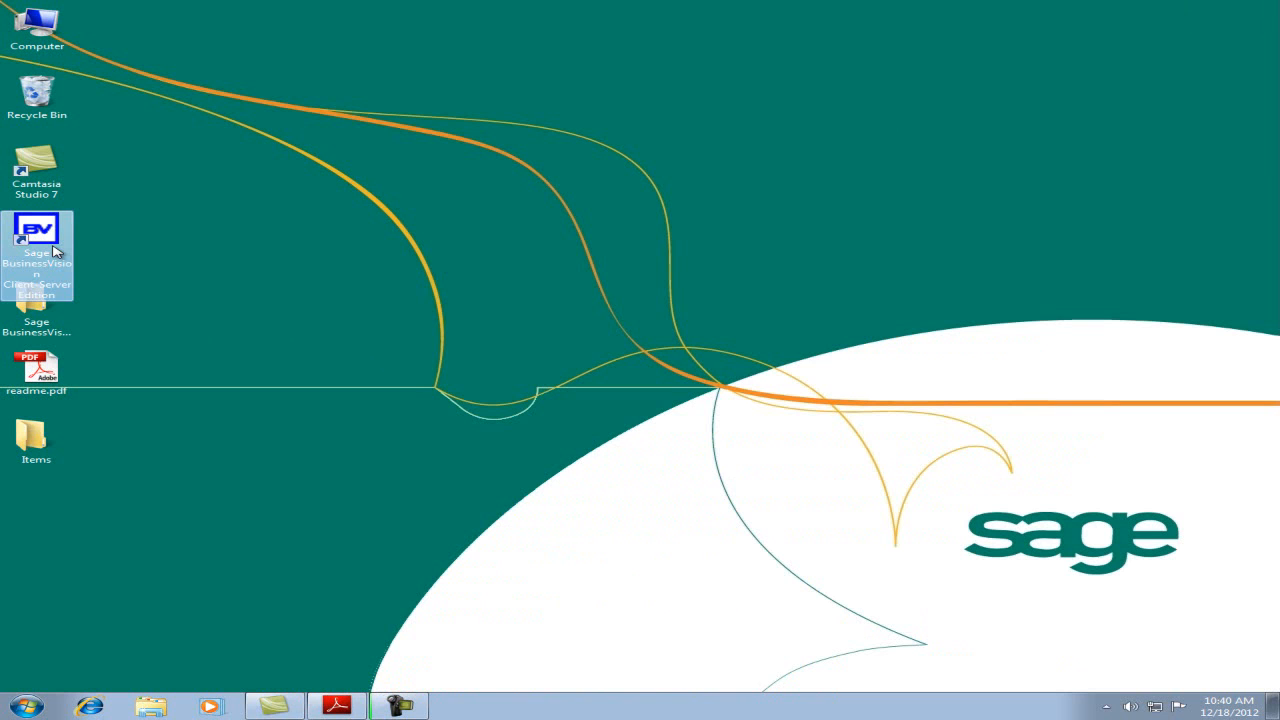
Step: Launch Sage BusinessVision and log on to HK Computers with the password
double_click(37, 240)
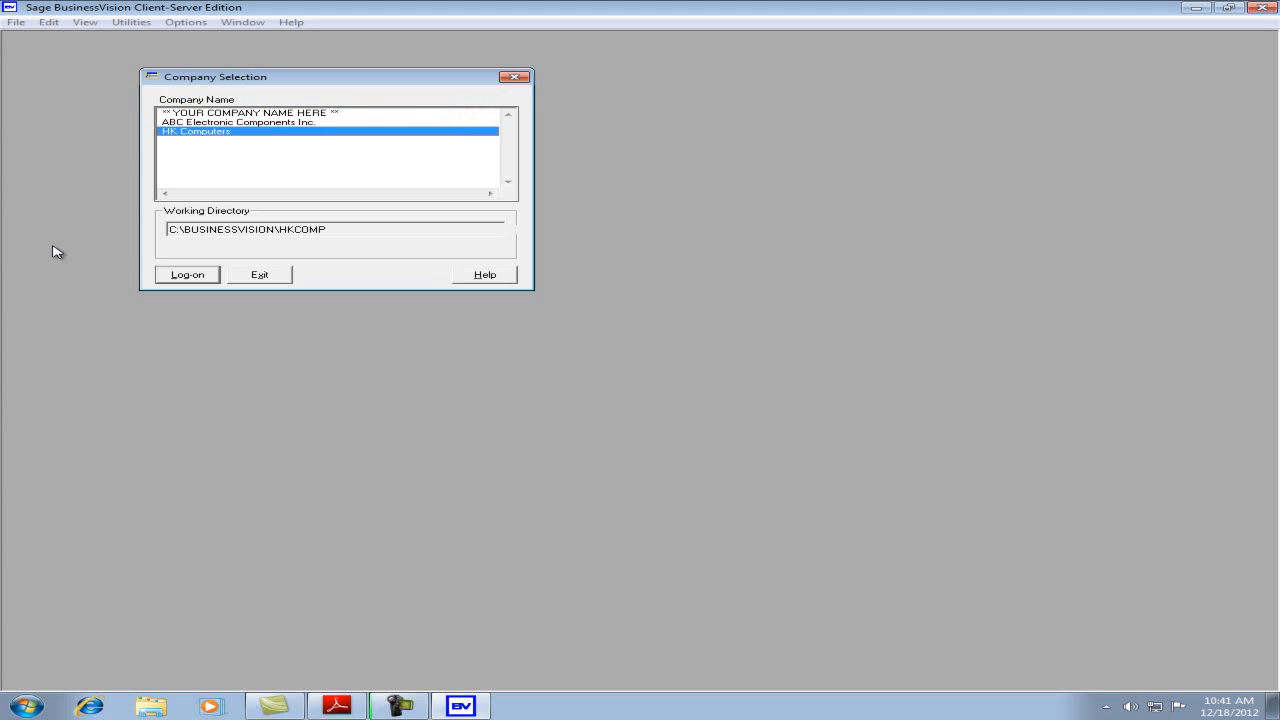
left_click(186, 274)
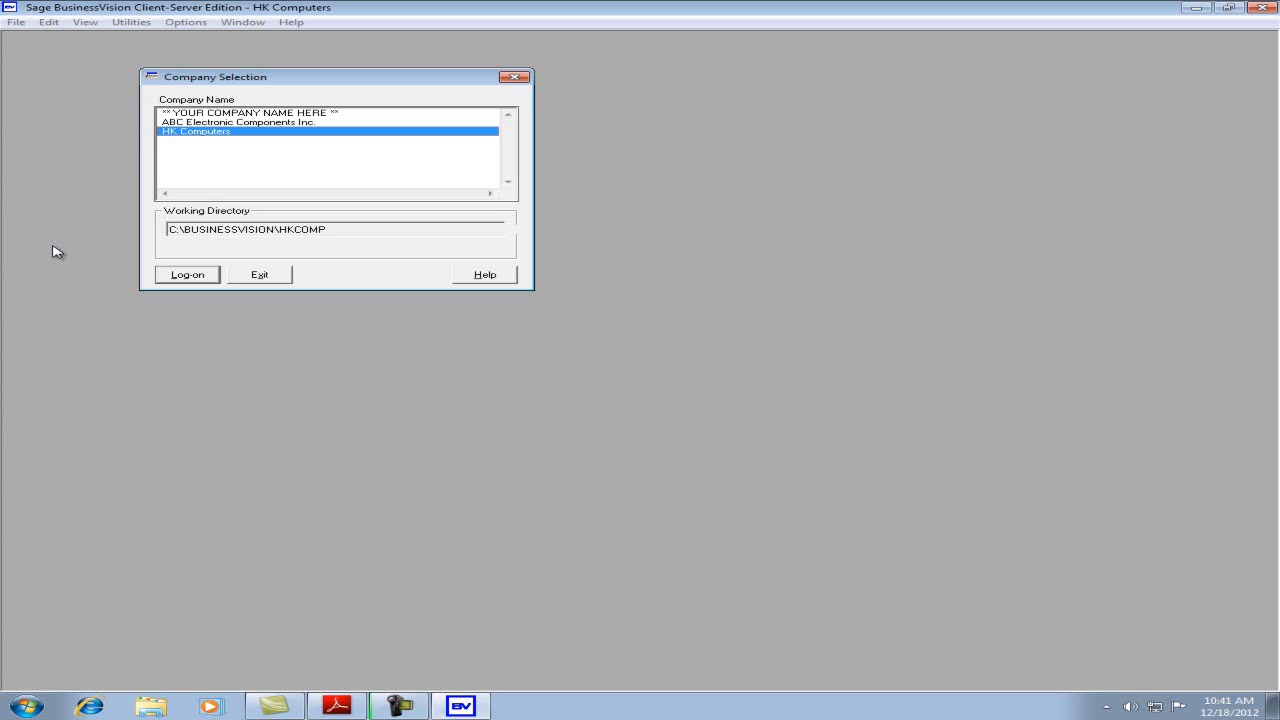
left_click(186, 274)
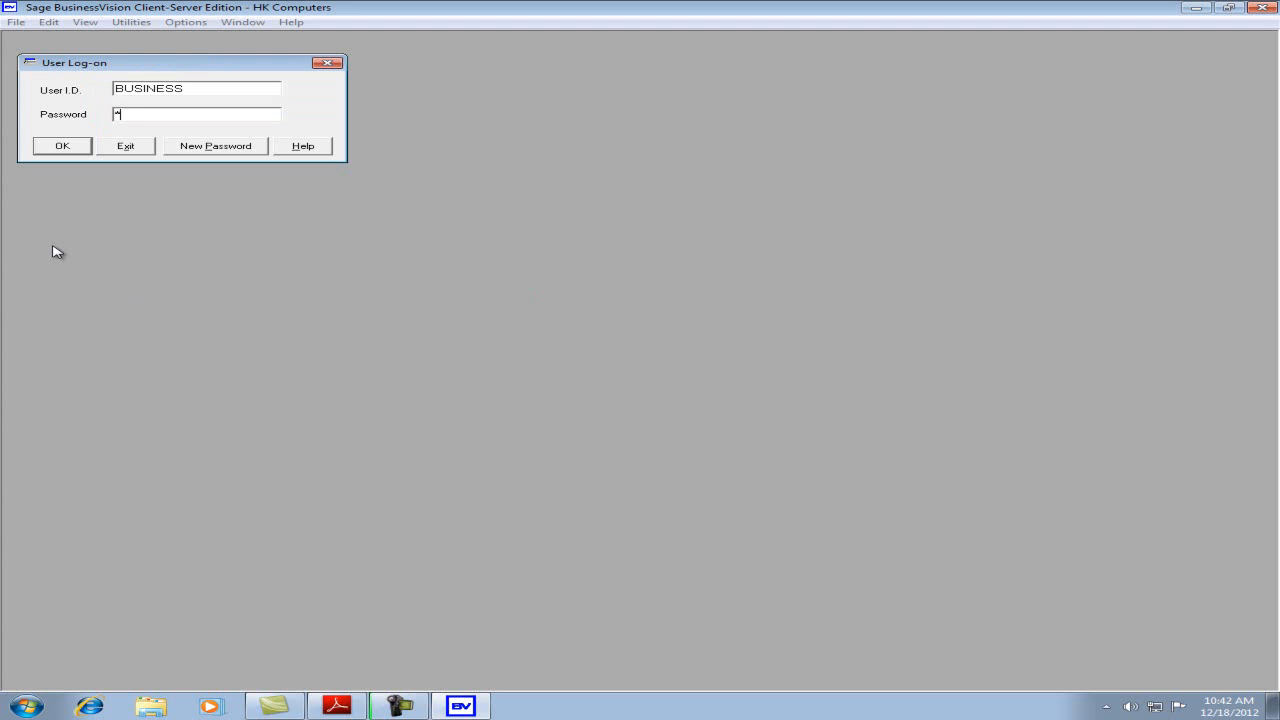
left_click(61, 145)
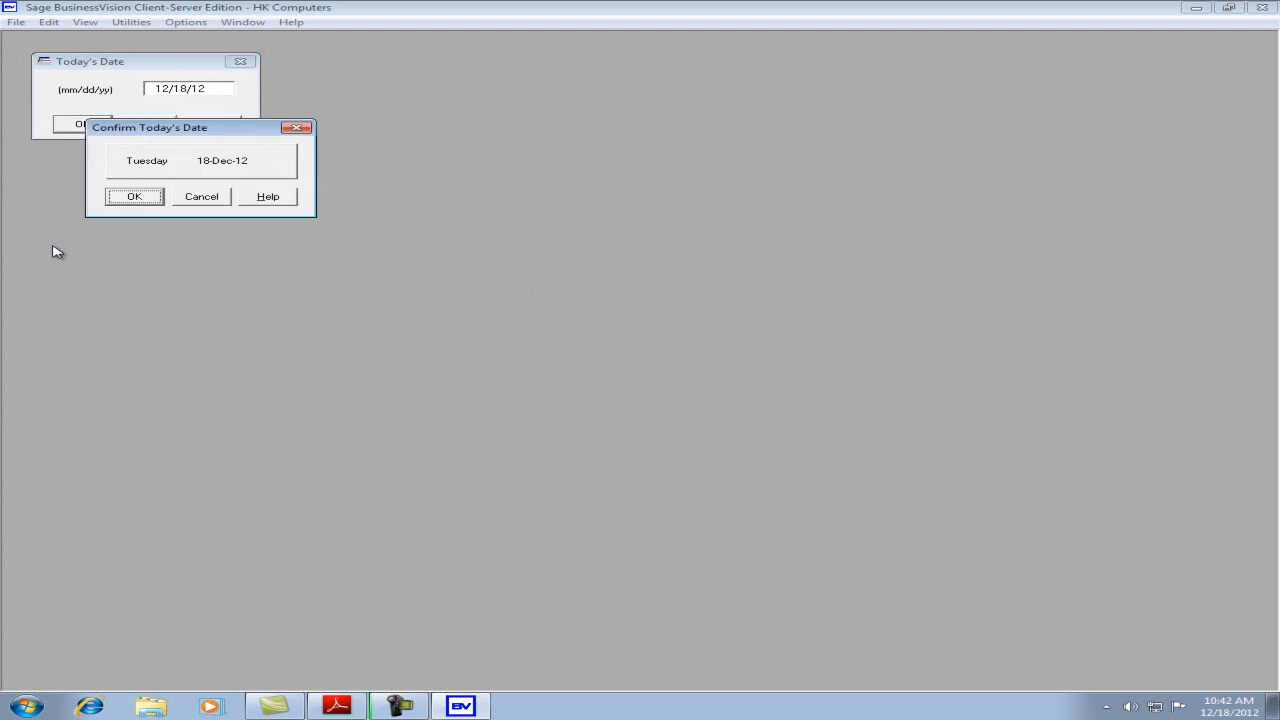
Step: Accept the 18-Dec-12 date and confirm System Info shows version 7.53 with Jul 2012 payroll tables
left_click(134, 196)
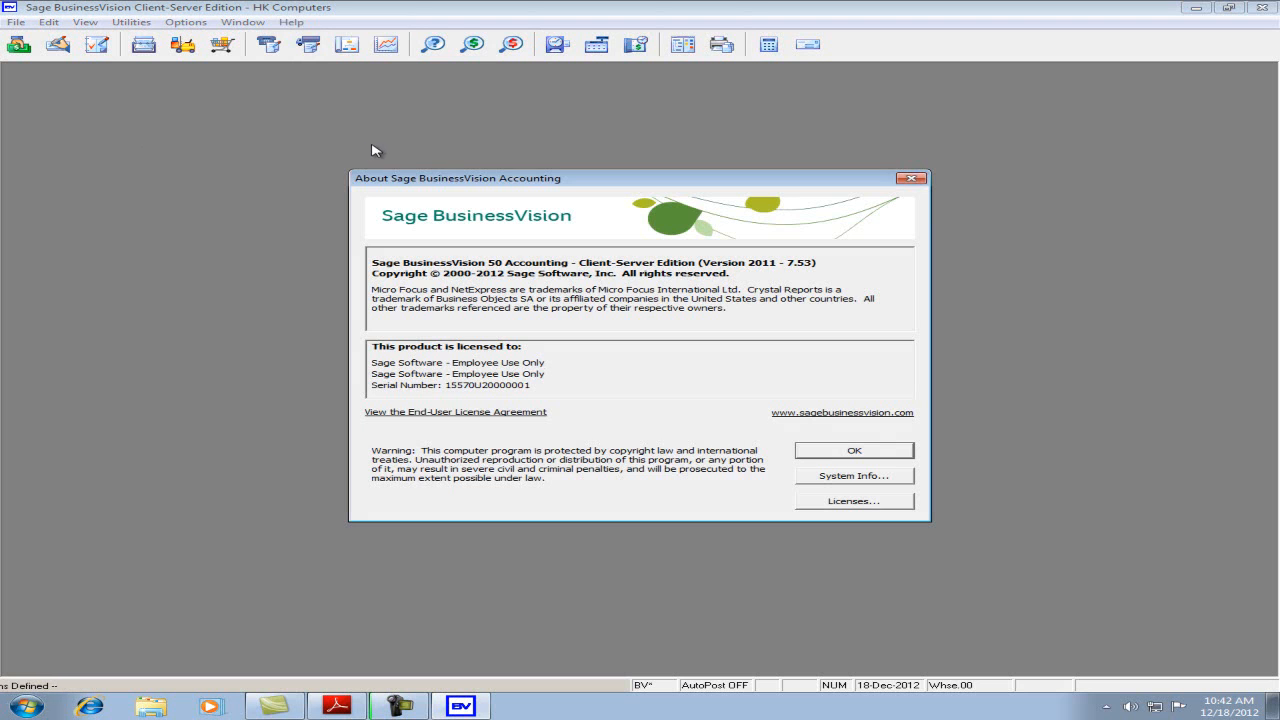
mouse_move(676, 286)
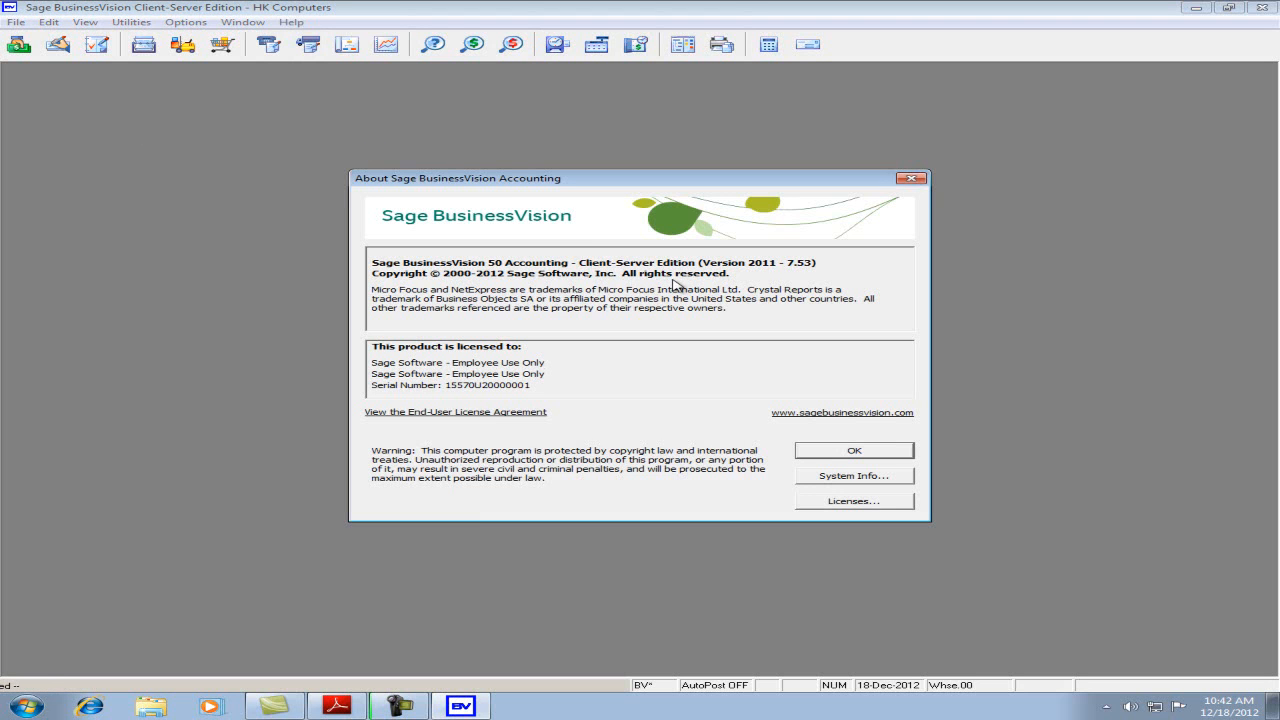
mouse_move(772, 308)
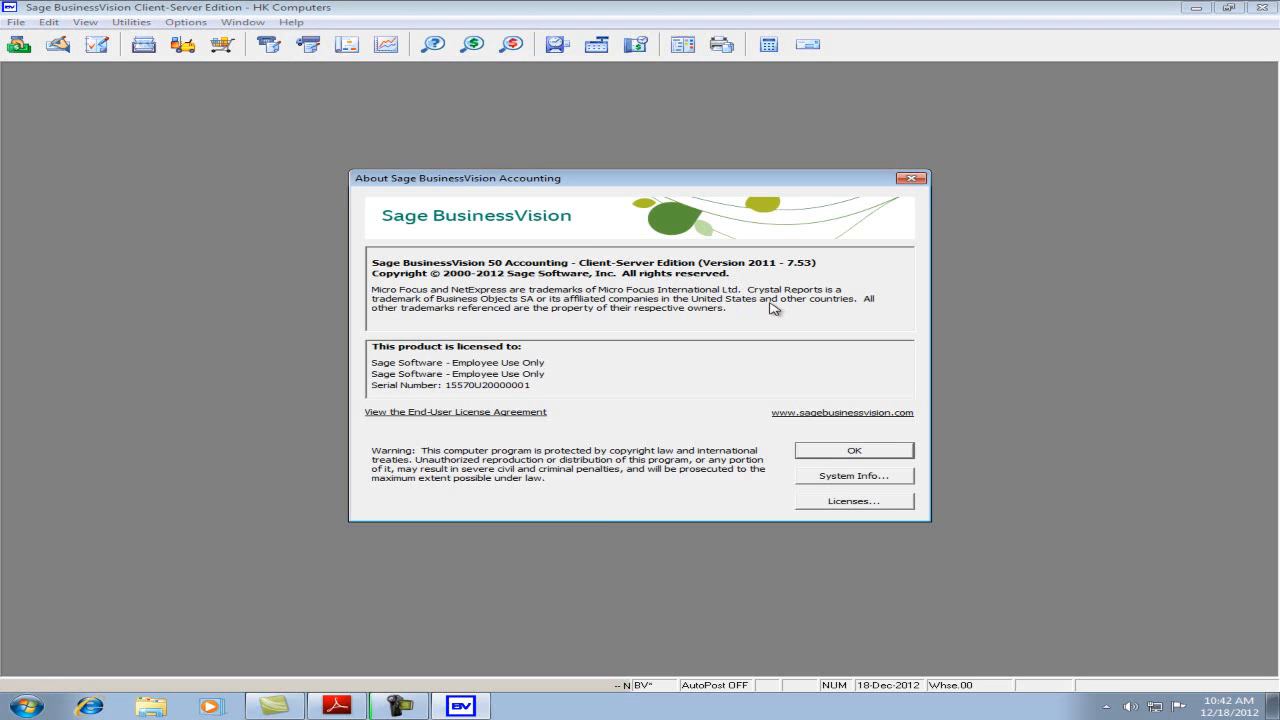
left_click(853, 475)
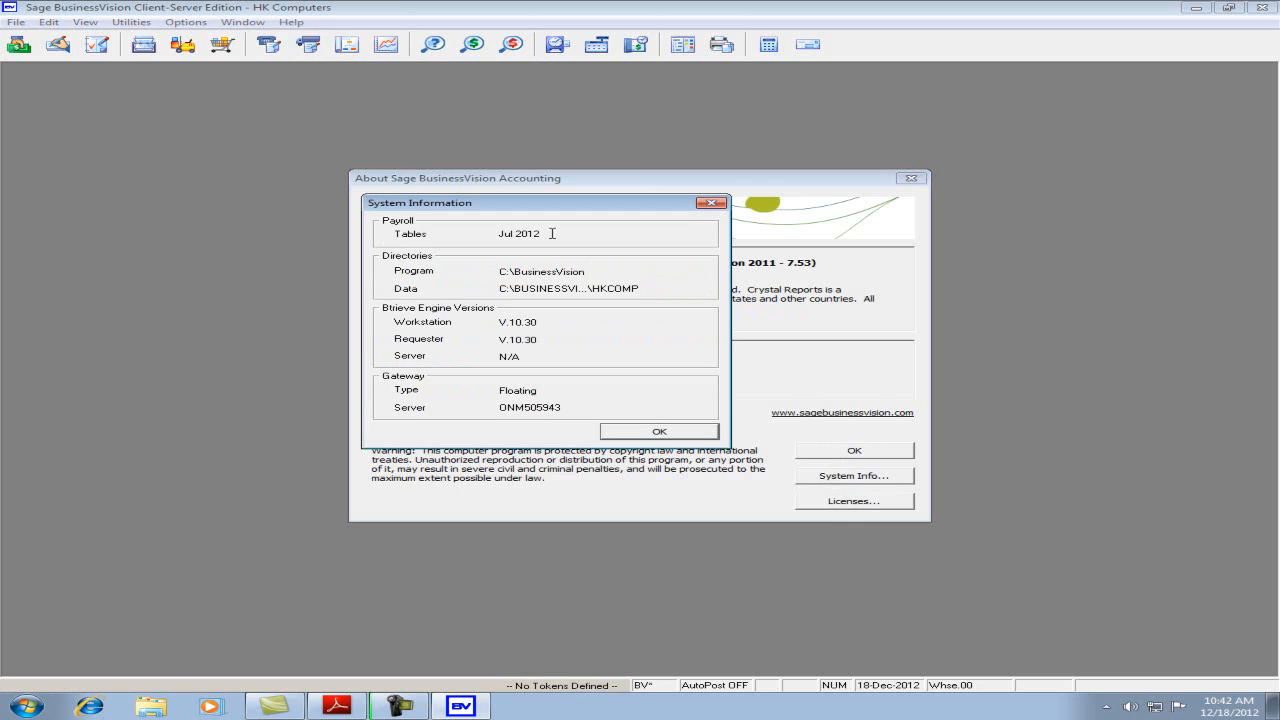
left_click(658, 431)
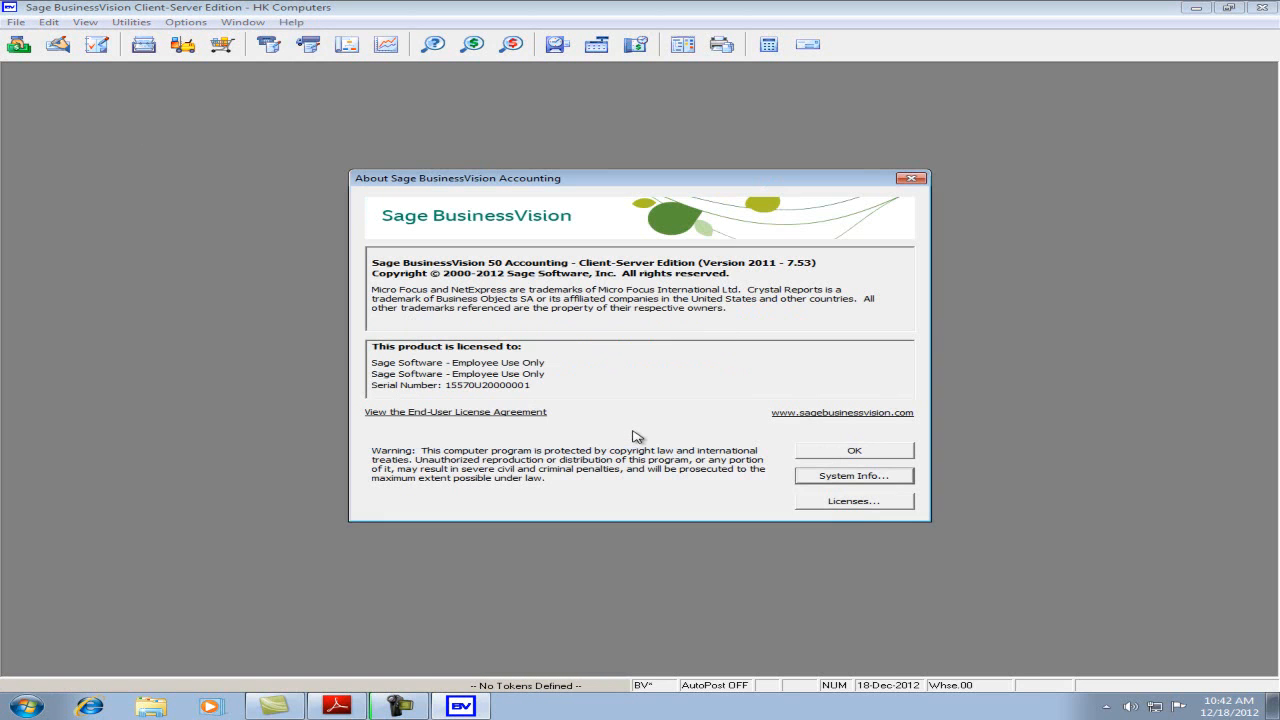
left_click(853, 450)
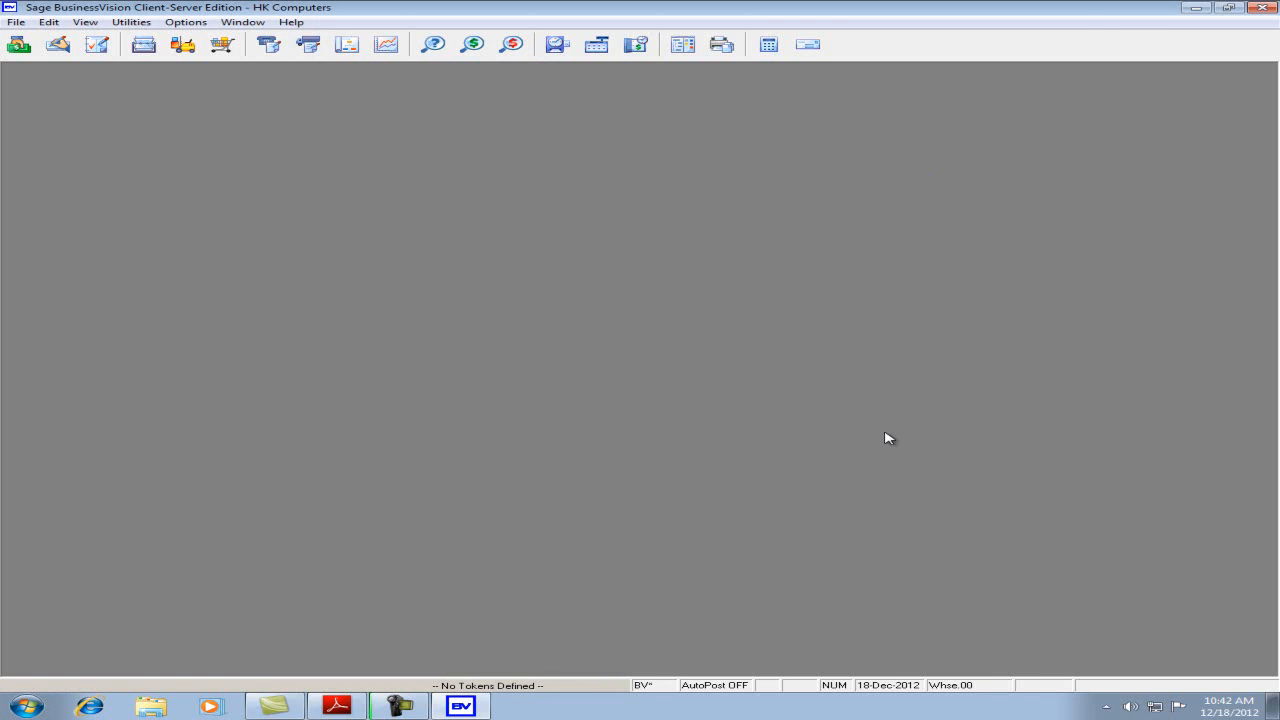
mouse_move(850, 350)
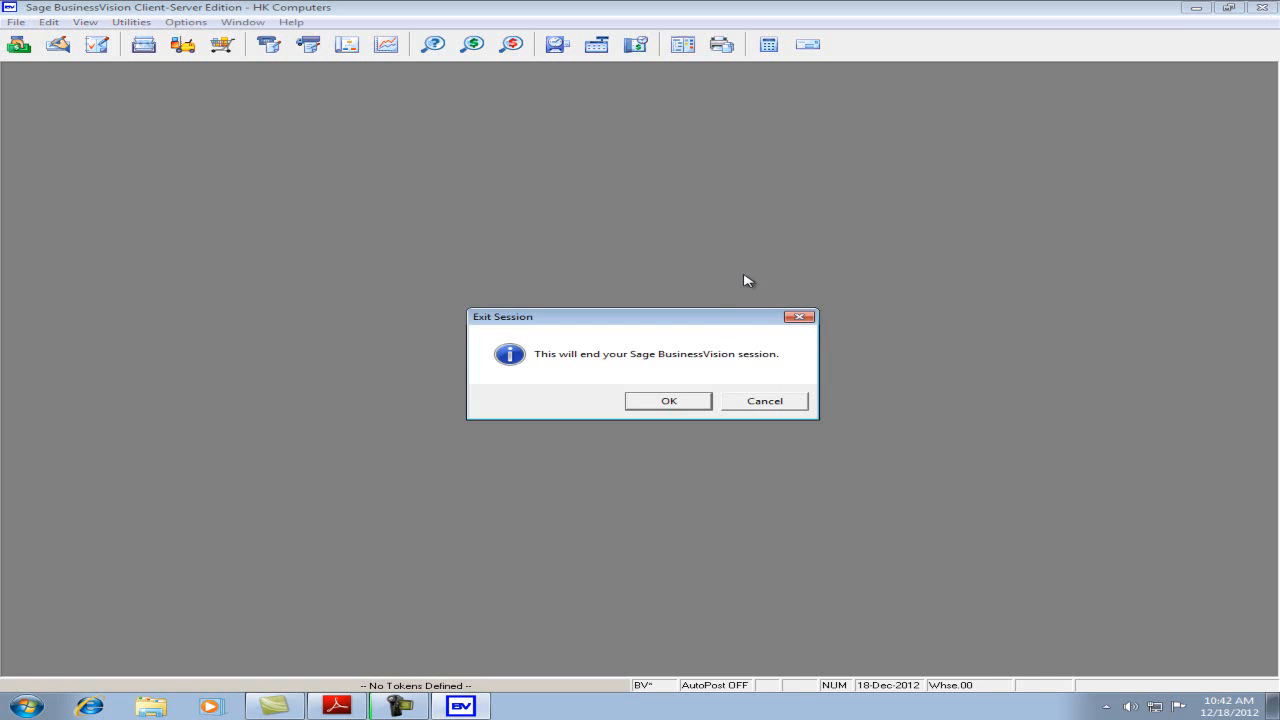
Step: Confirm ending the Sage BusinessVision session
left_click(668, 400)
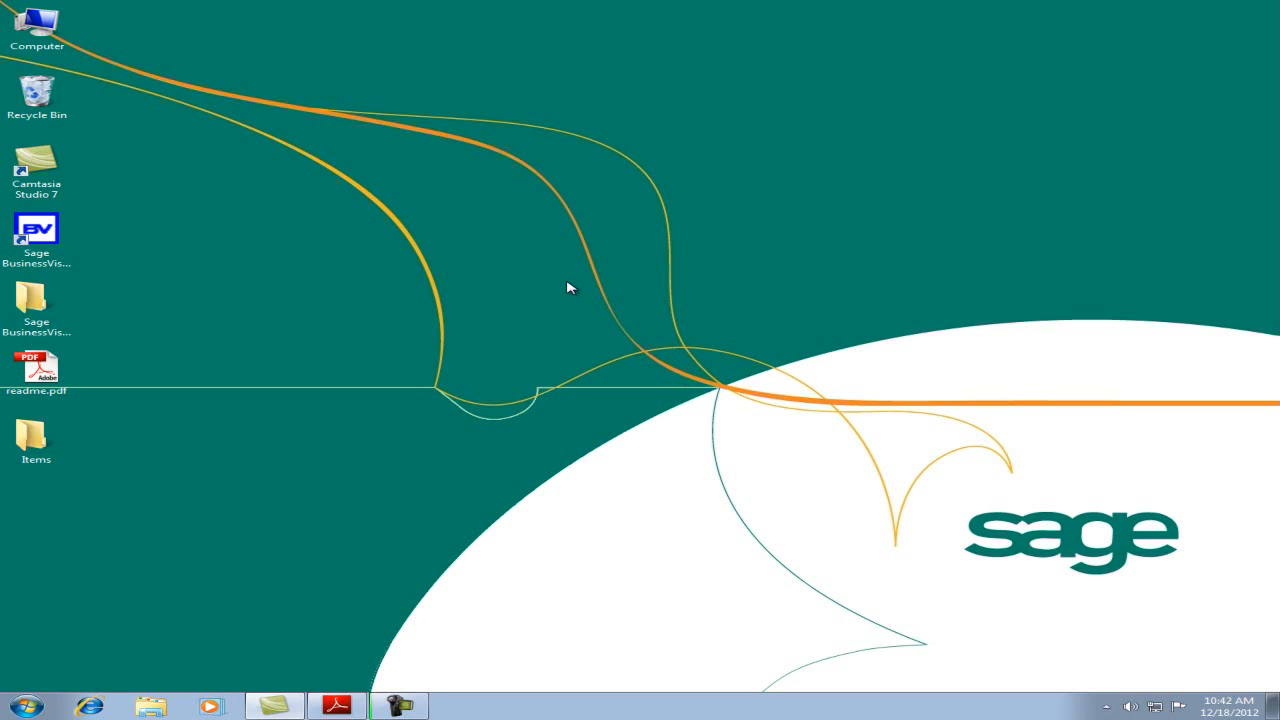
mouse_move(417, 347)
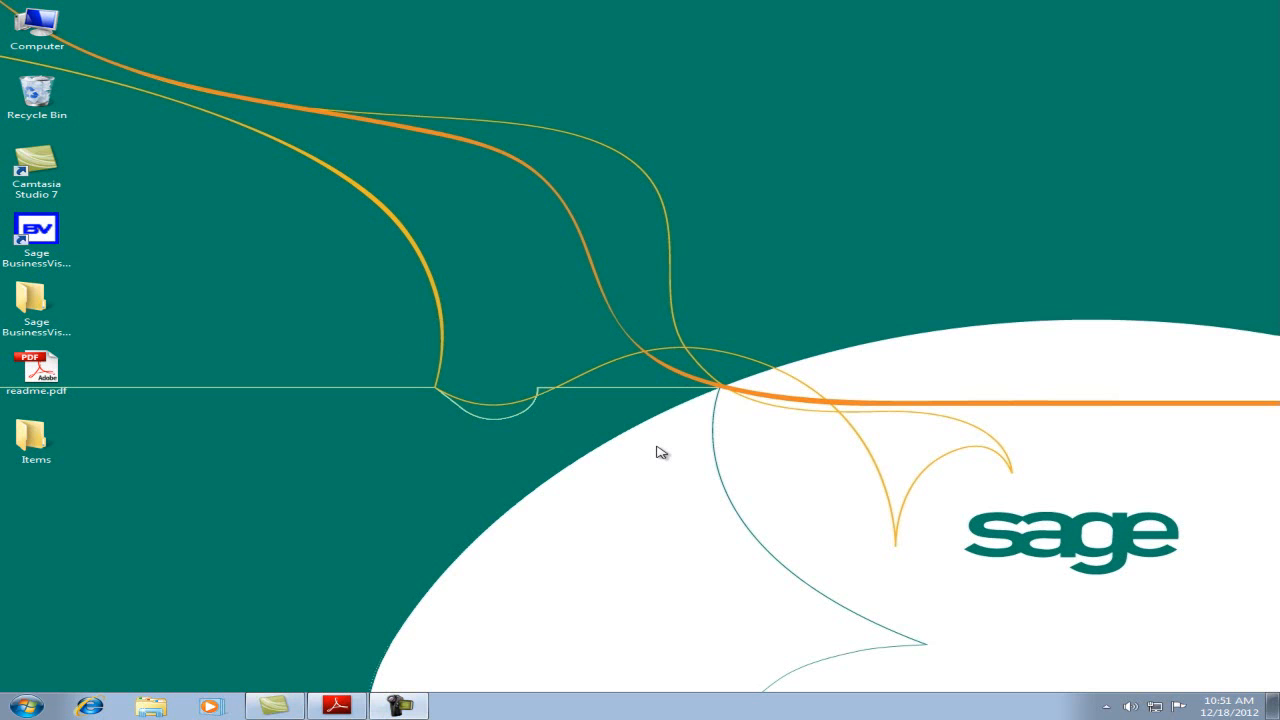
mouse_move(428, 620)
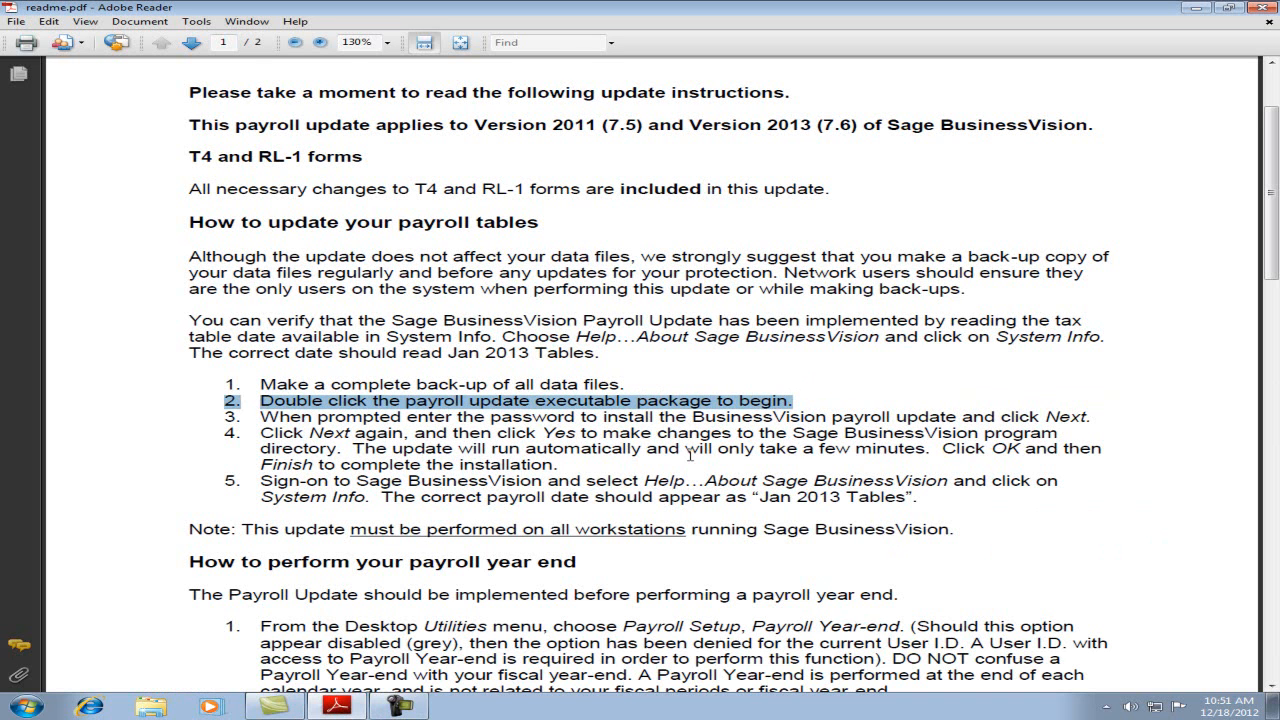
mouse_move(992, 120)
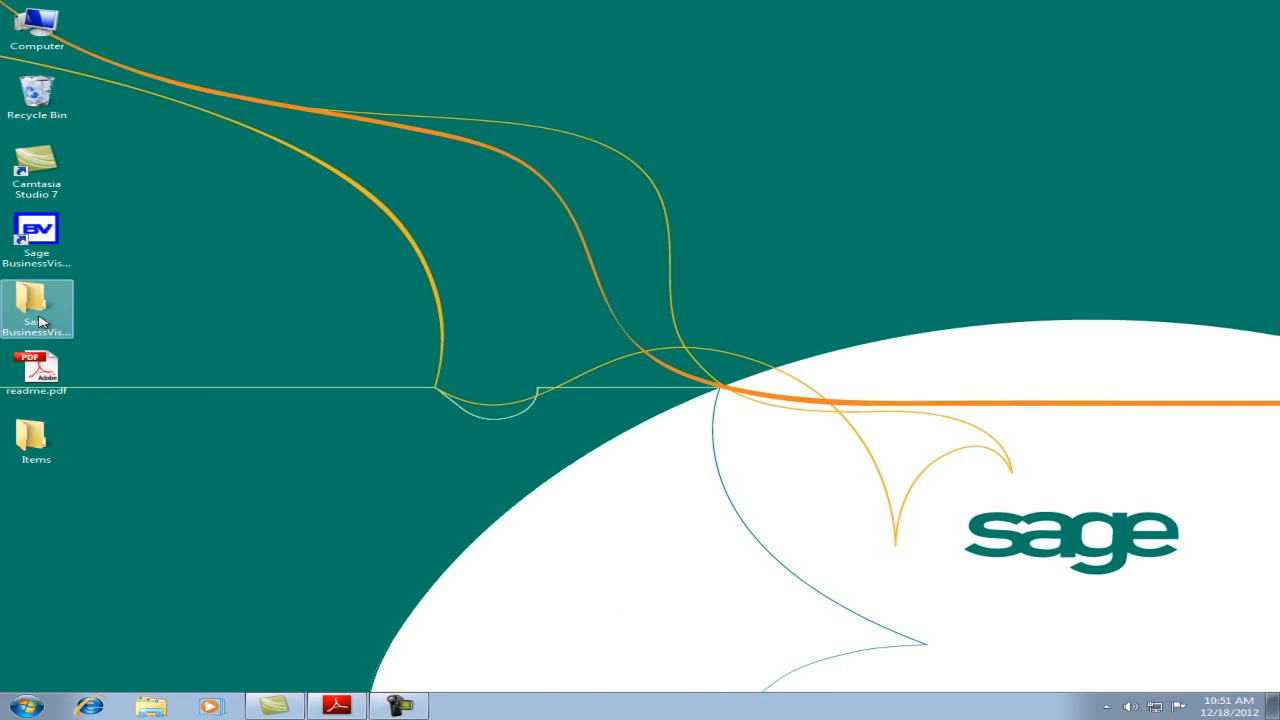
Step: Open the Sage BusinessVision 2013 Tax Update folder and run Payroll V7.54.exe
double_click(37, 305)
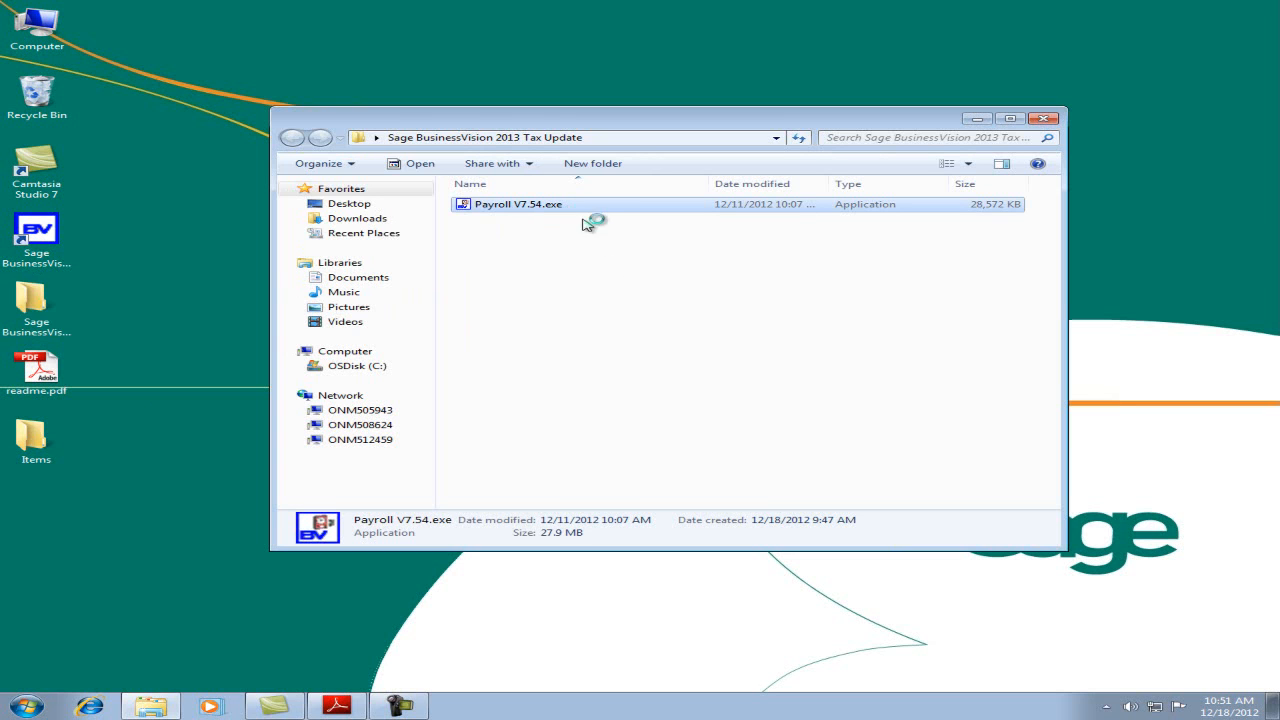
double_click(518, 204)
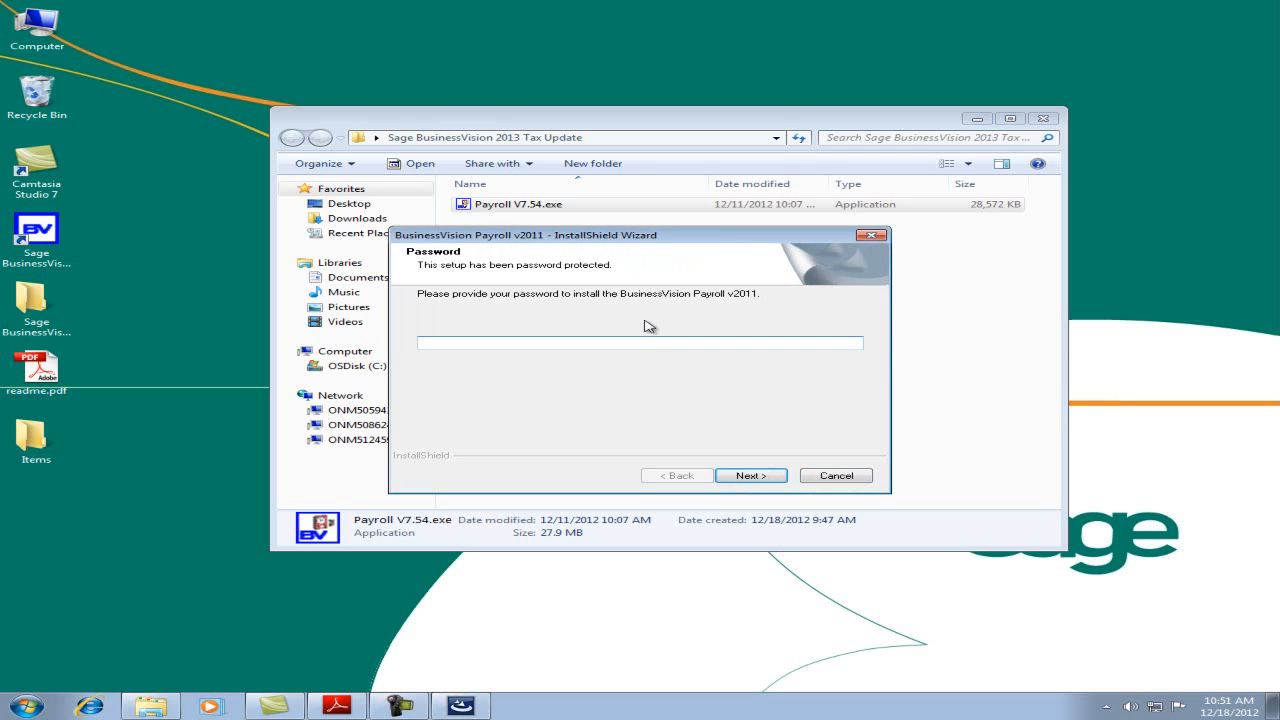
Step: Install the payroll update with the password, choosing to restart later, then close the folder
left_click(640, 343)
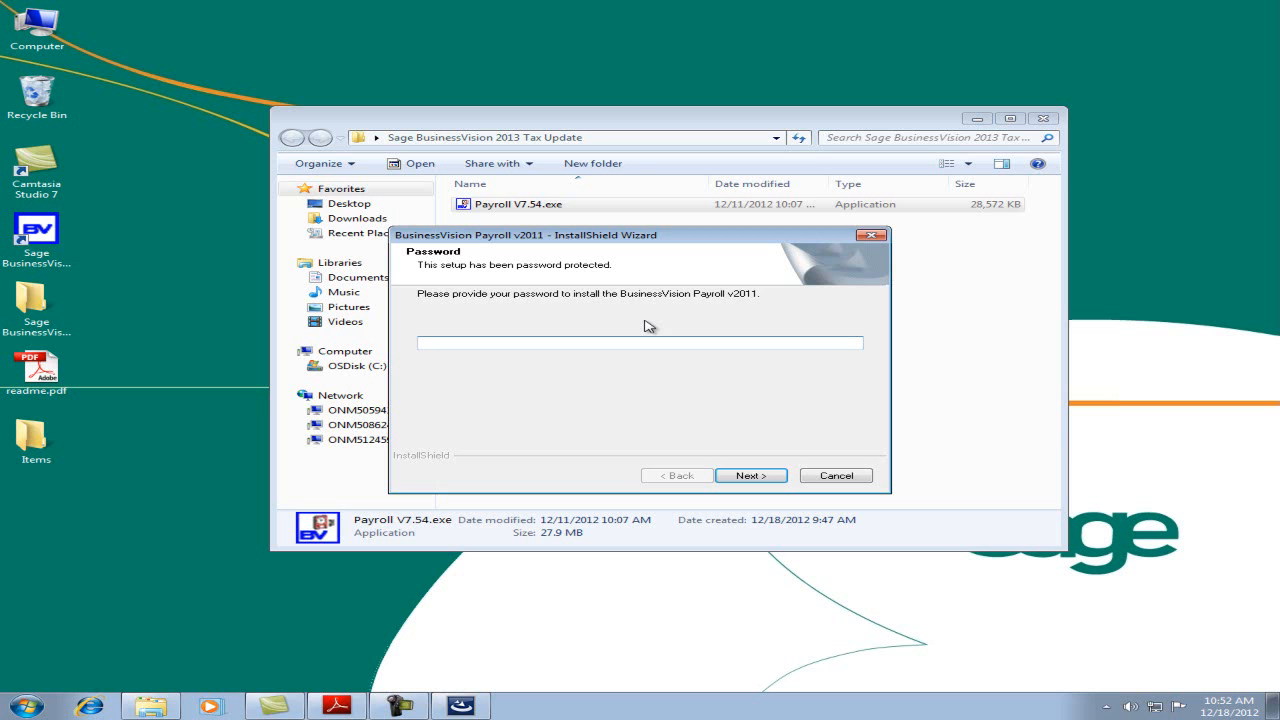
type("••")
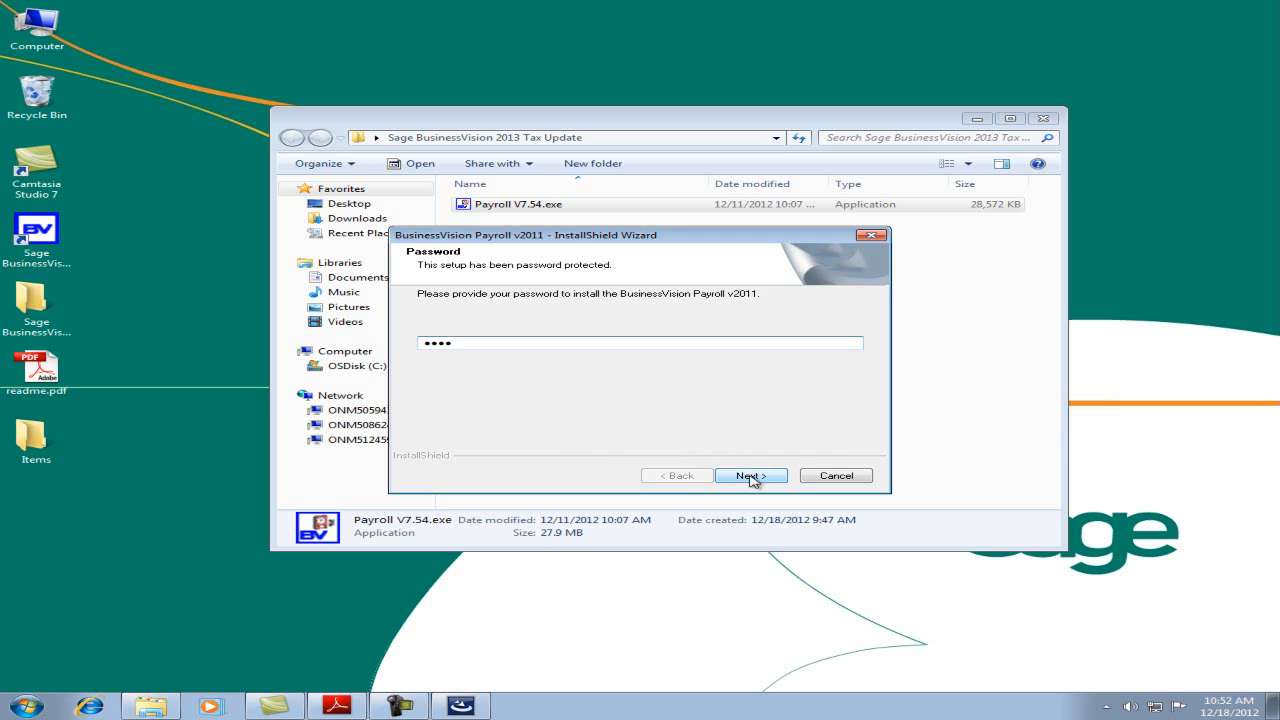
left_click(751, 475)
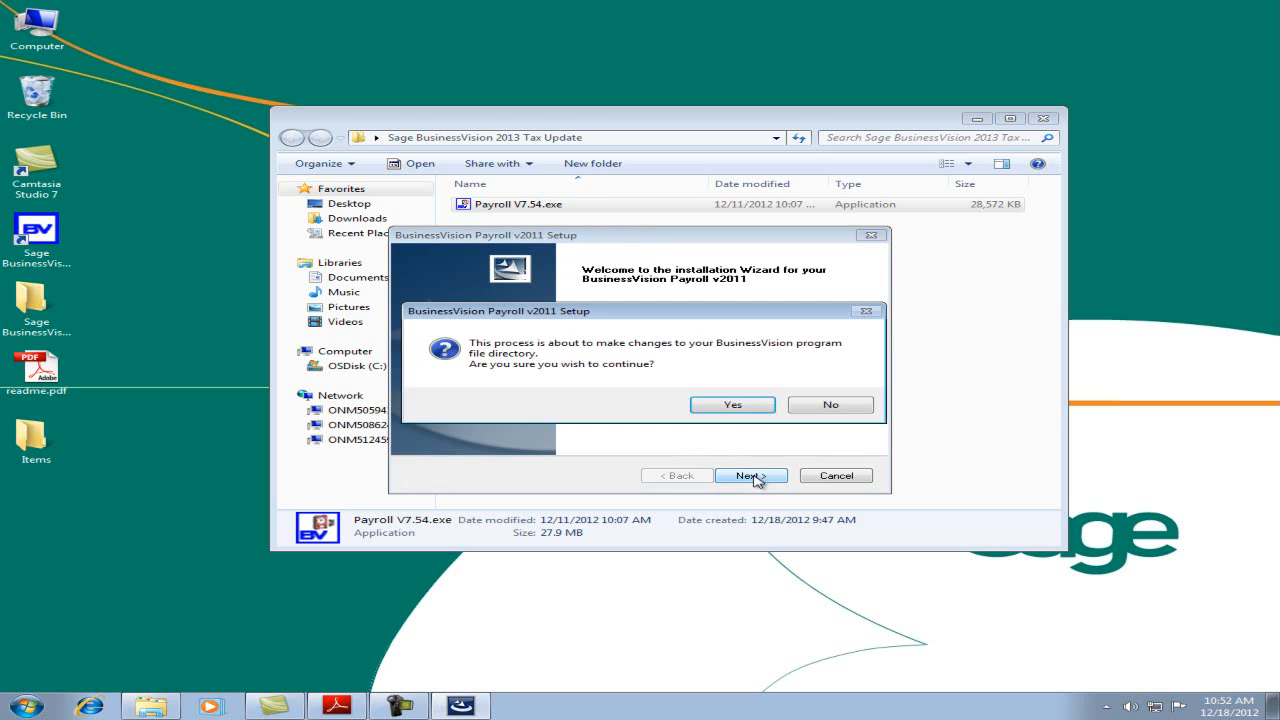
left_click(732, 404)
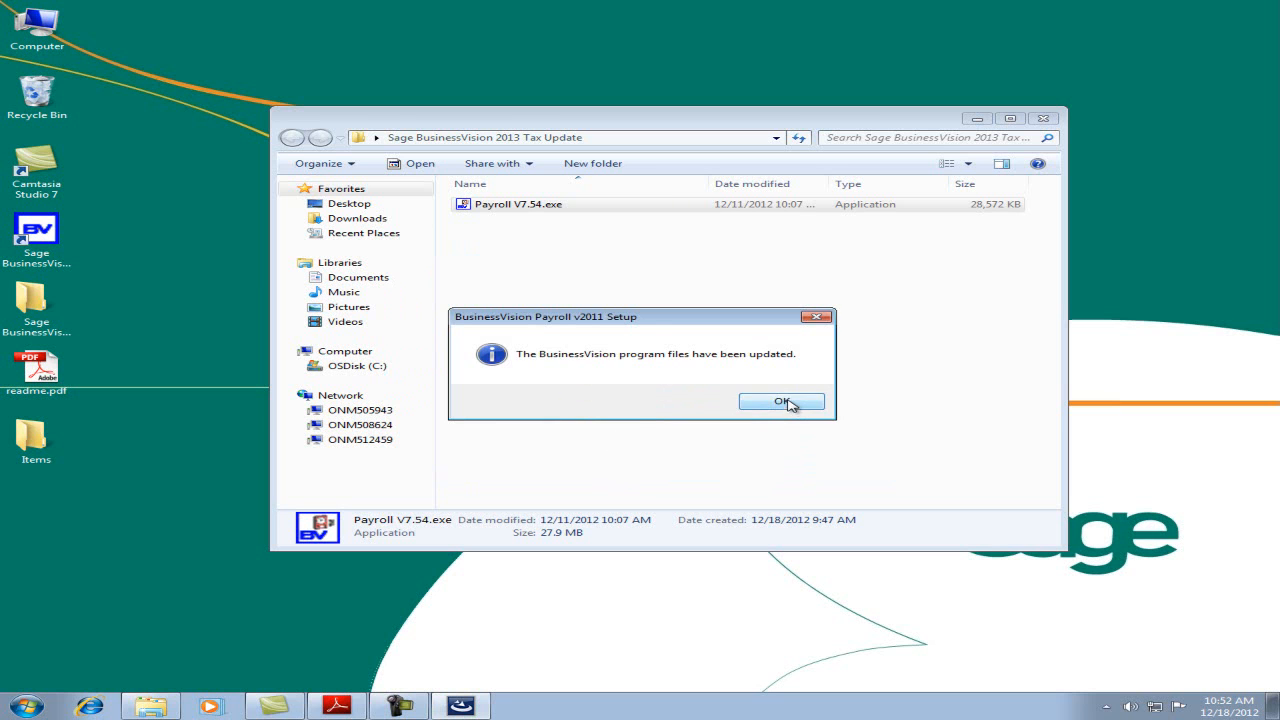
left_click(781, 401)
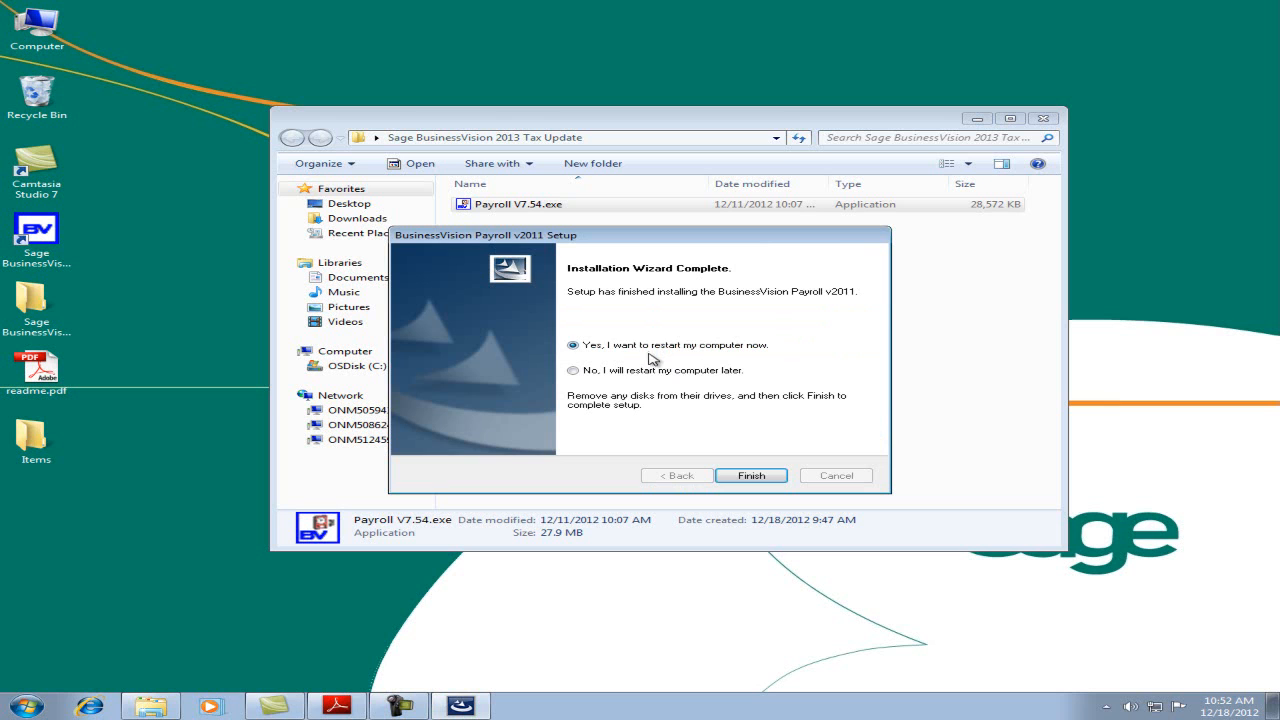
left_click(573, 370)
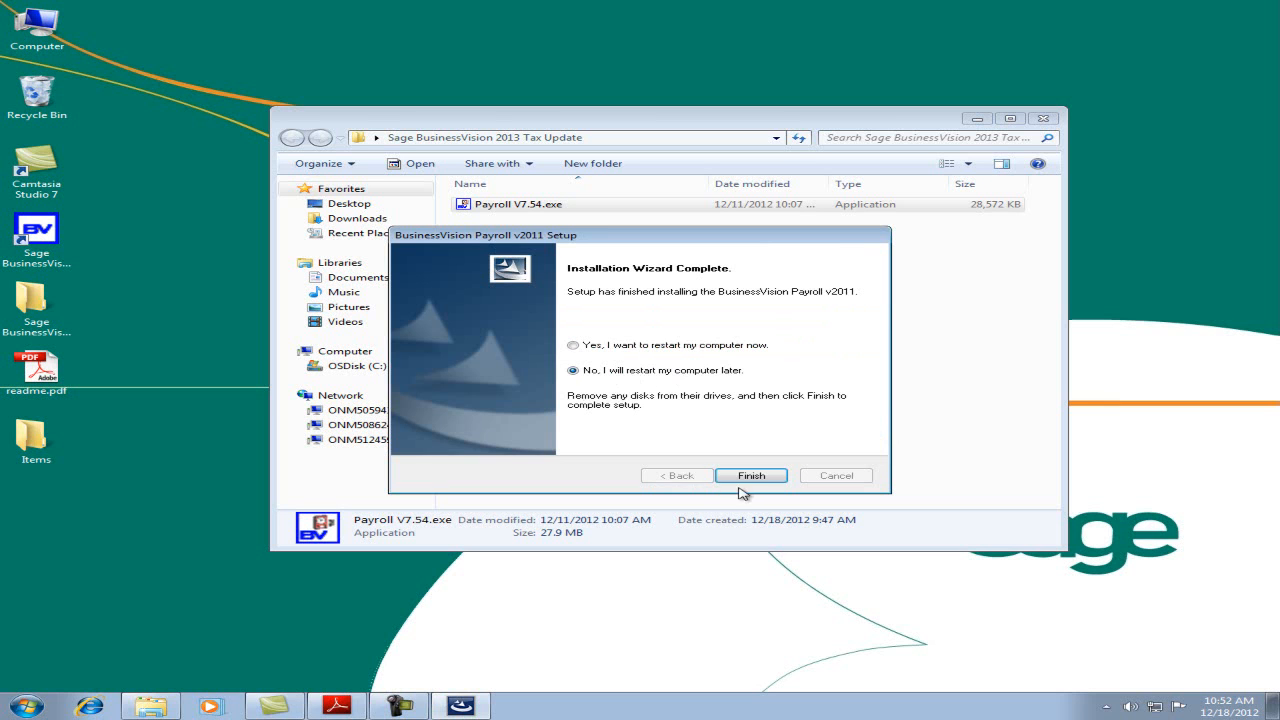
left_click(751, 475)
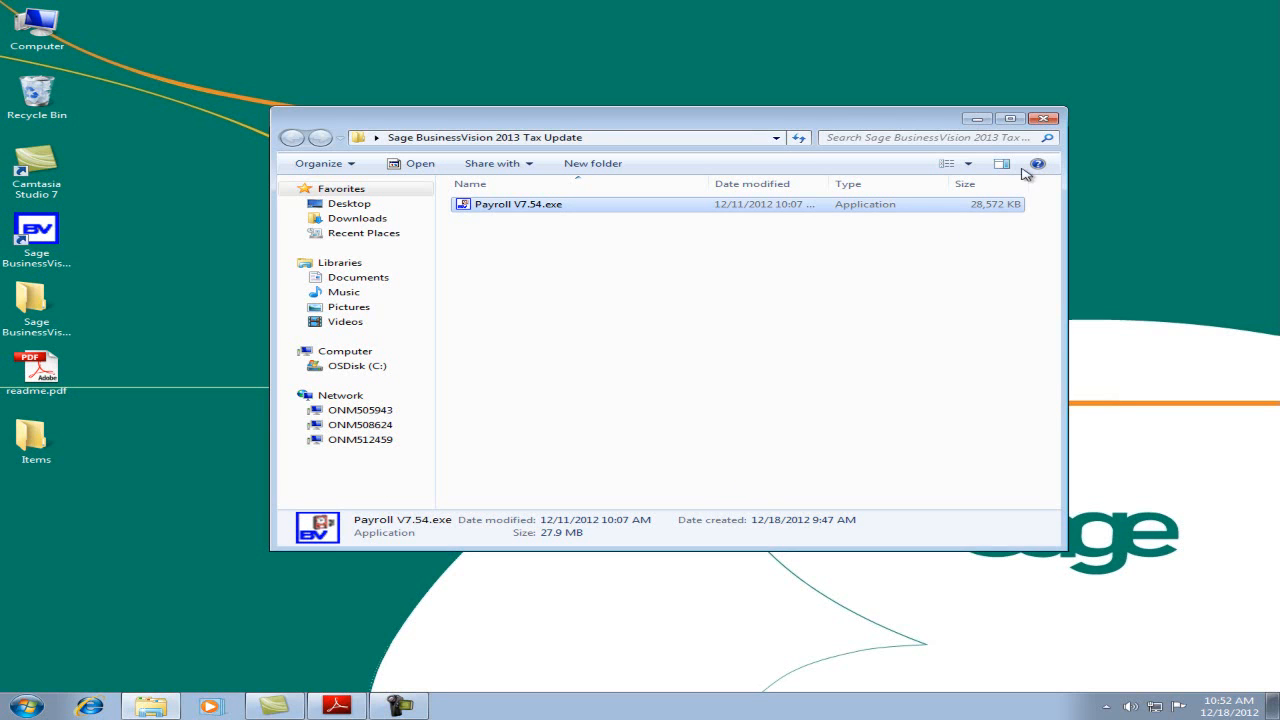
left_click(1041, 118)
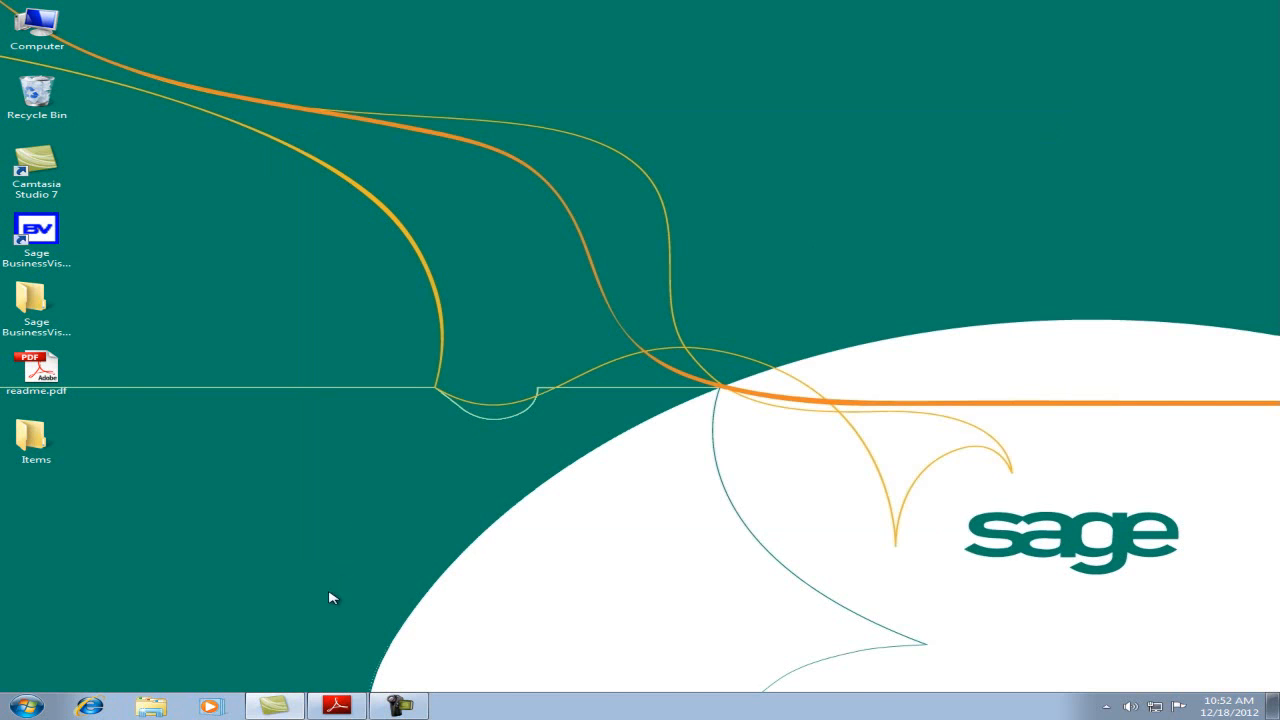
Step: Open readme.pdf, highlight the sign-on and System Info step, then put Reader away
double_click(37, 368)
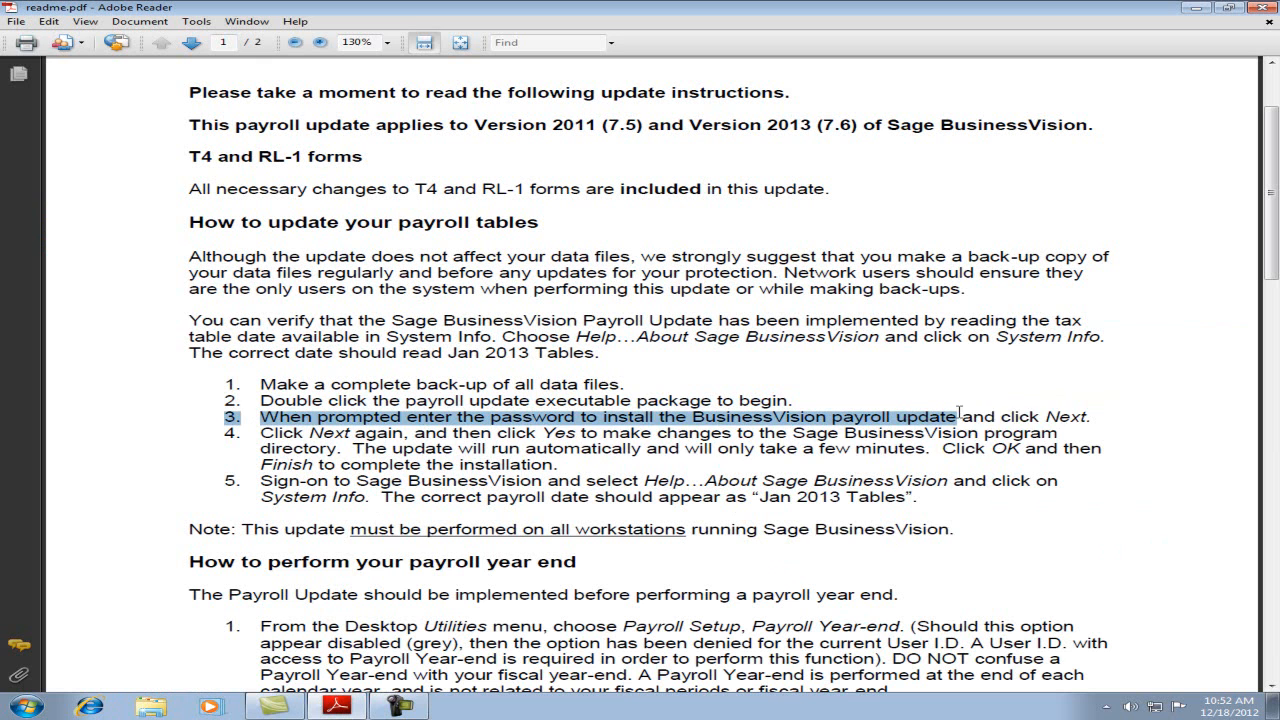
left_click_drag(955, 416, 1077, 462)
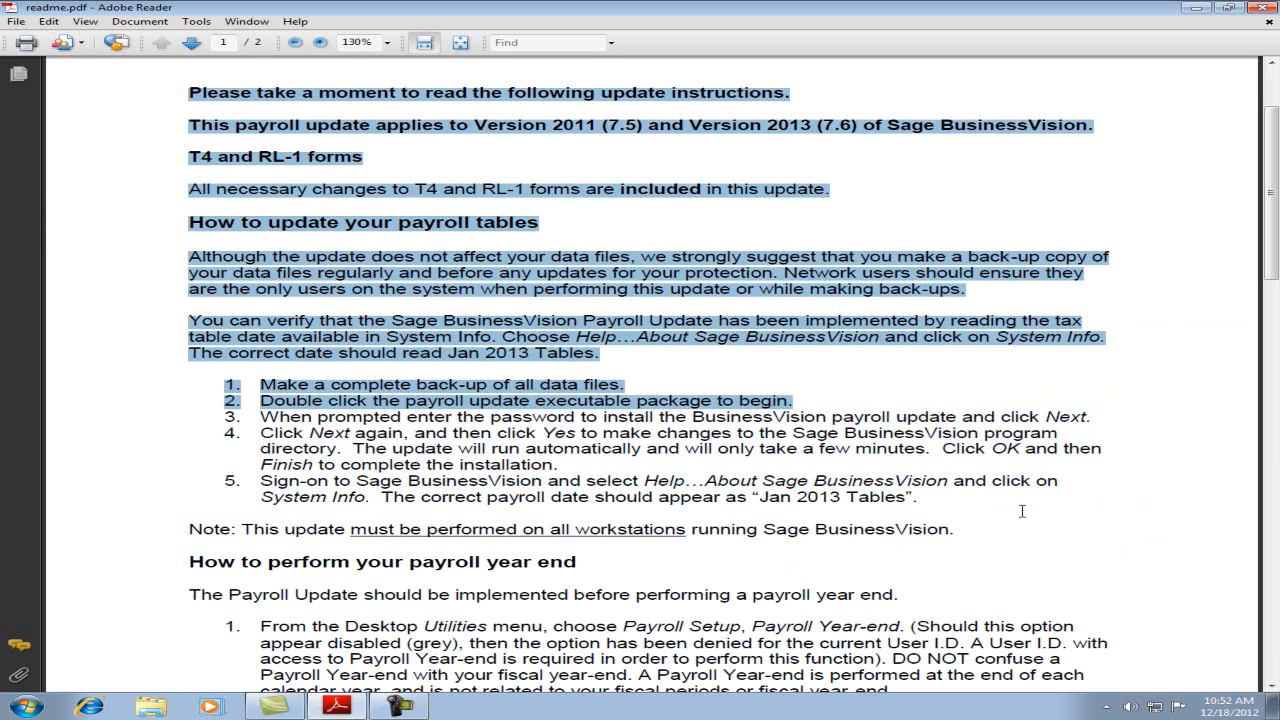
left_click(323, 488)
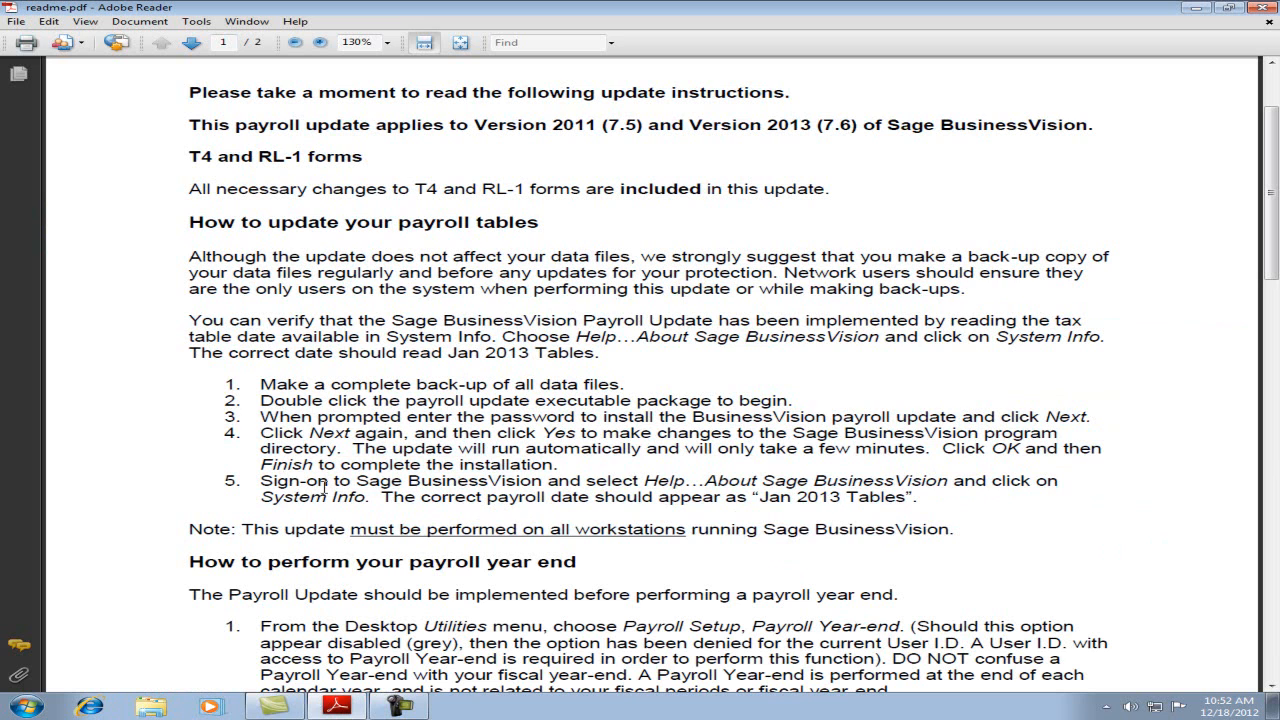
mouse_move(705, 481)
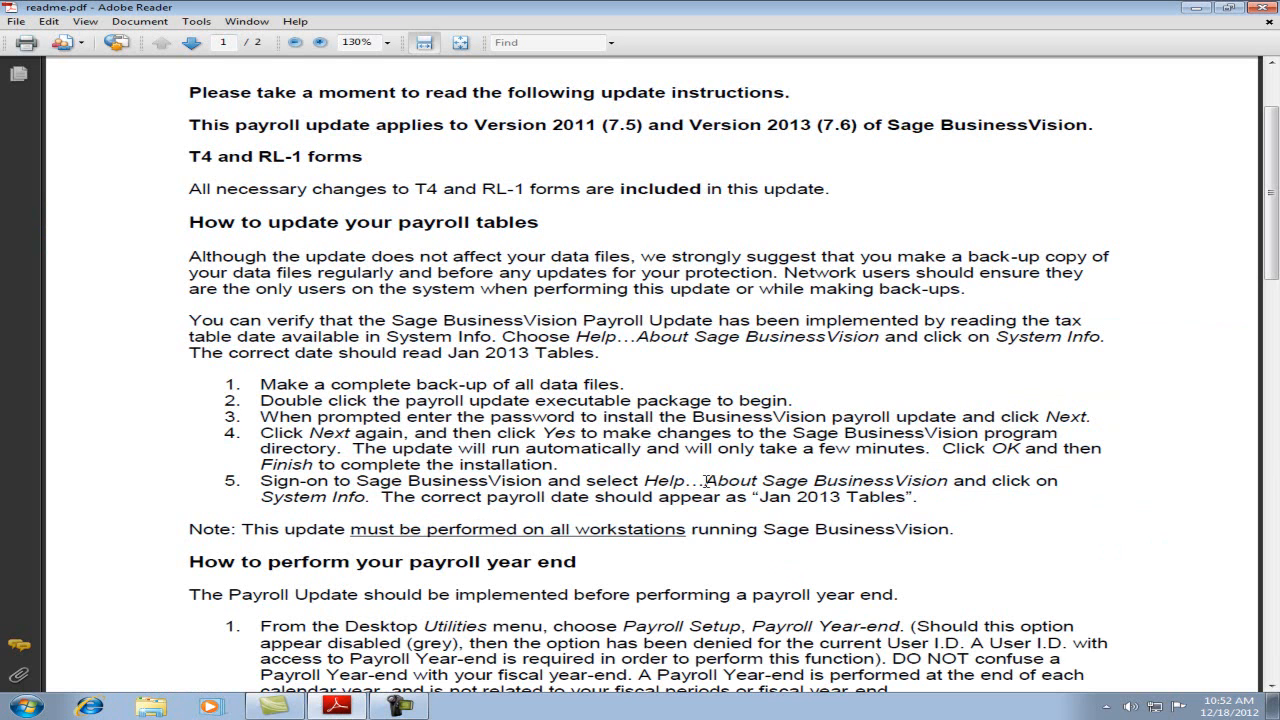
double_click(883, 481)
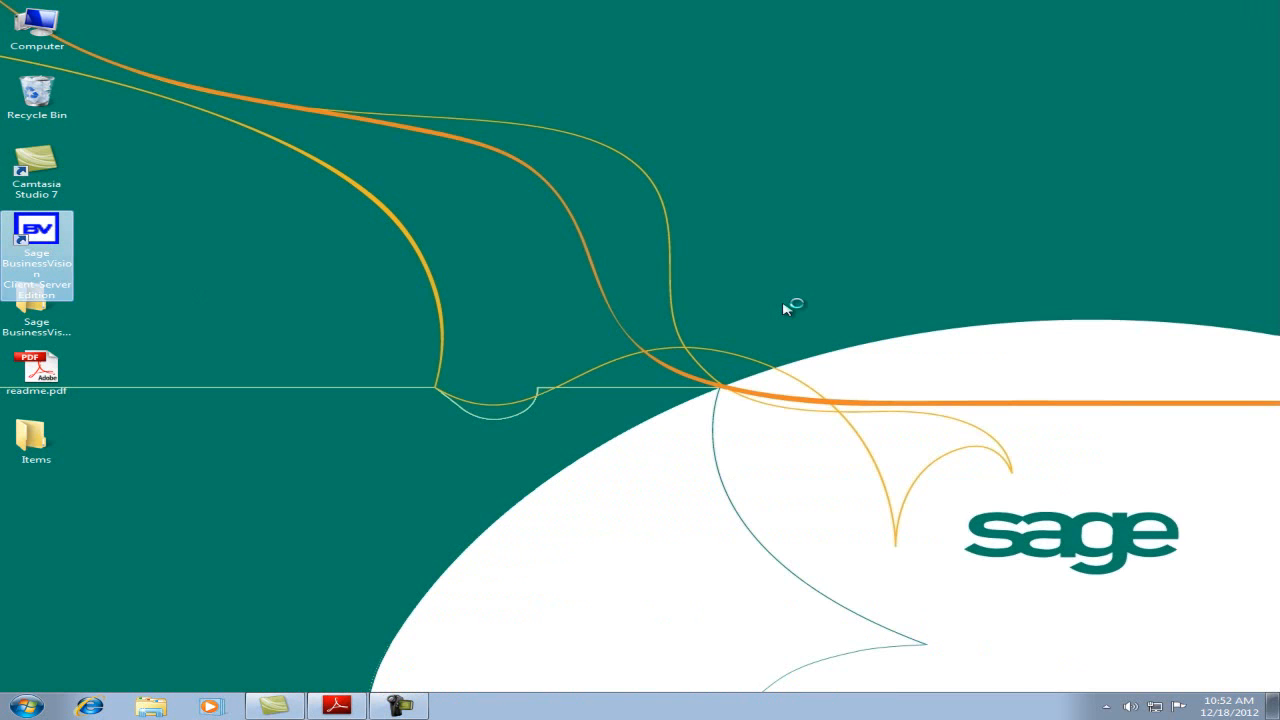
Step: Relaunch BusinessVision and log on to HK Computers as user NESS with the password
double_click(37, 255)
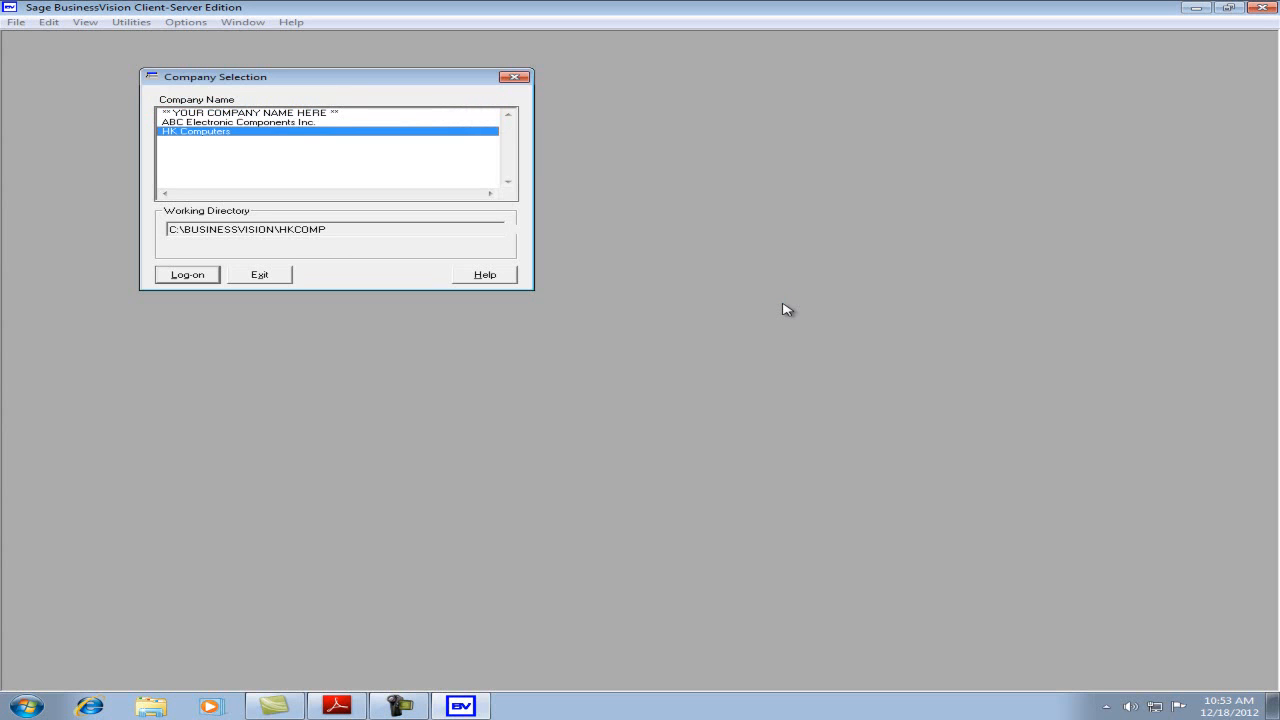
left_click(186, 274)
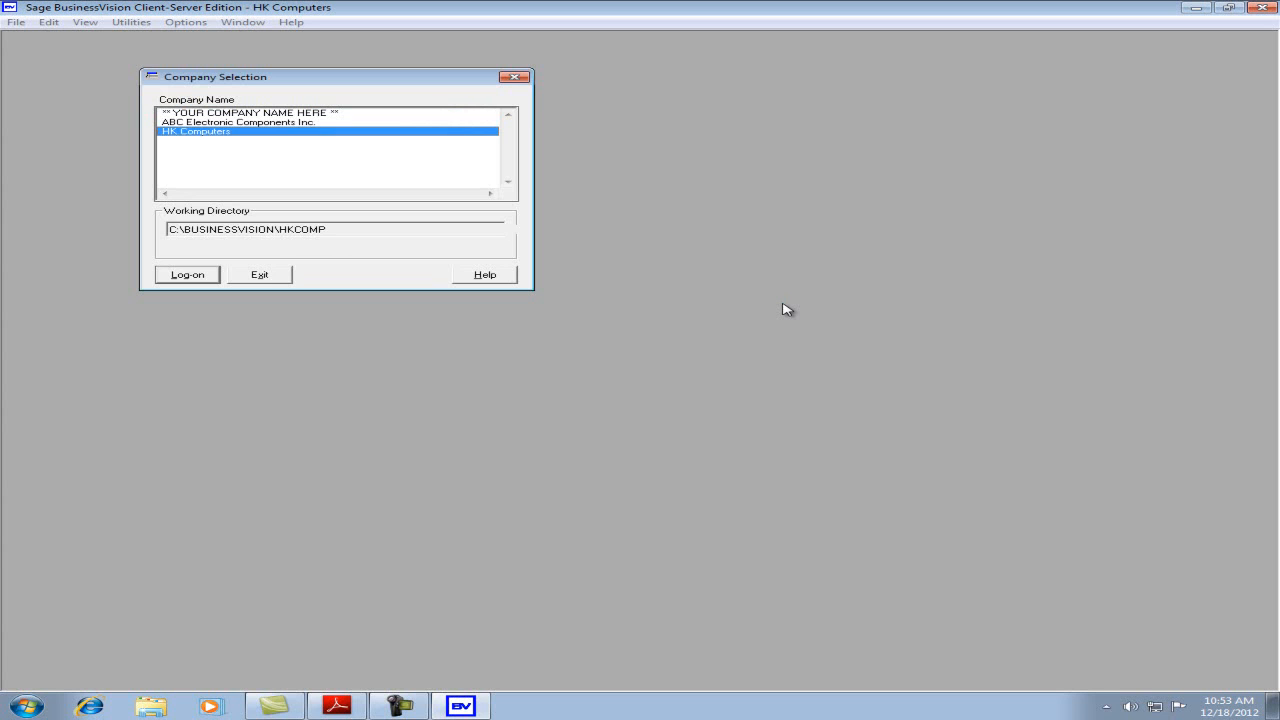
left_click(186, 274)
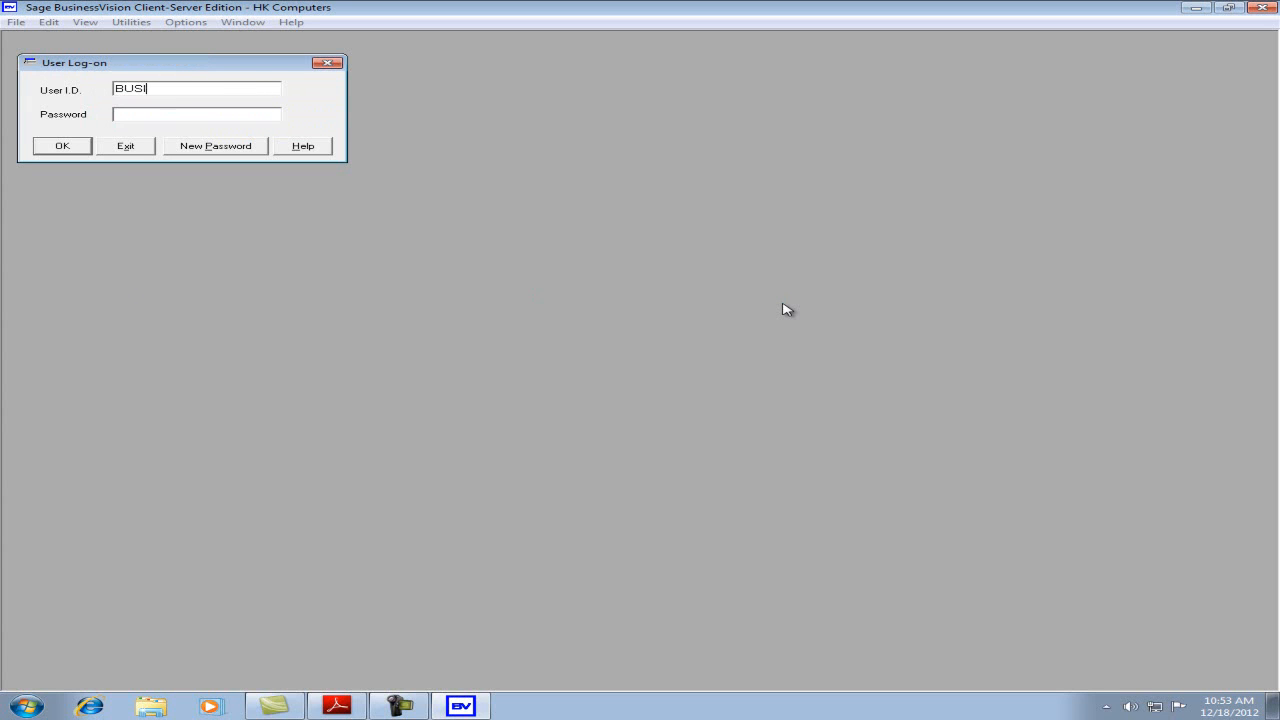
type("NESS")
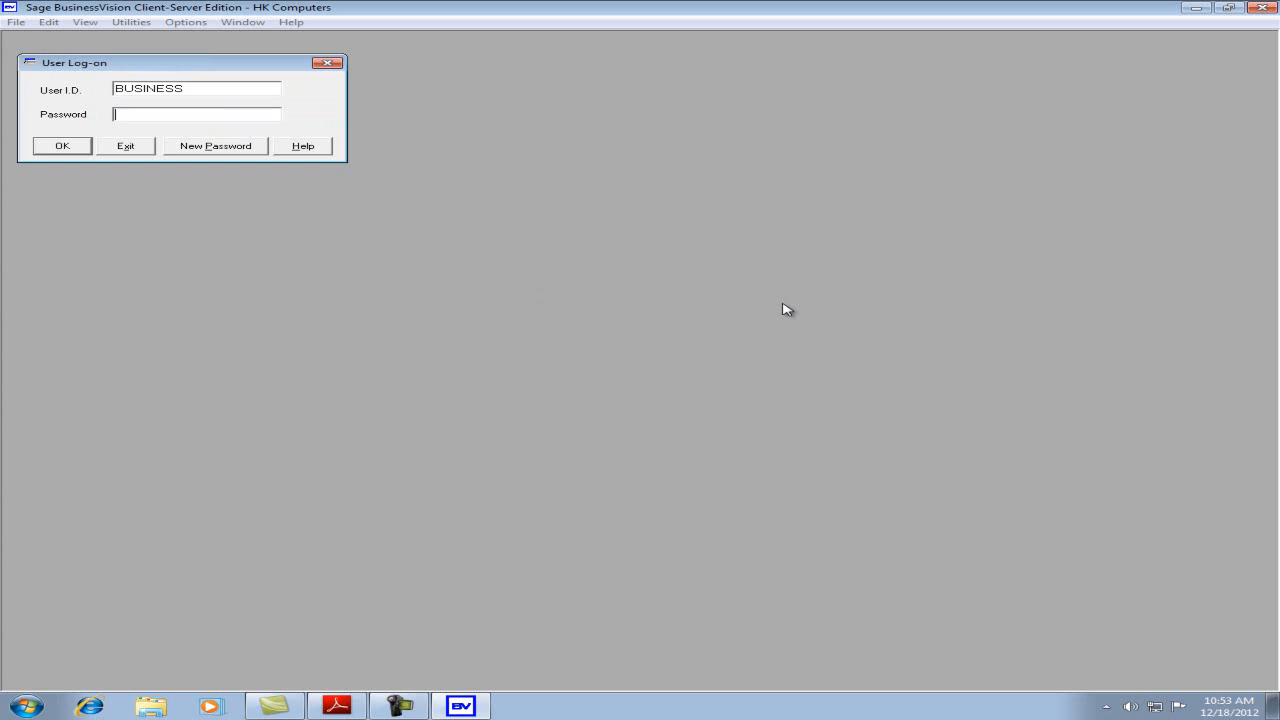
type("password")
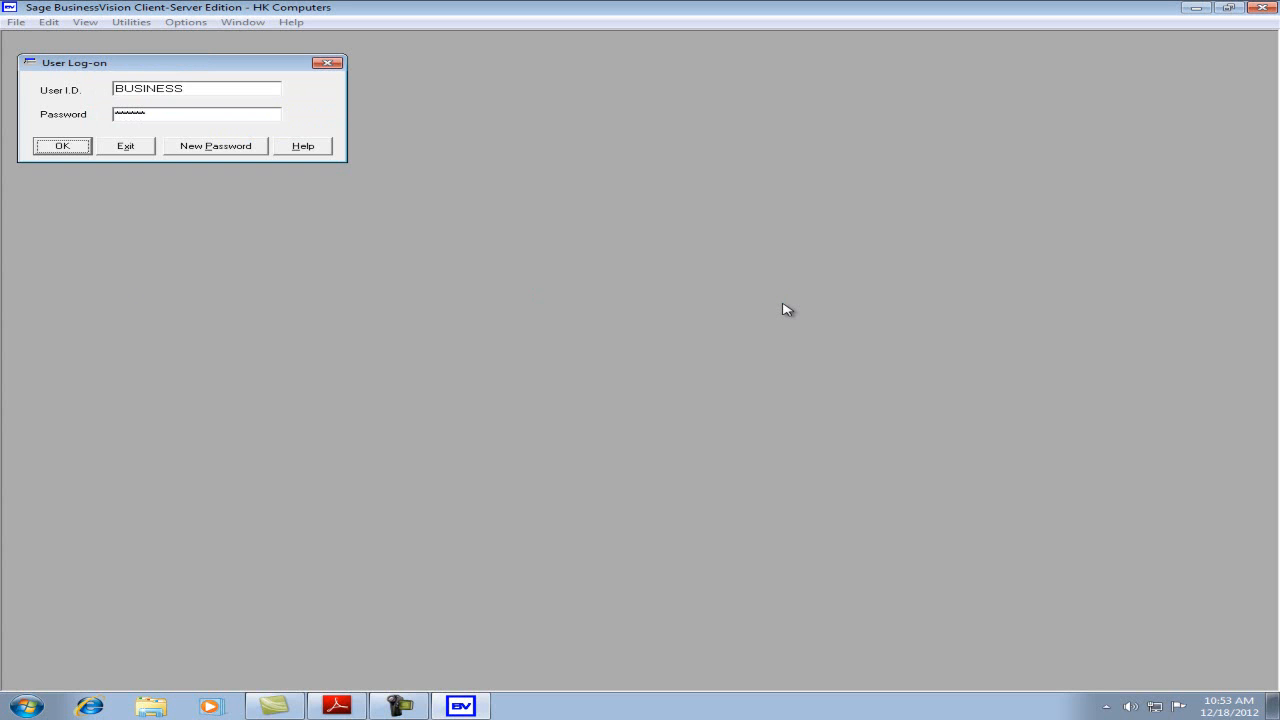
left_click(62, 145)
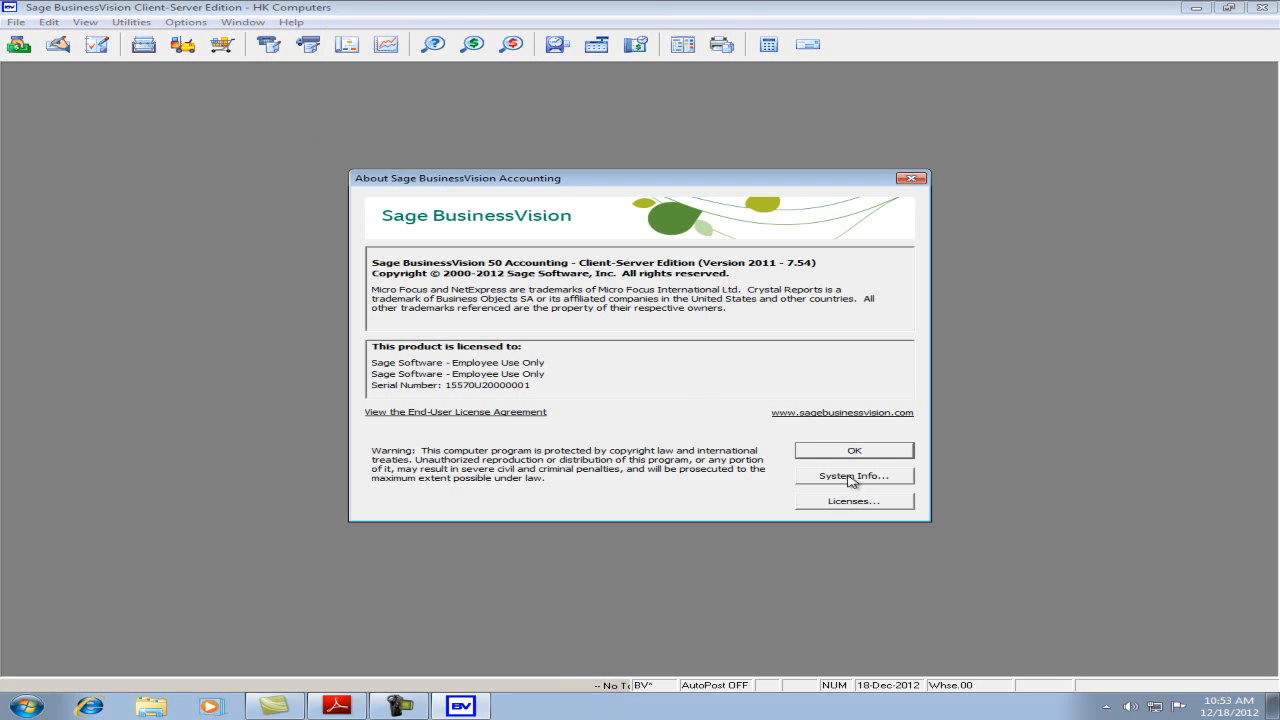
Step: Verify System Info lists Jan 2013 payroll tables, then close the information windows
left_click(853, 475)
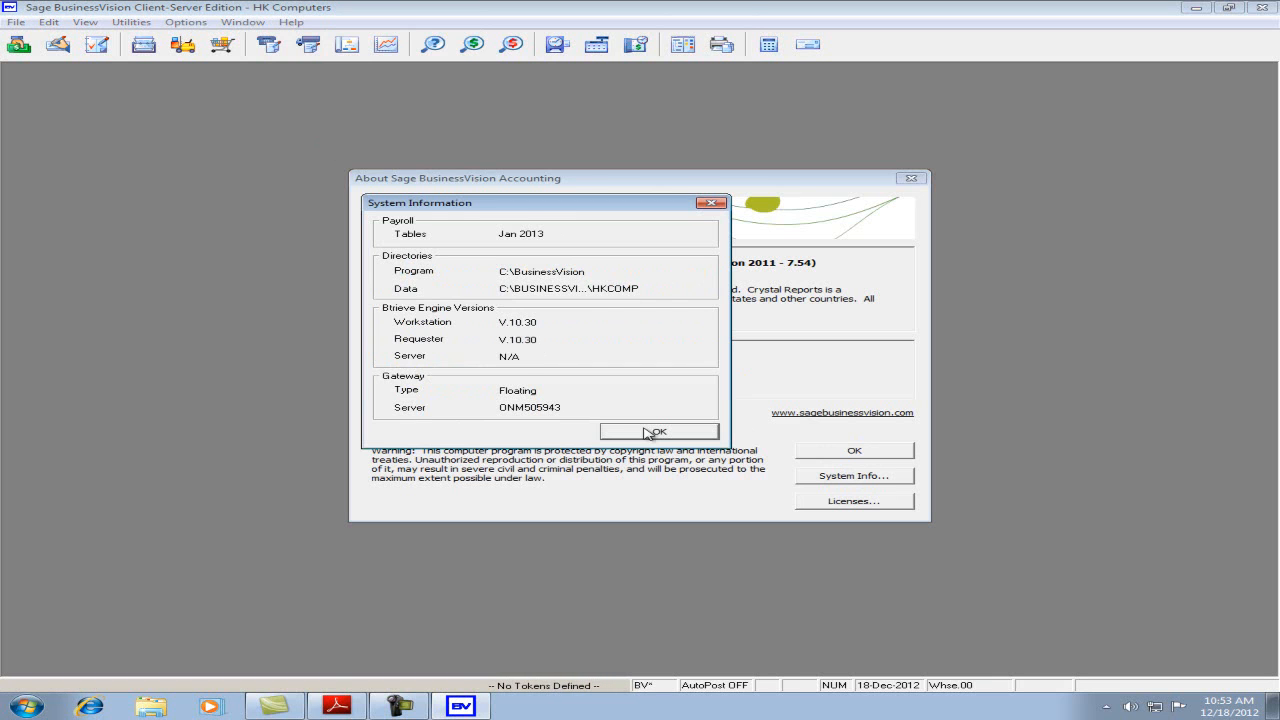
left_click(658, 431)
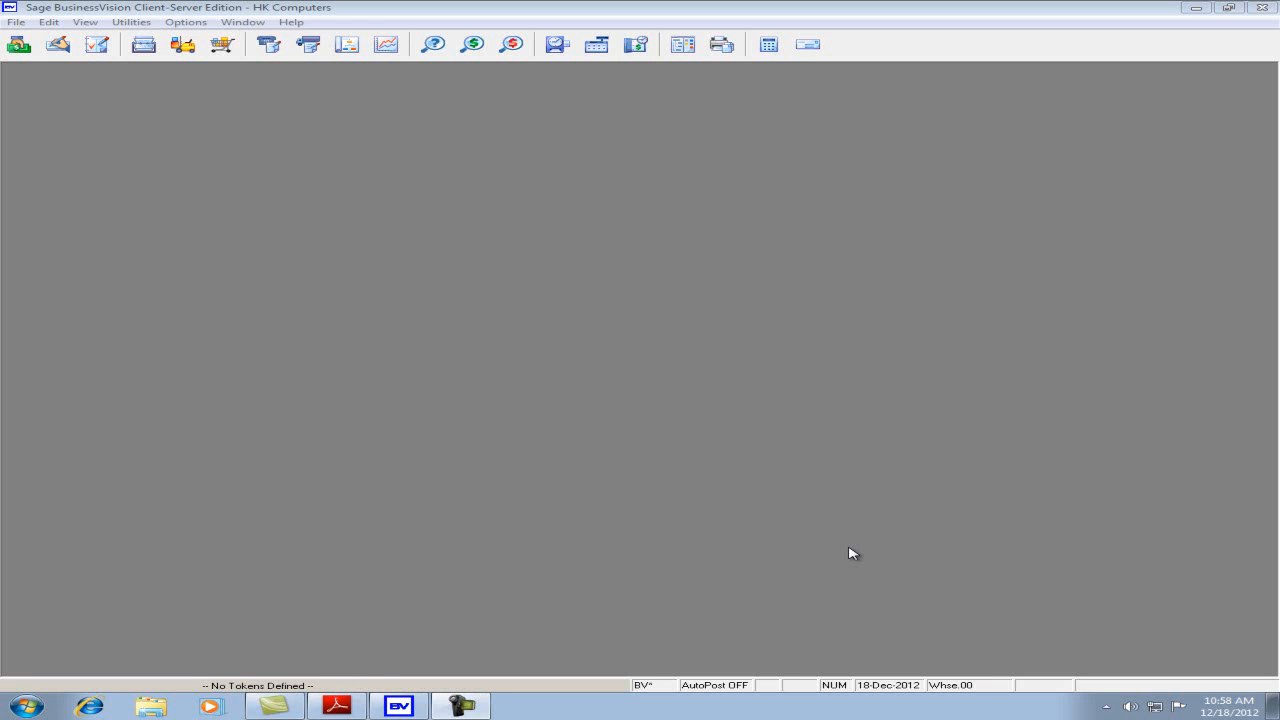
mouse_move(837, 549)
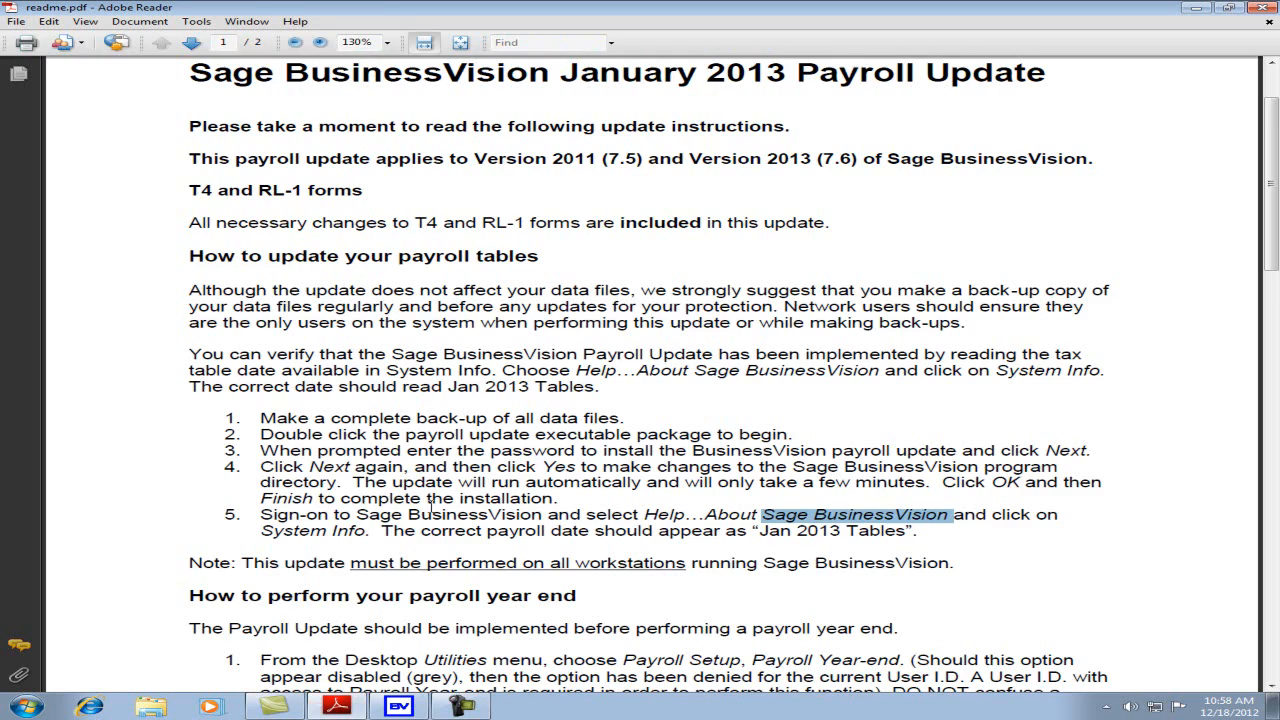
Step: Scroll the readme down to the 'How to perform your payroll year end' section
scroll("down", 3)
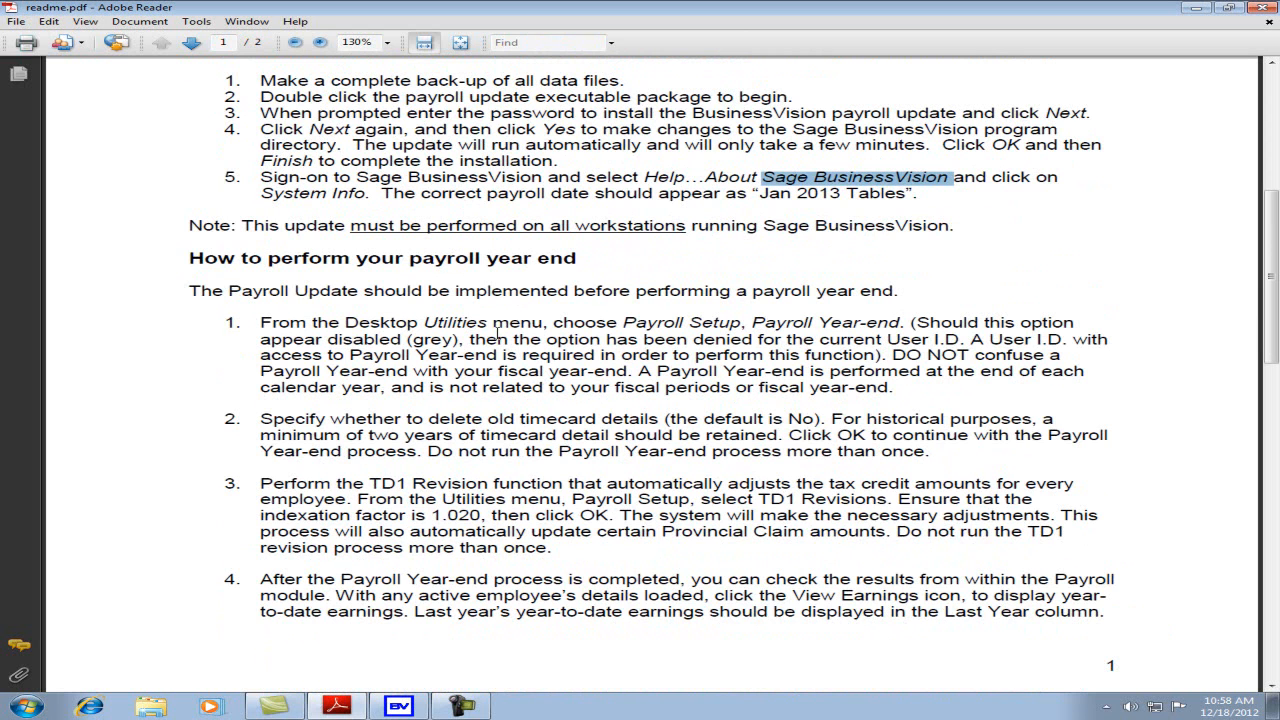
scroll("down", 3)
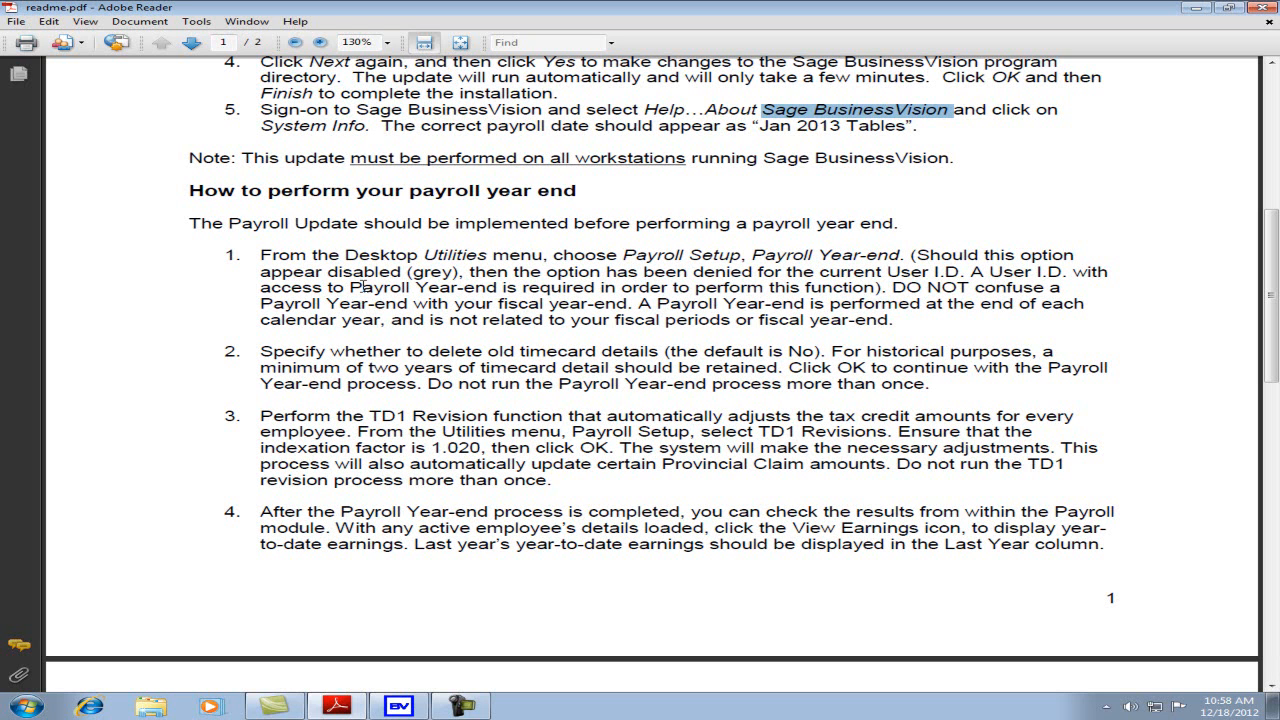
mouse_move(231, 386)
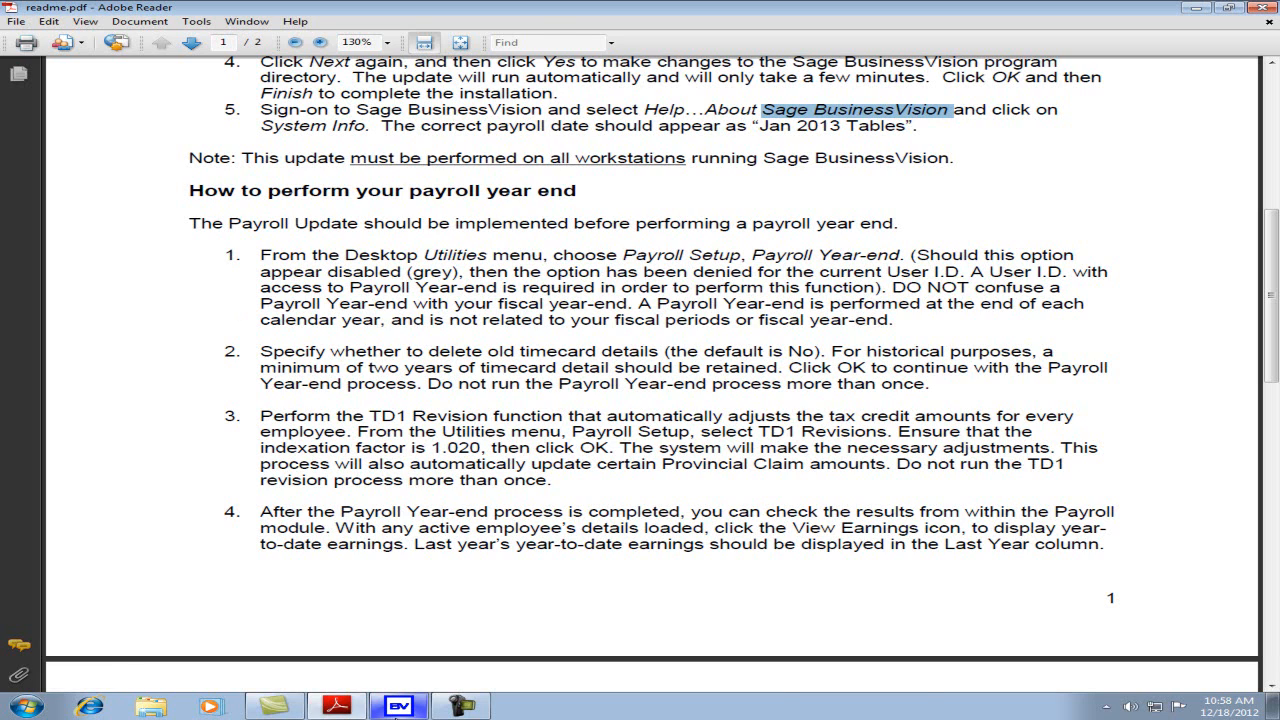
Step: Browse This Year and Last Year earnings for employees 000001 and 000002 on the Earnings tab
left_click(398, 706)
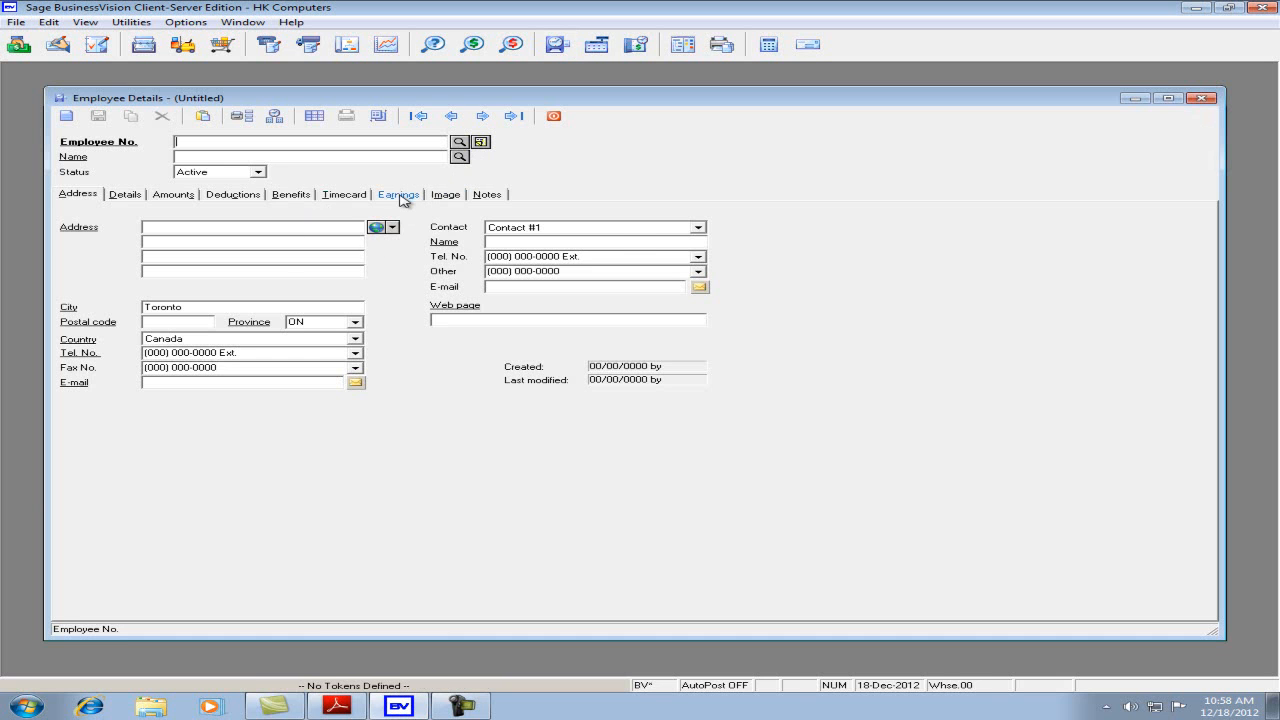
left_click(398, 194)
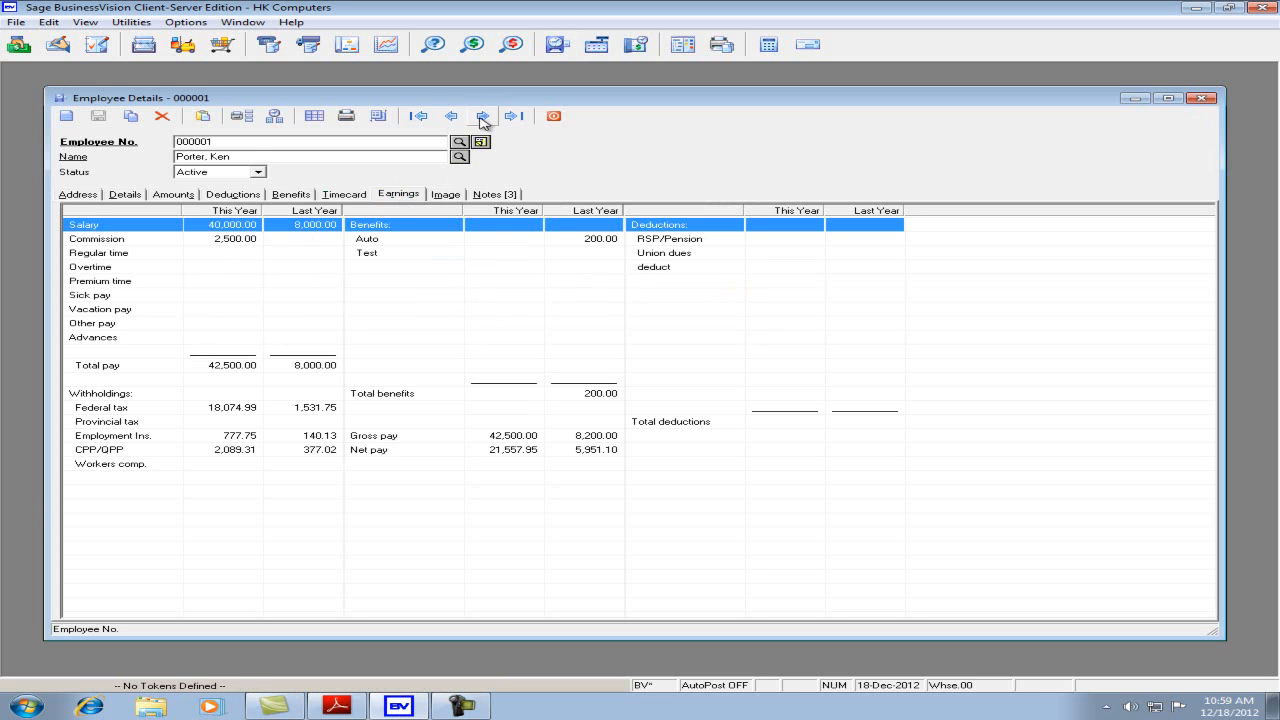
left_click(483, 116)
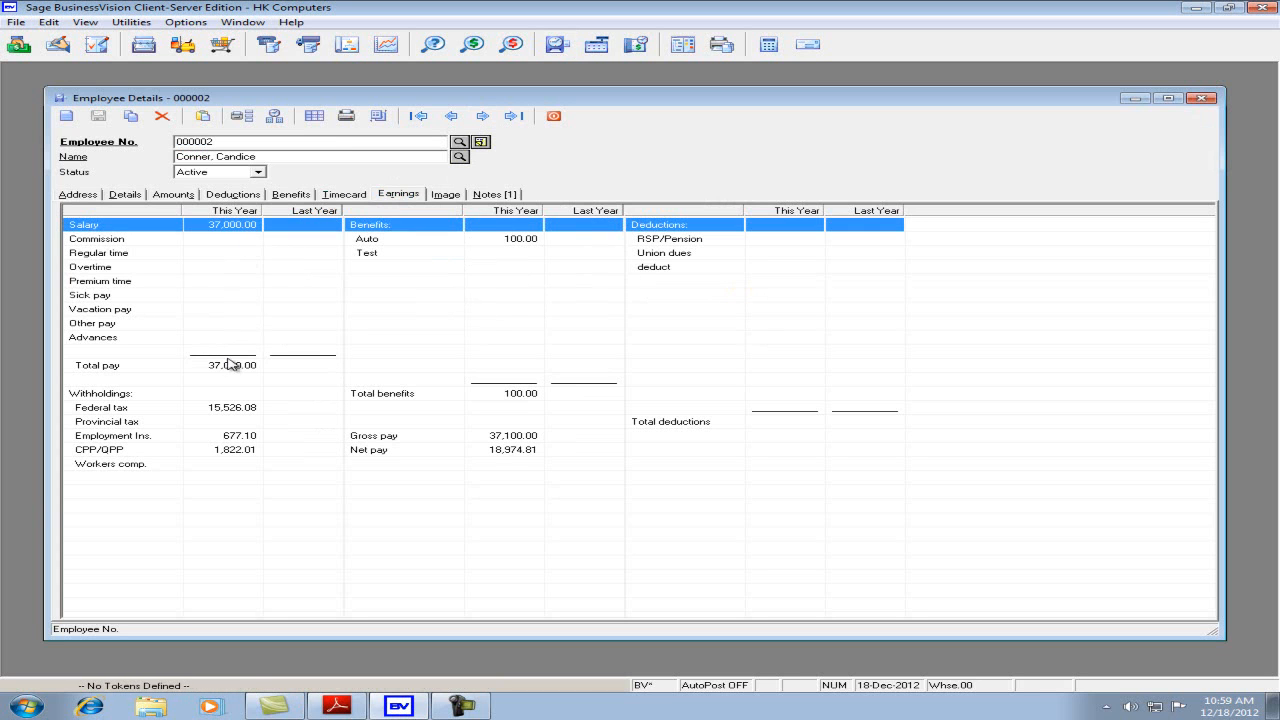
left_click(97, 365)
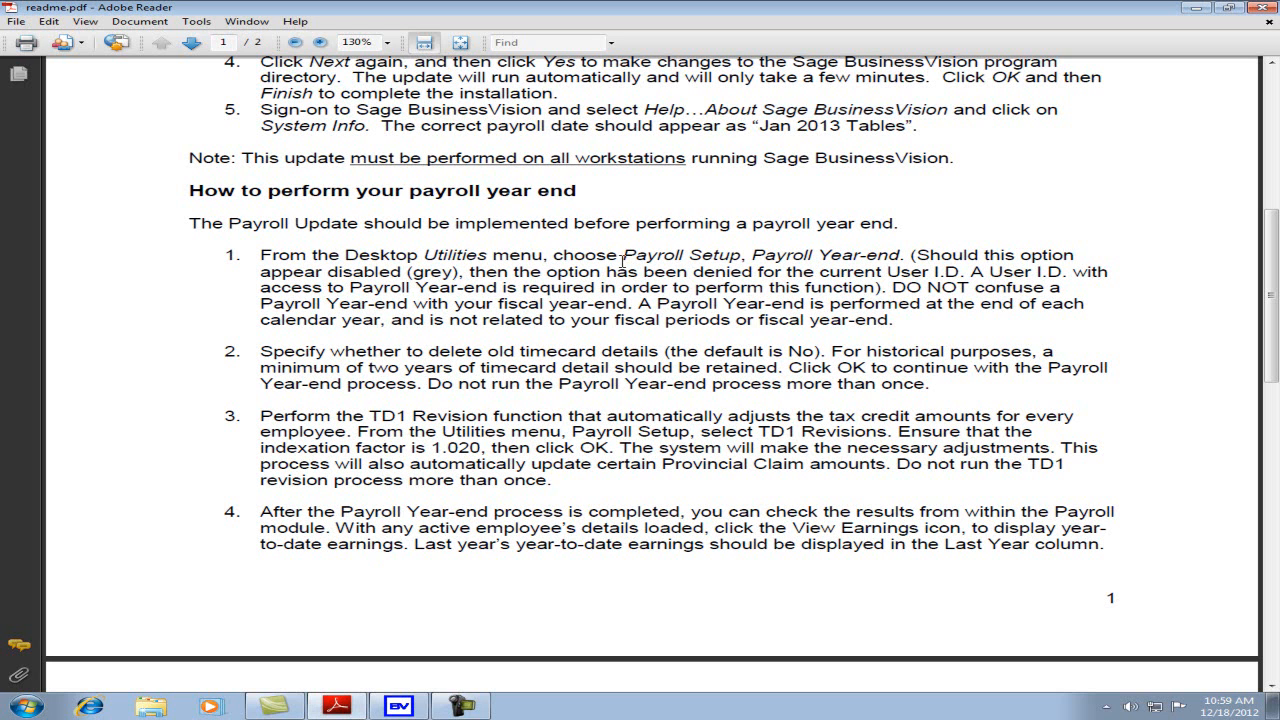
mouse_move(622, 262)
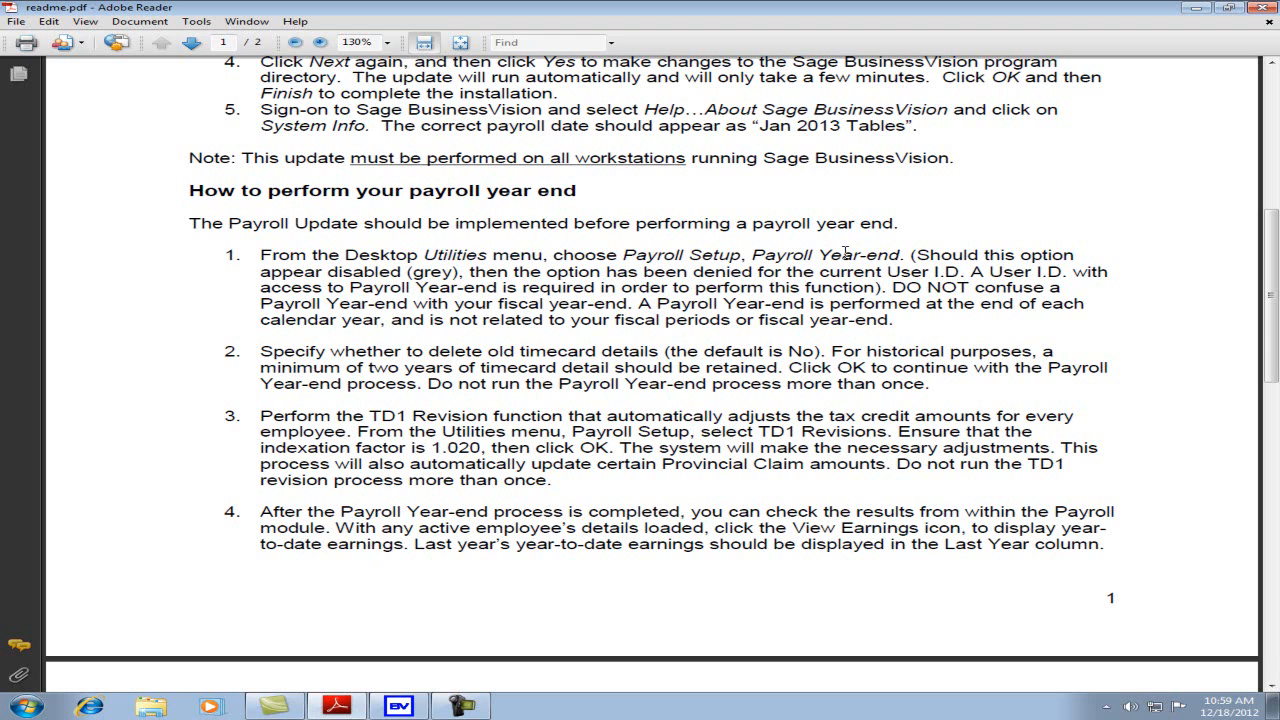
Step: After rereading year-end step 1 in the readme, return to Sage BusinessVision
left_click(398, 705)
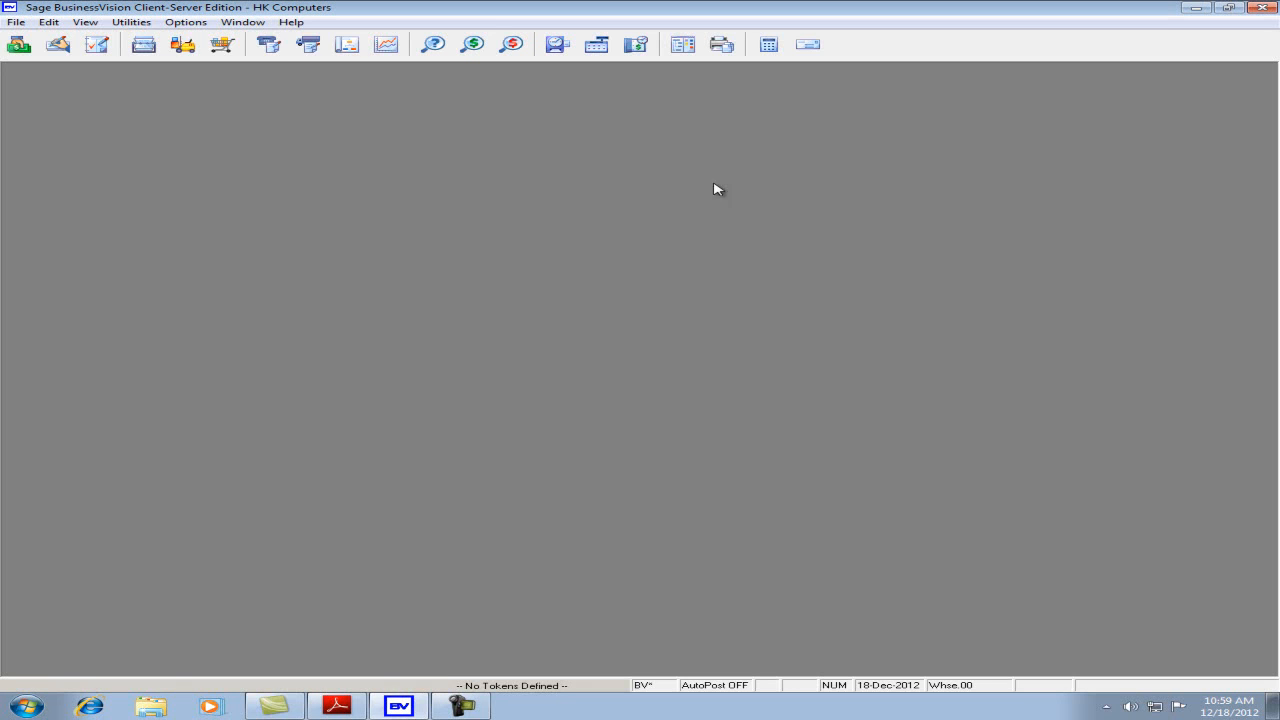
Step: Start the 2010 Payroll Year End from Utilities, confirming all users are signed off
left_click(131, 21)
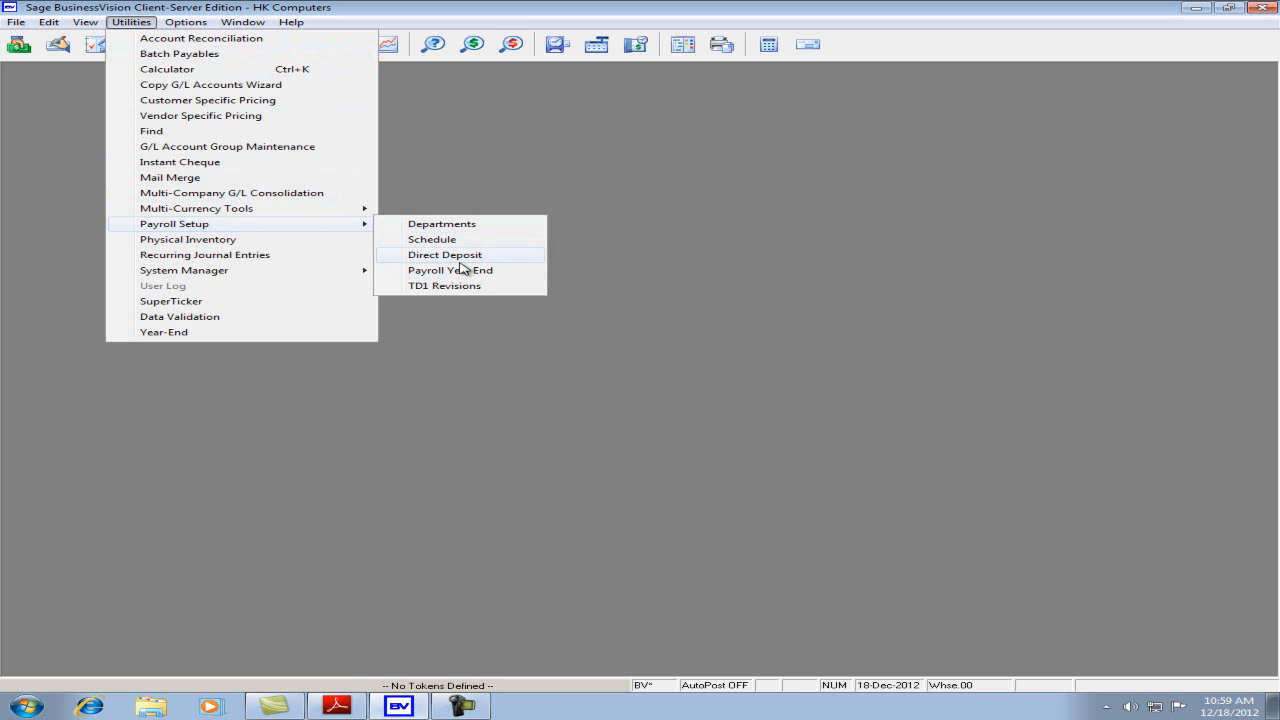
mouse_move(450, 270)
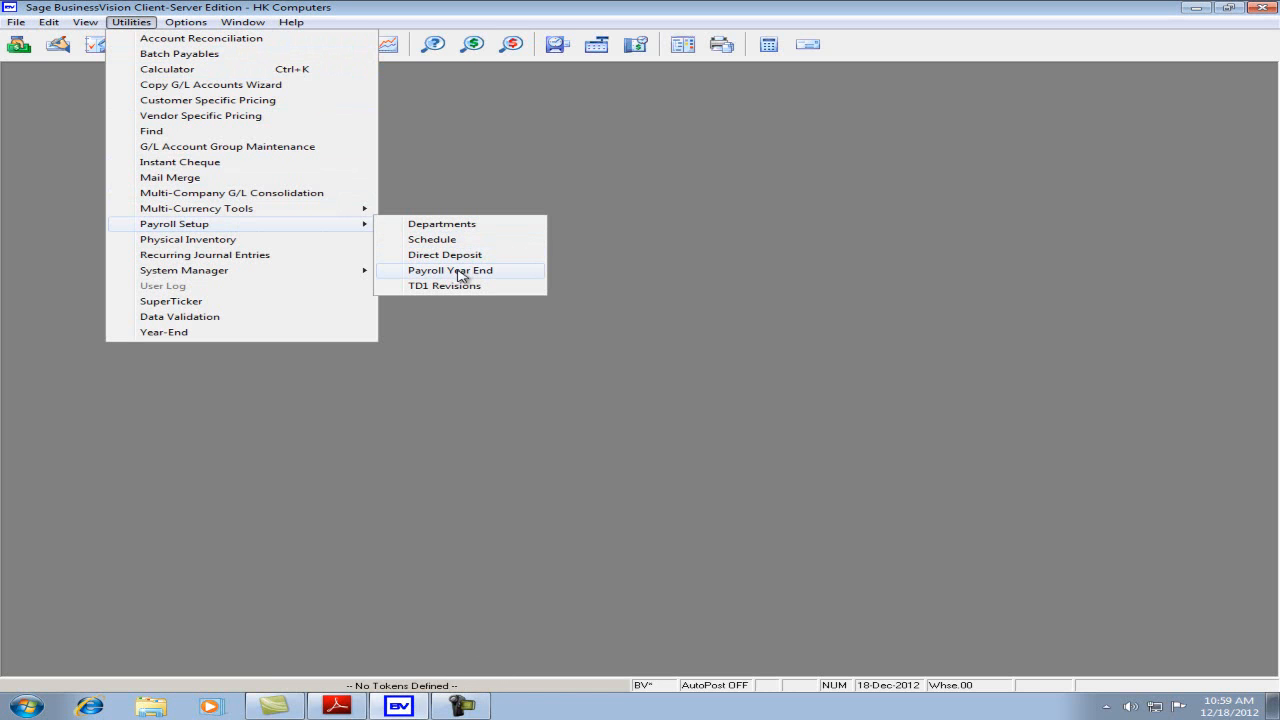
left_click(450, 270)
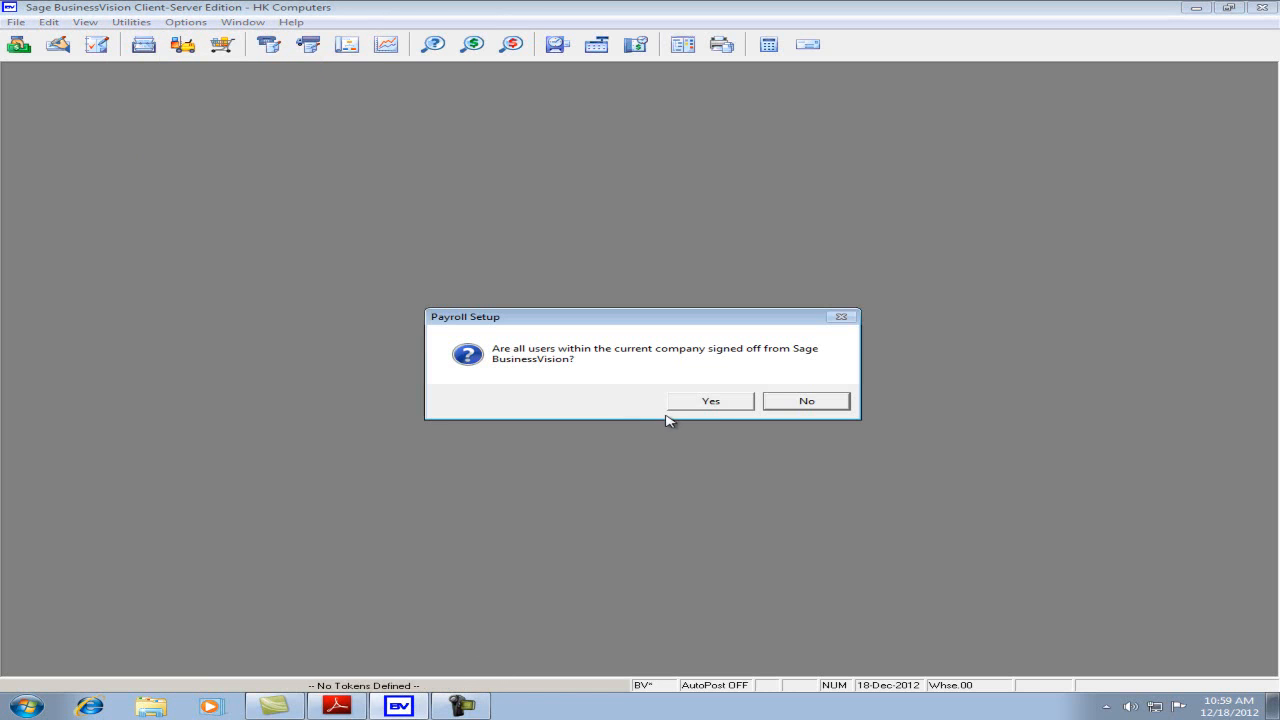
left_click(709, 400)
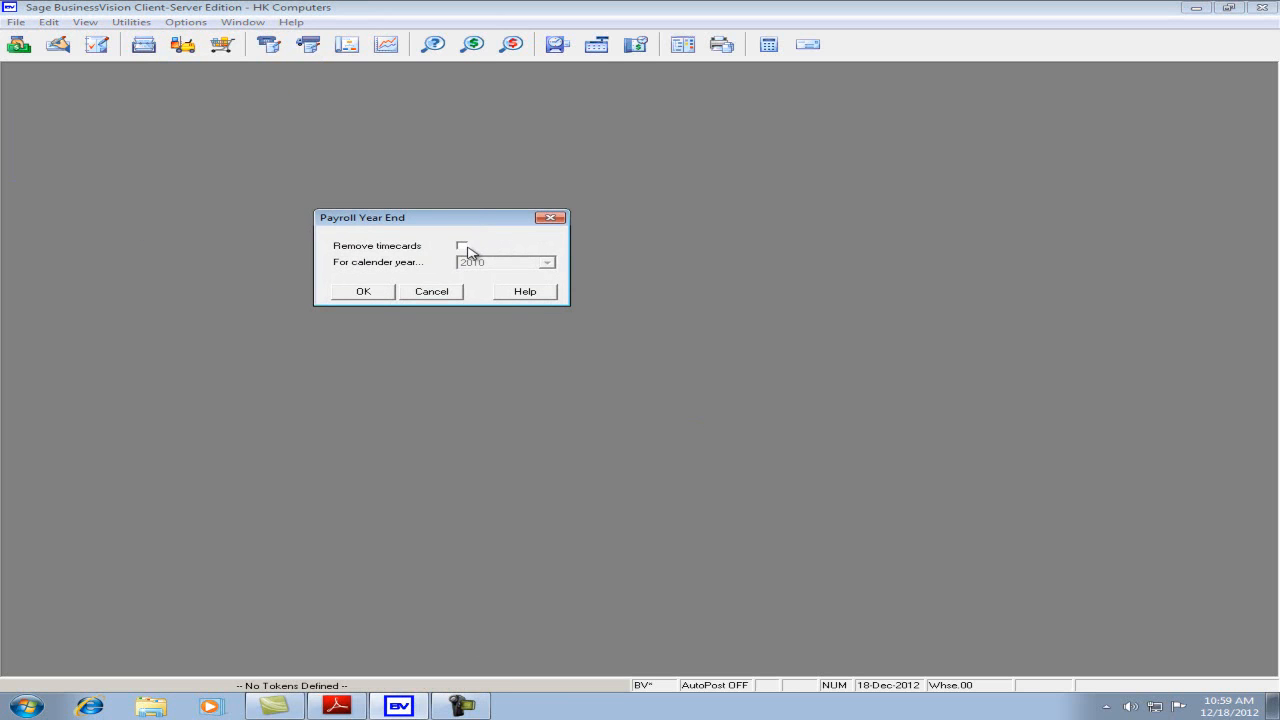
mouse_move(520, 248)
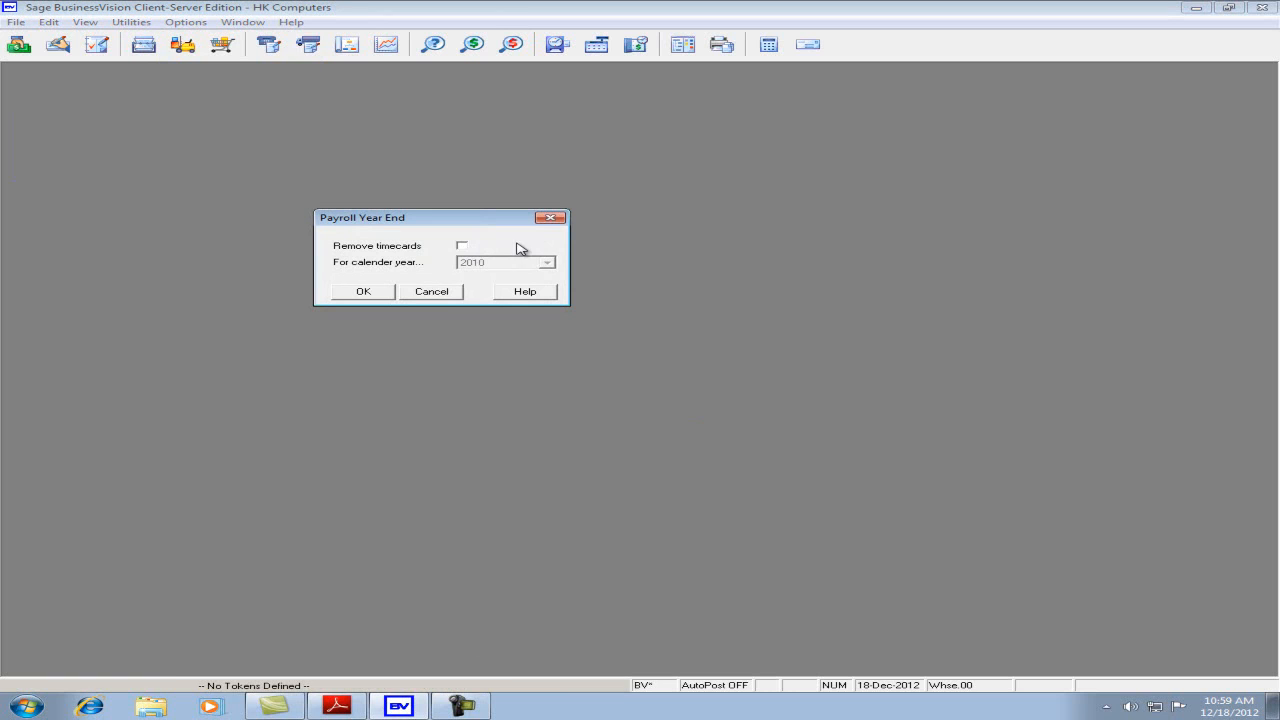
Step: Run the year end with Remove timecards unchecked and dismiss the completion message
left_click(461, 245)
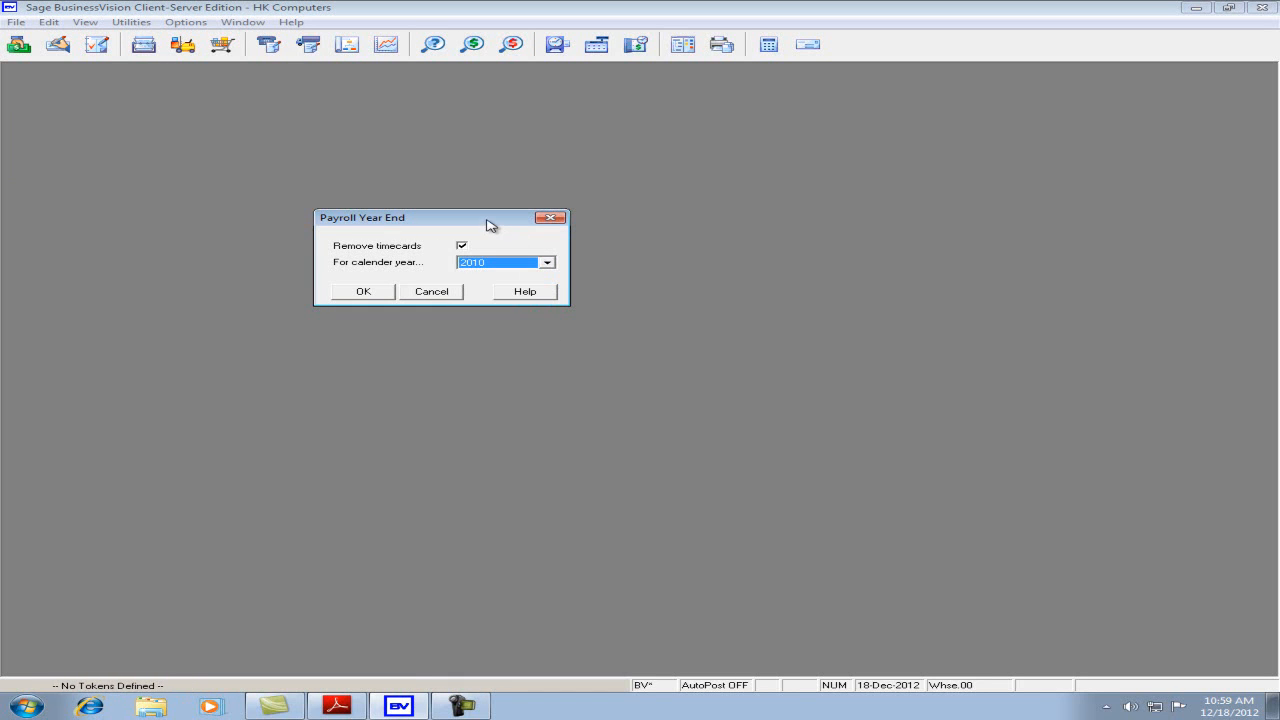
mouse_move(470, 250)
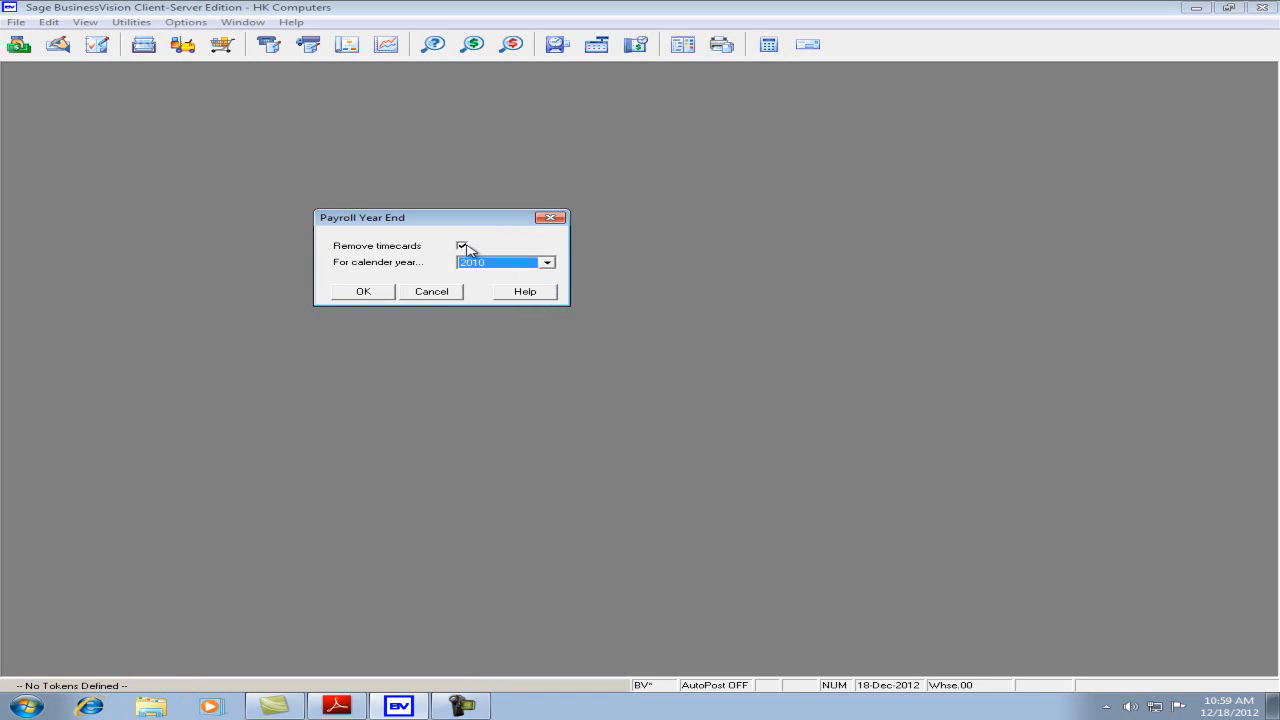
left_click(462, 246)
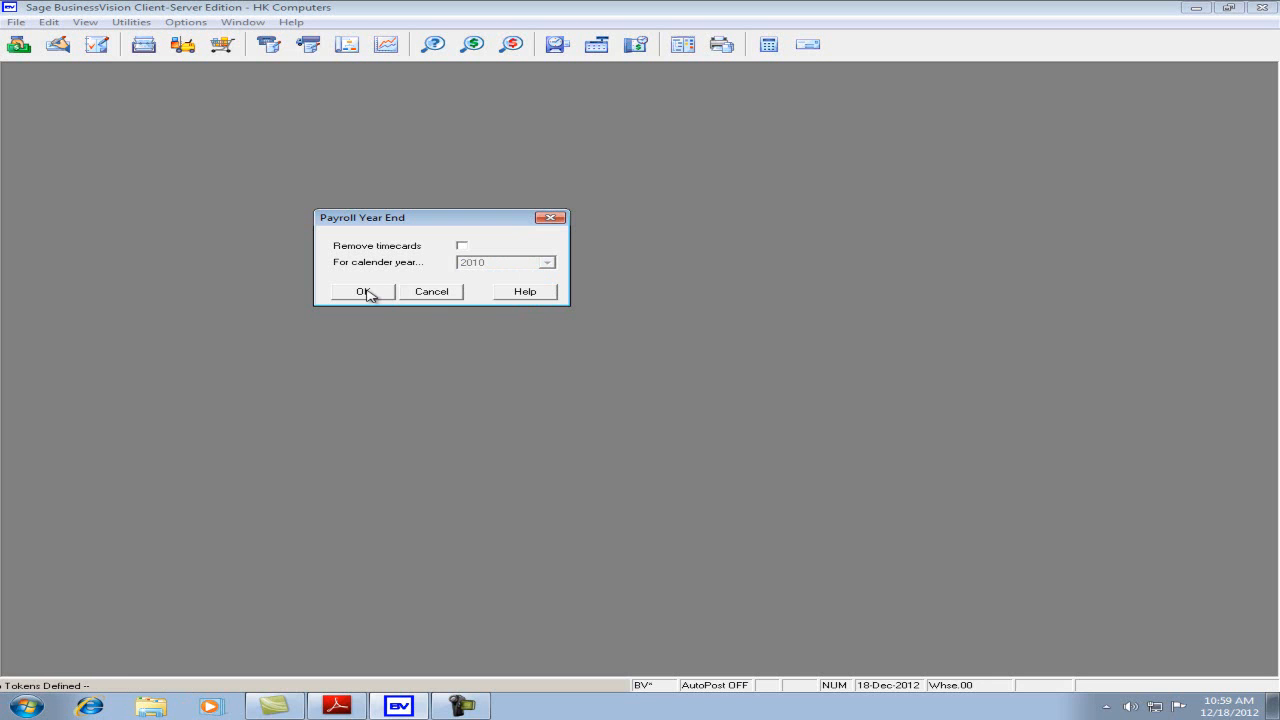
left_click(362, 291)
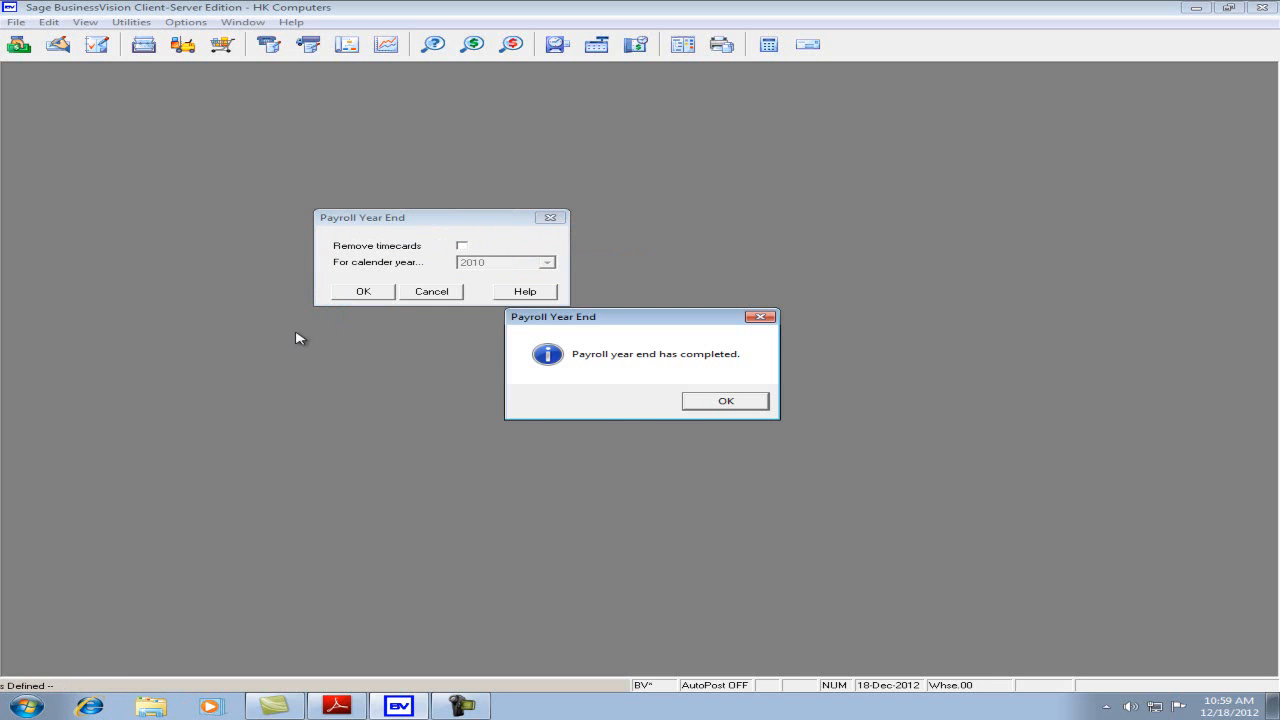
left_click(725, 400)
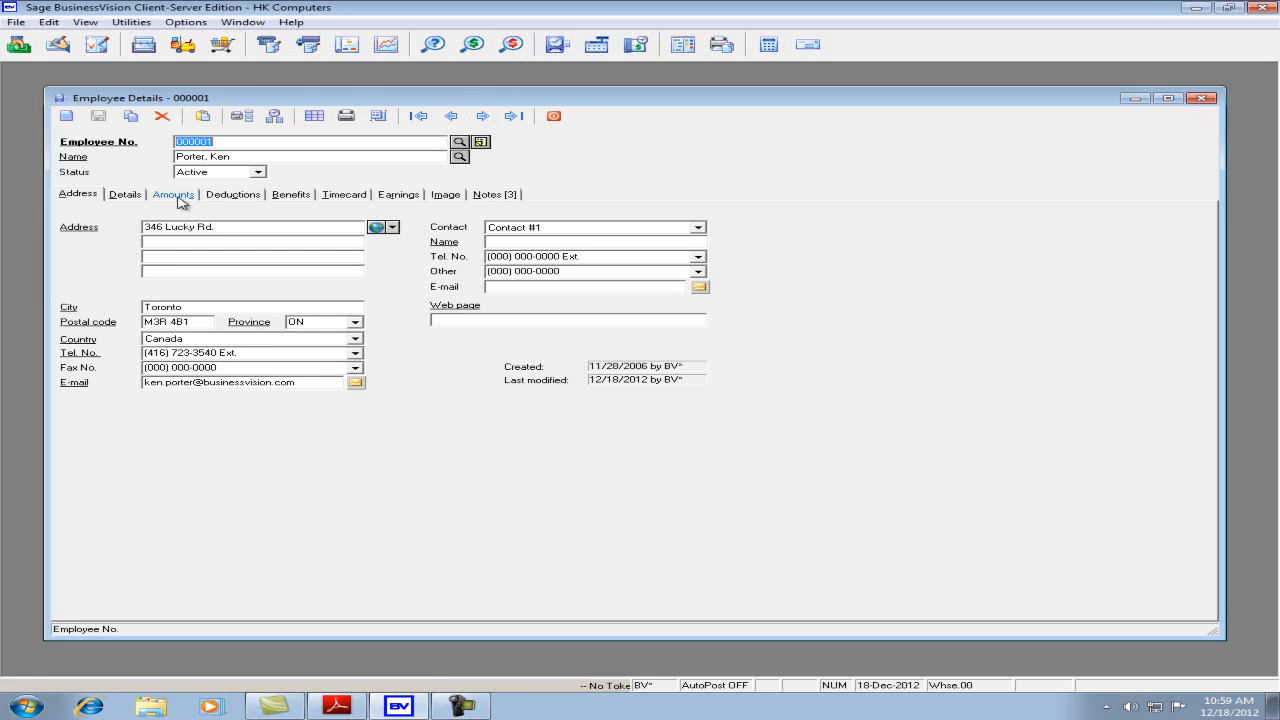
left_click(397, 194)
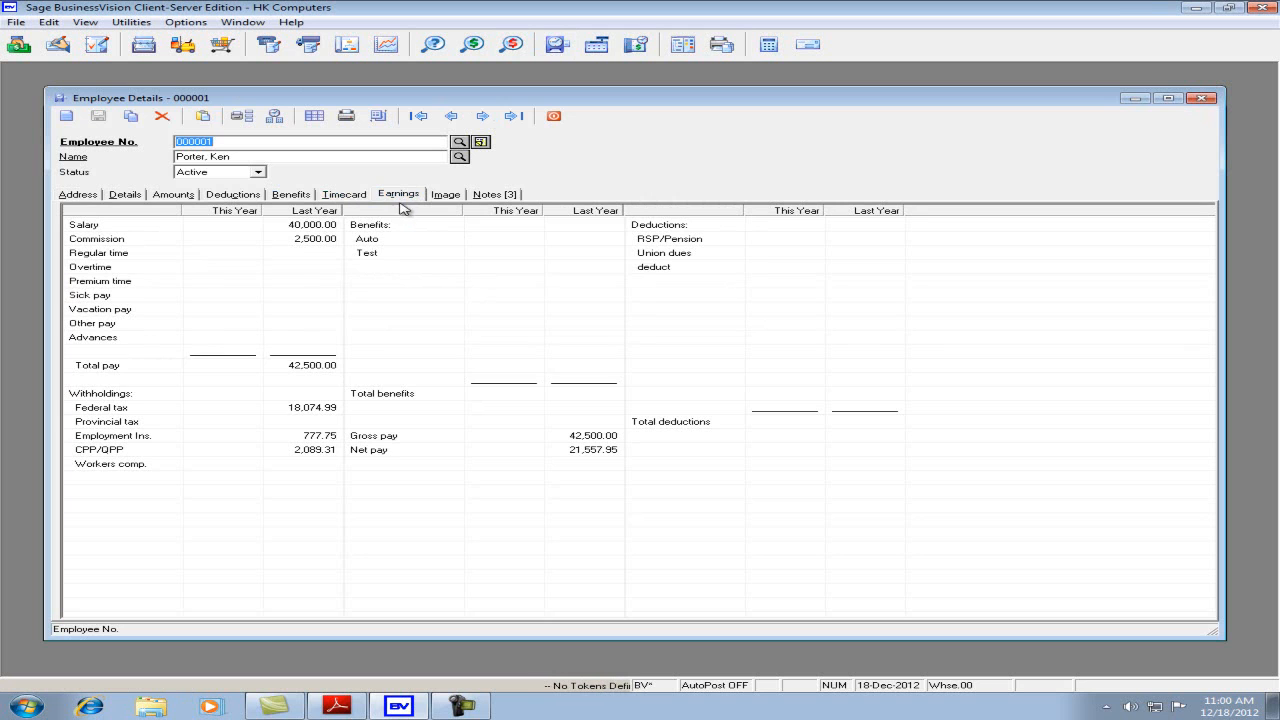
left_click(97, 365)
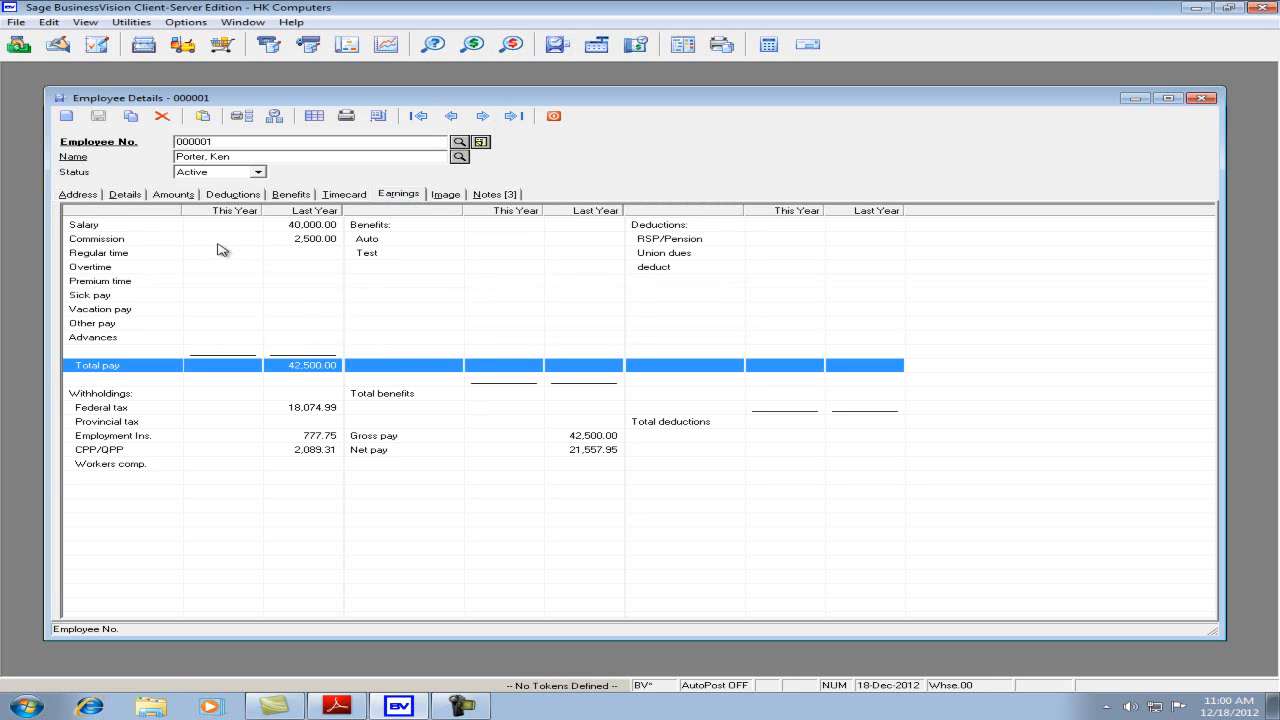
mouse_move(228, 233)
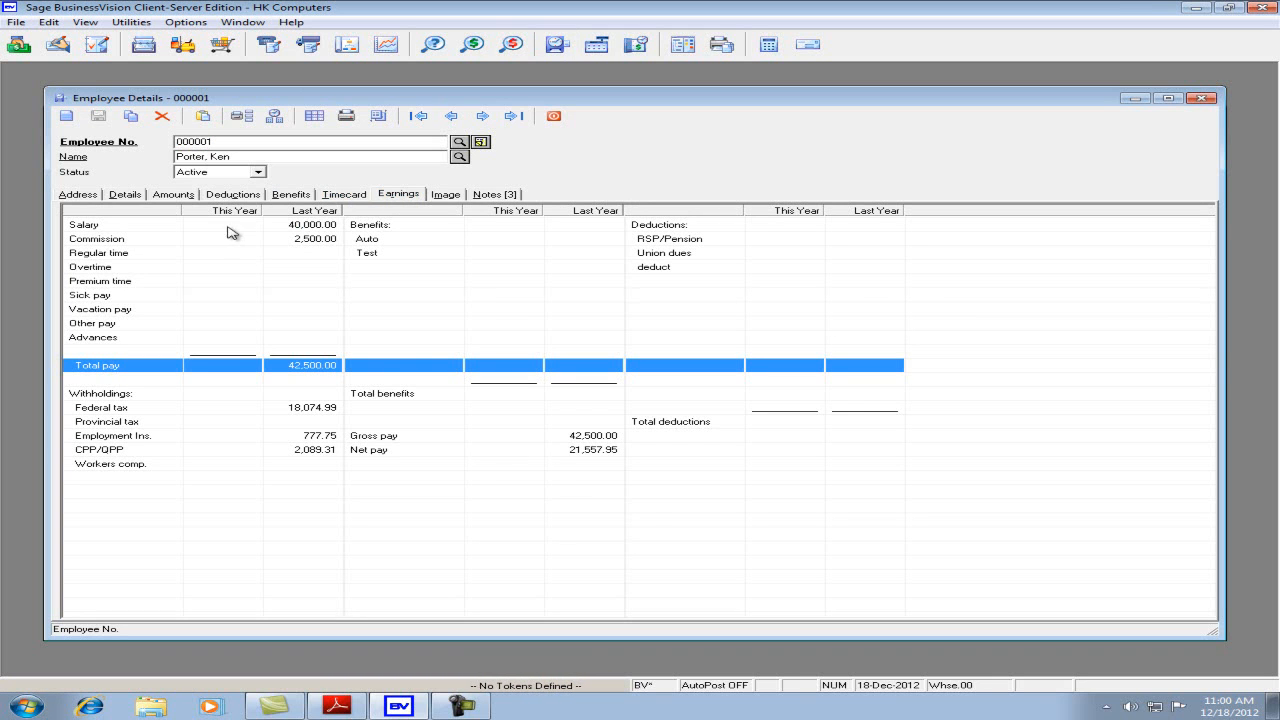
mouse_move(325, 235)
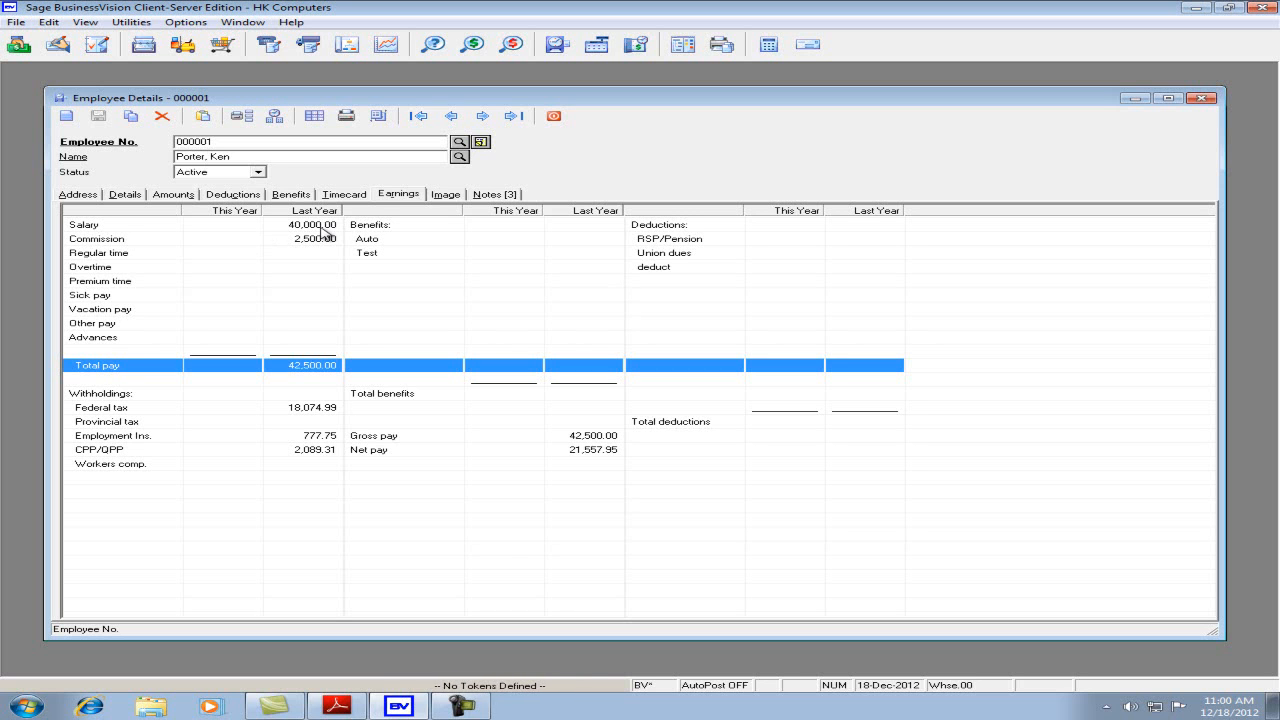
mouse_move(484, 116)
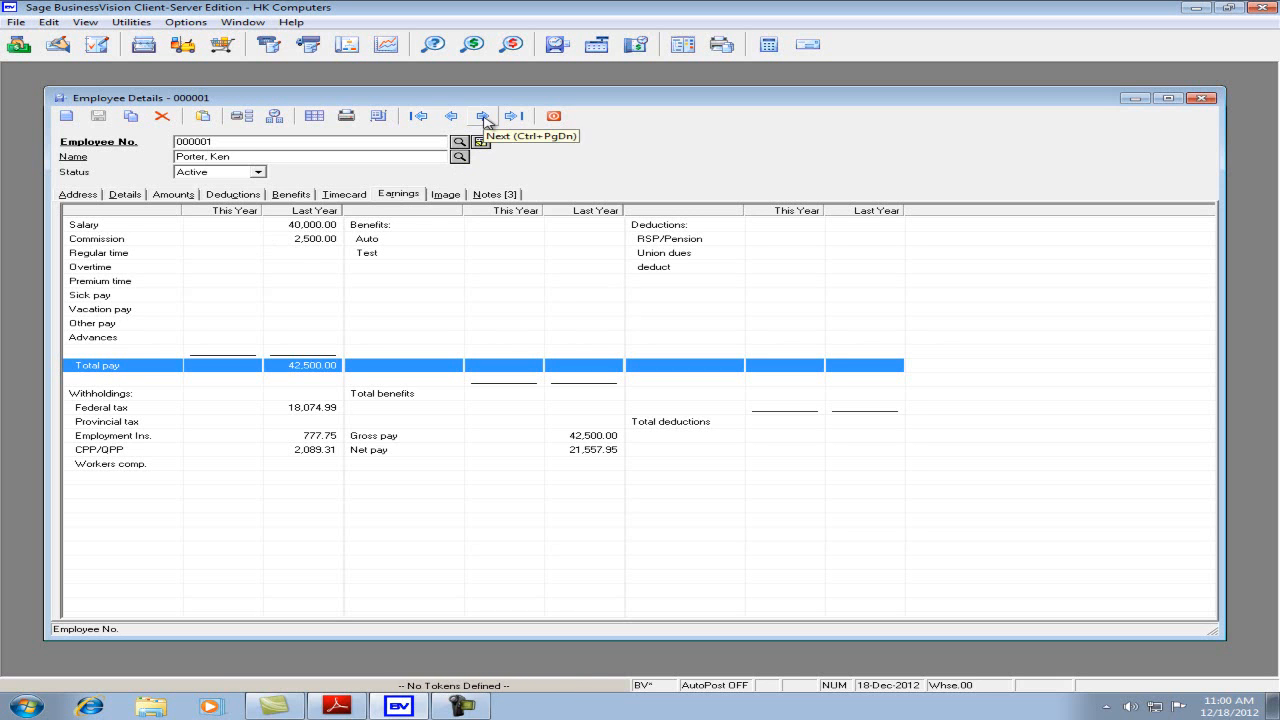
left_click(483, 116)
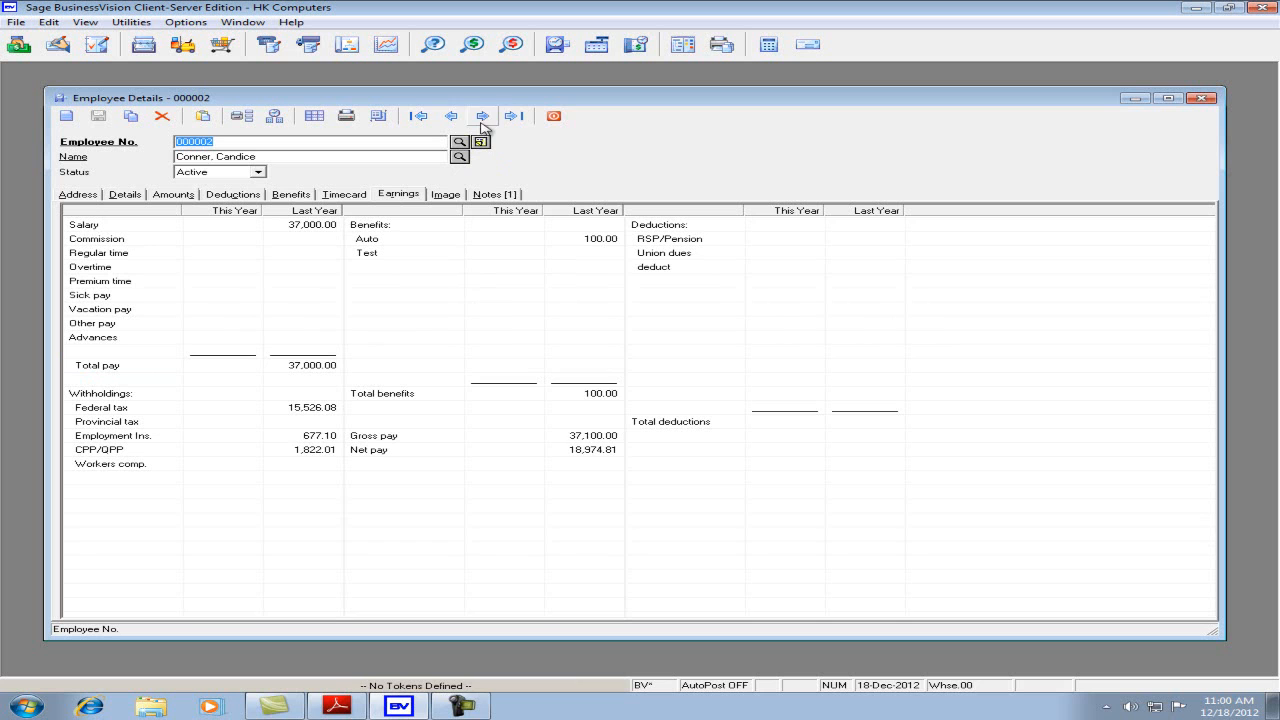
left_click(451, 116)
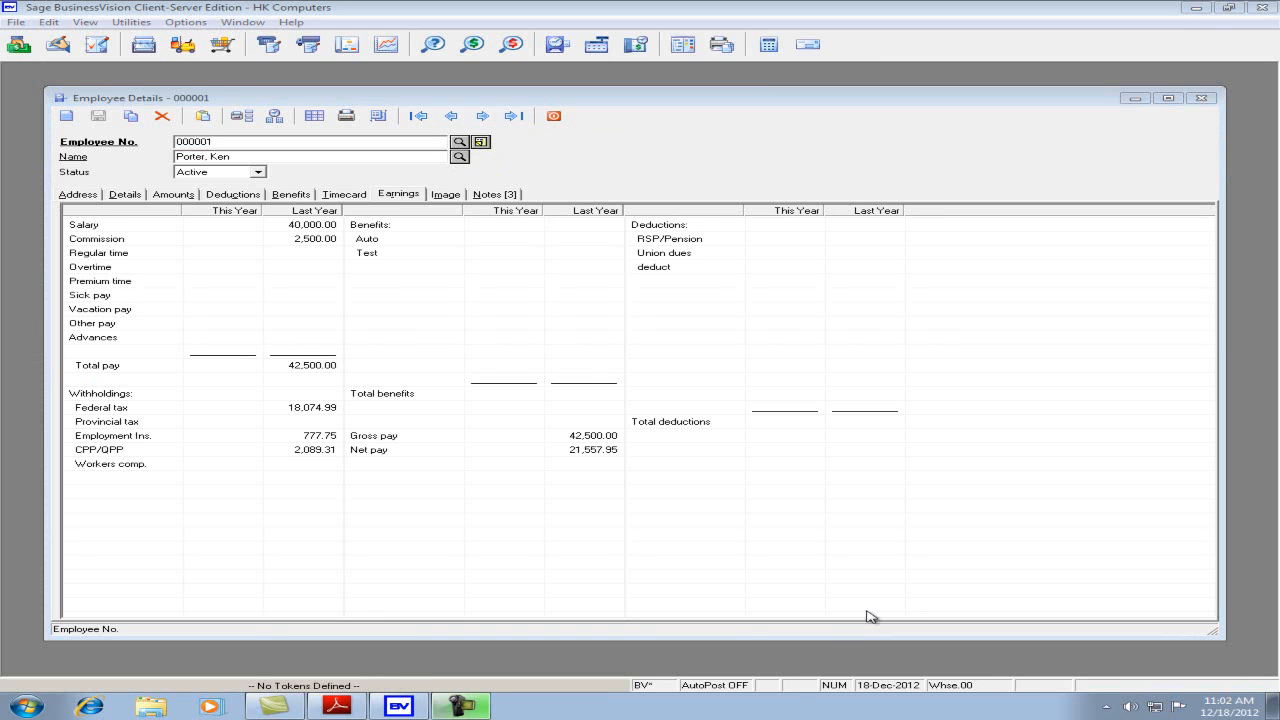
left_click(336, 706)
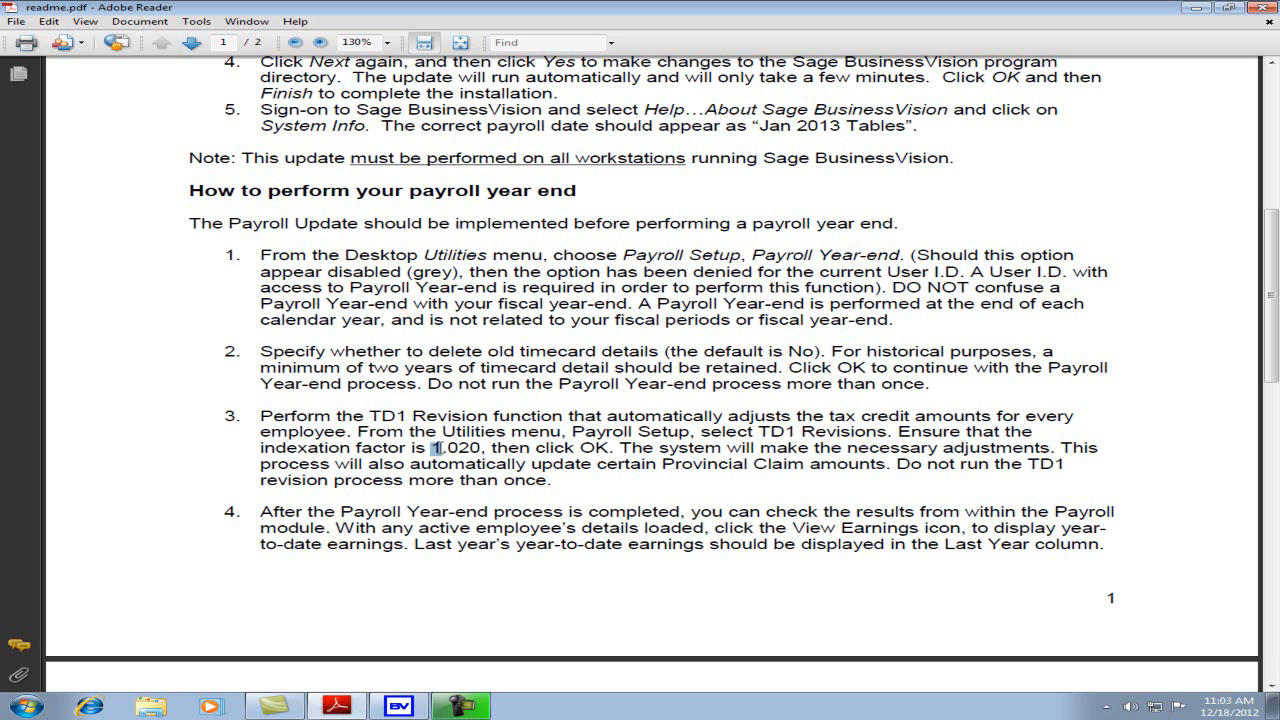
double_click(455, 447)
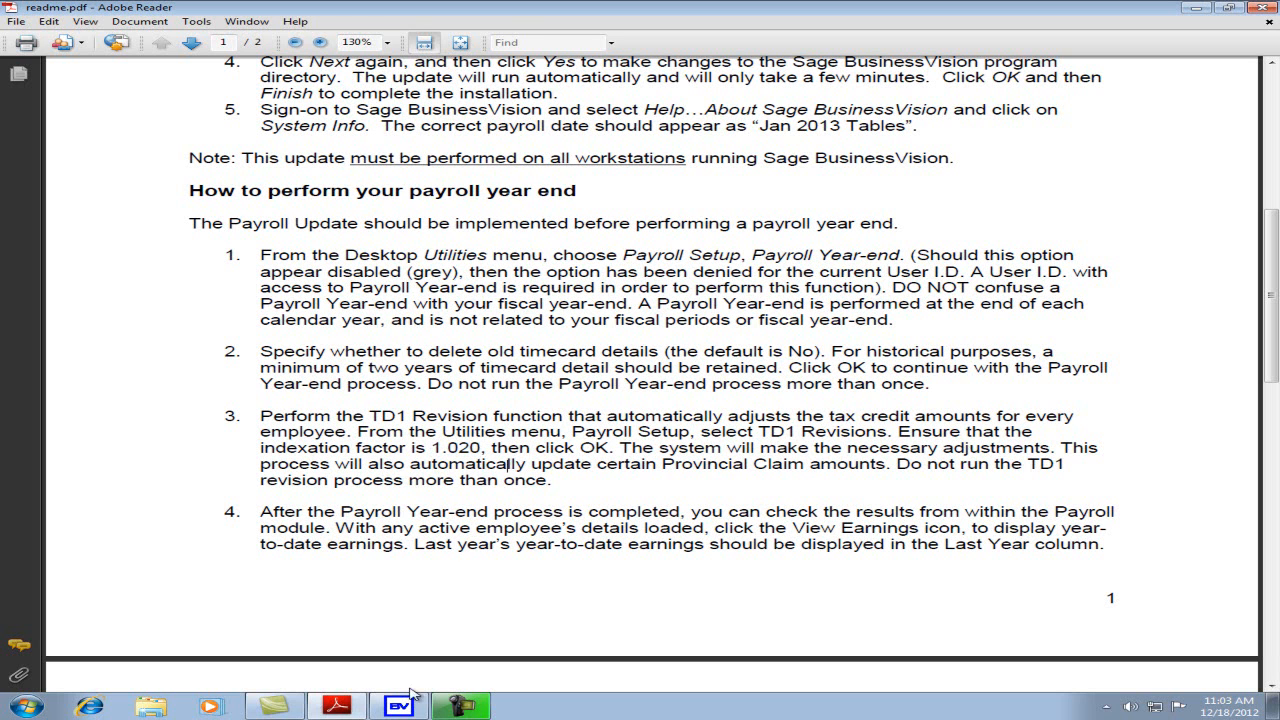
left_click(398, 706)
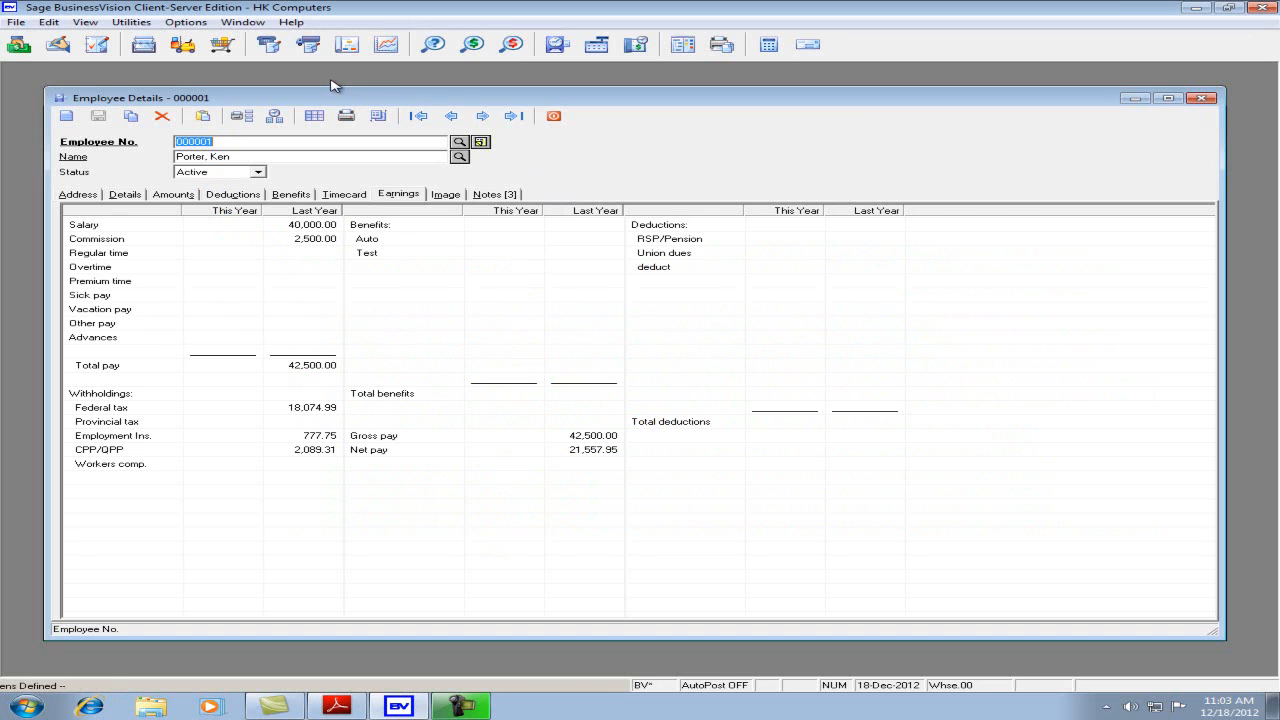
Step: Run TD1 Revisions for all employees with the 1.020 indexation factor
left_click(131, 21)
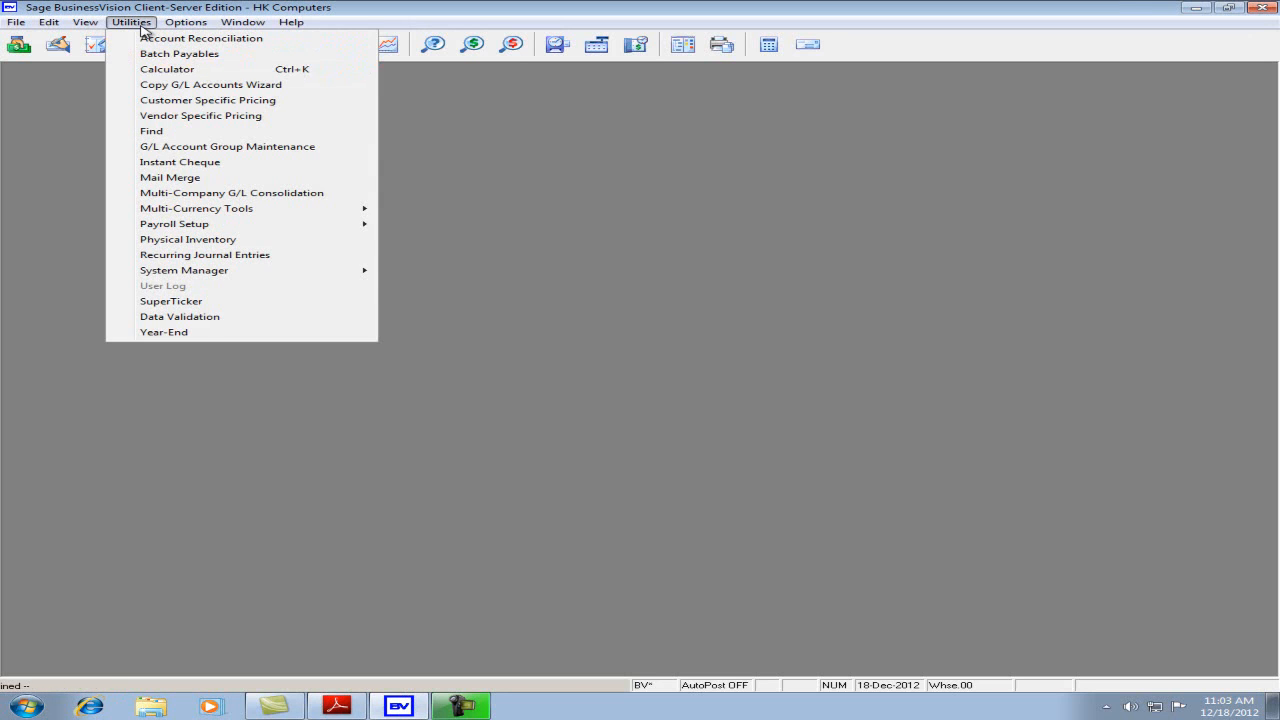
mouse_move(174, 223)
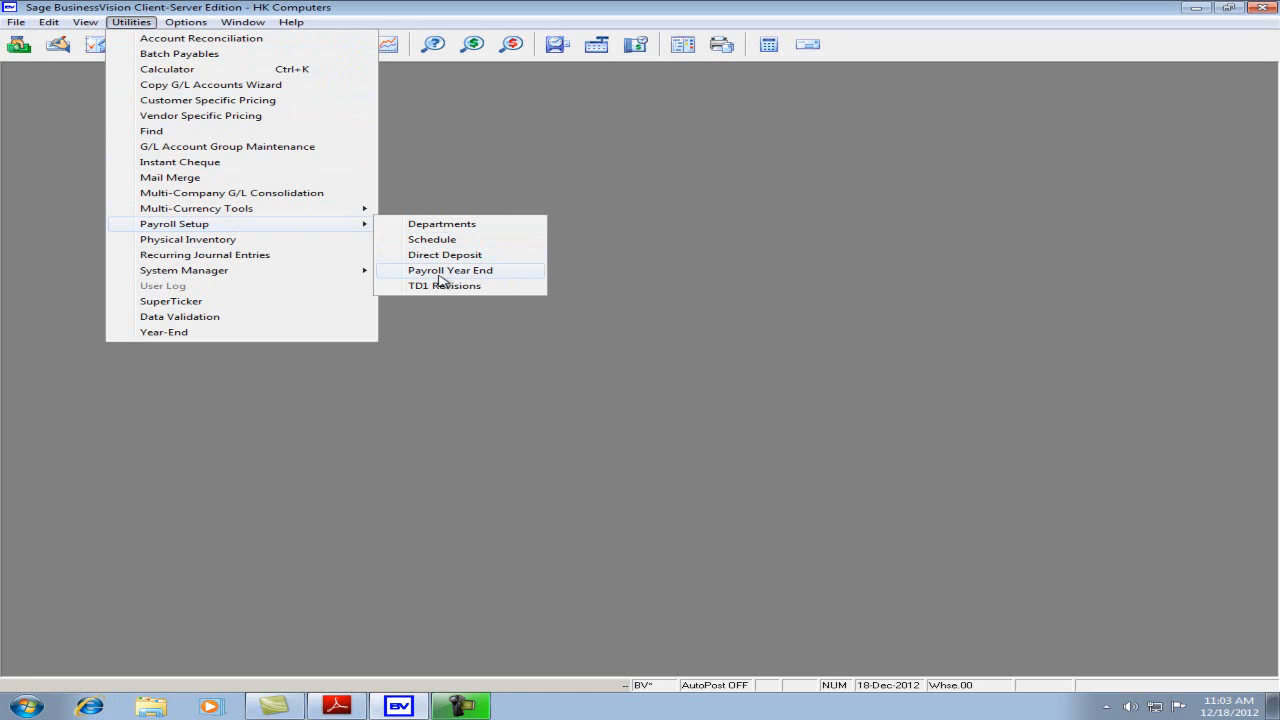
mouse_move(438, 290)
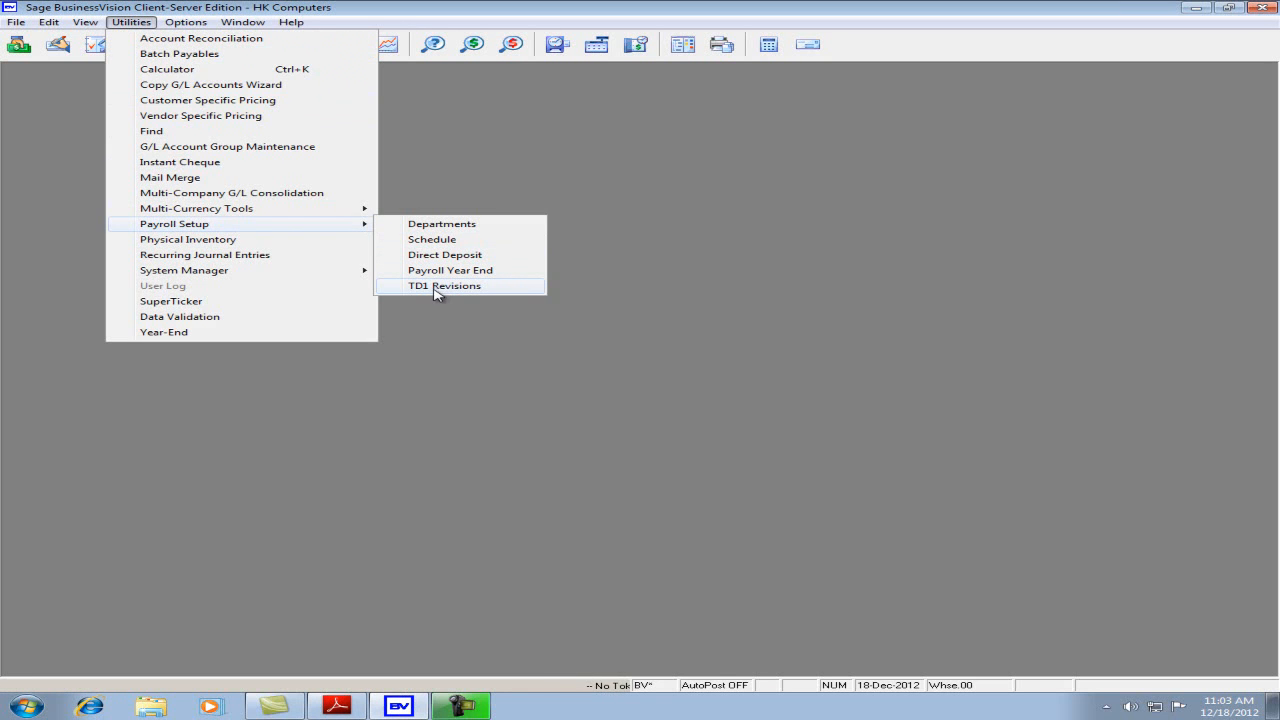
left_click(444, 285)
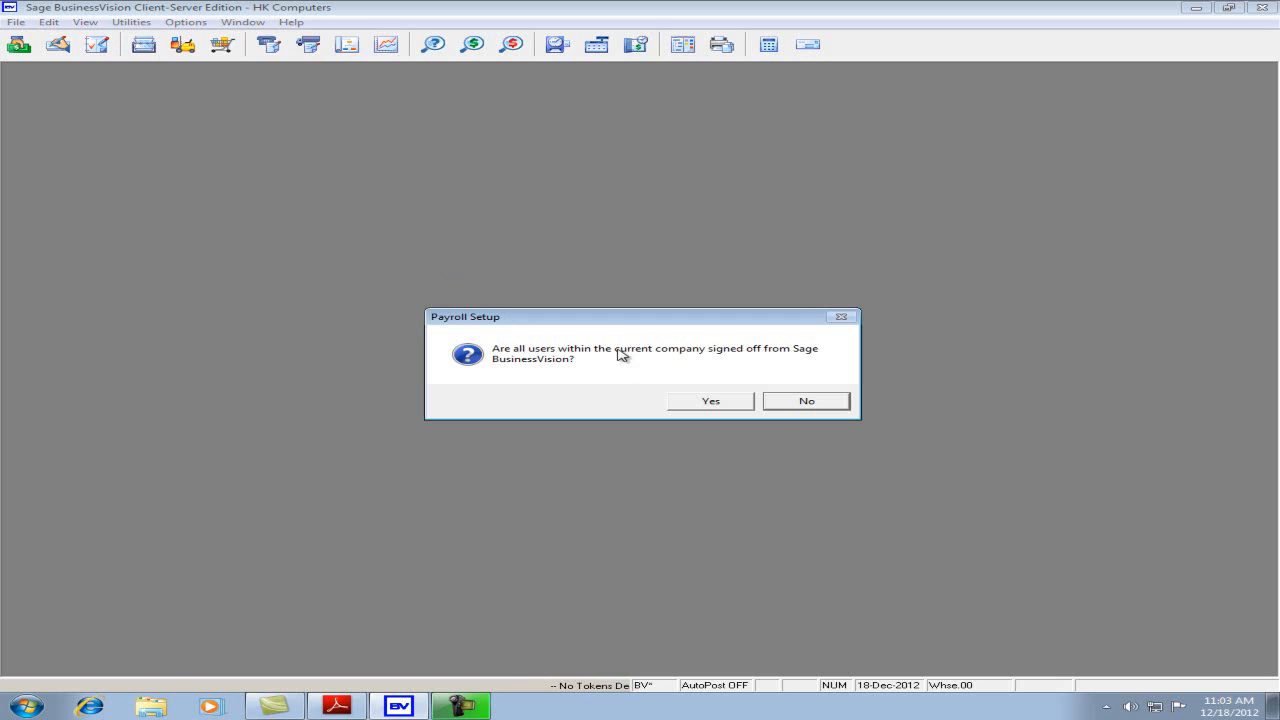
mouse_move(659, 405)
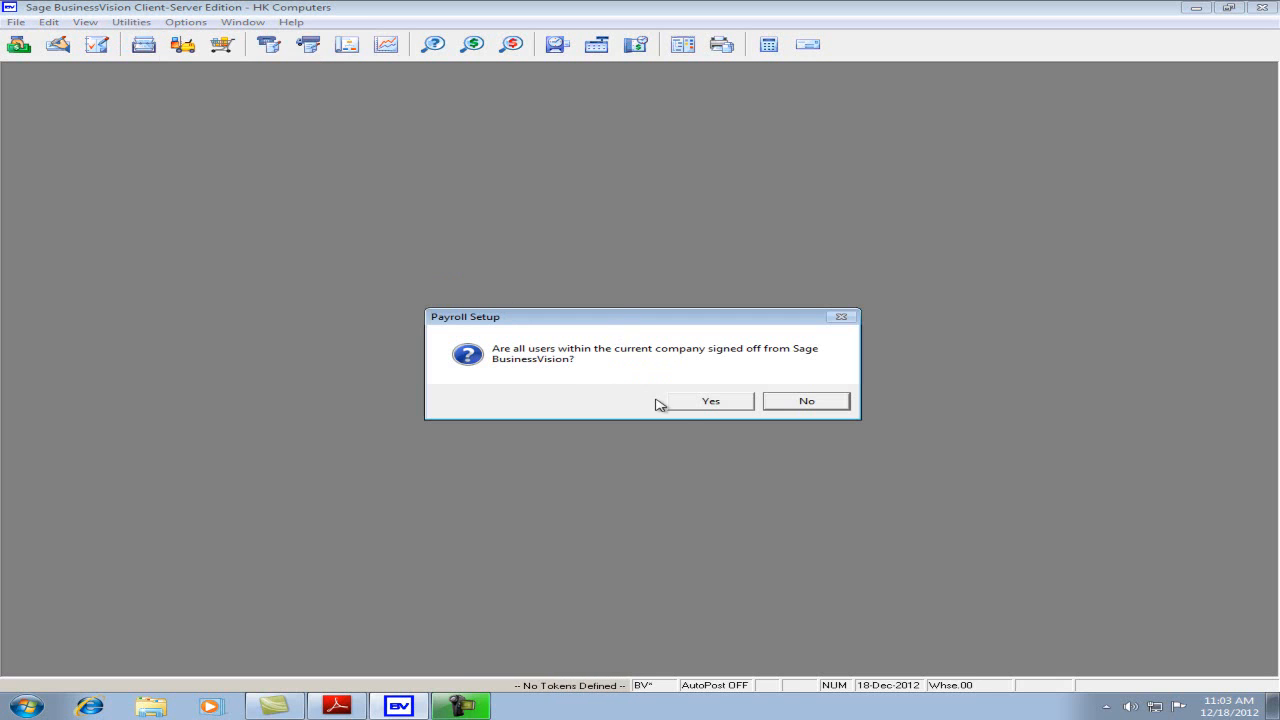
left_click(710, 400)
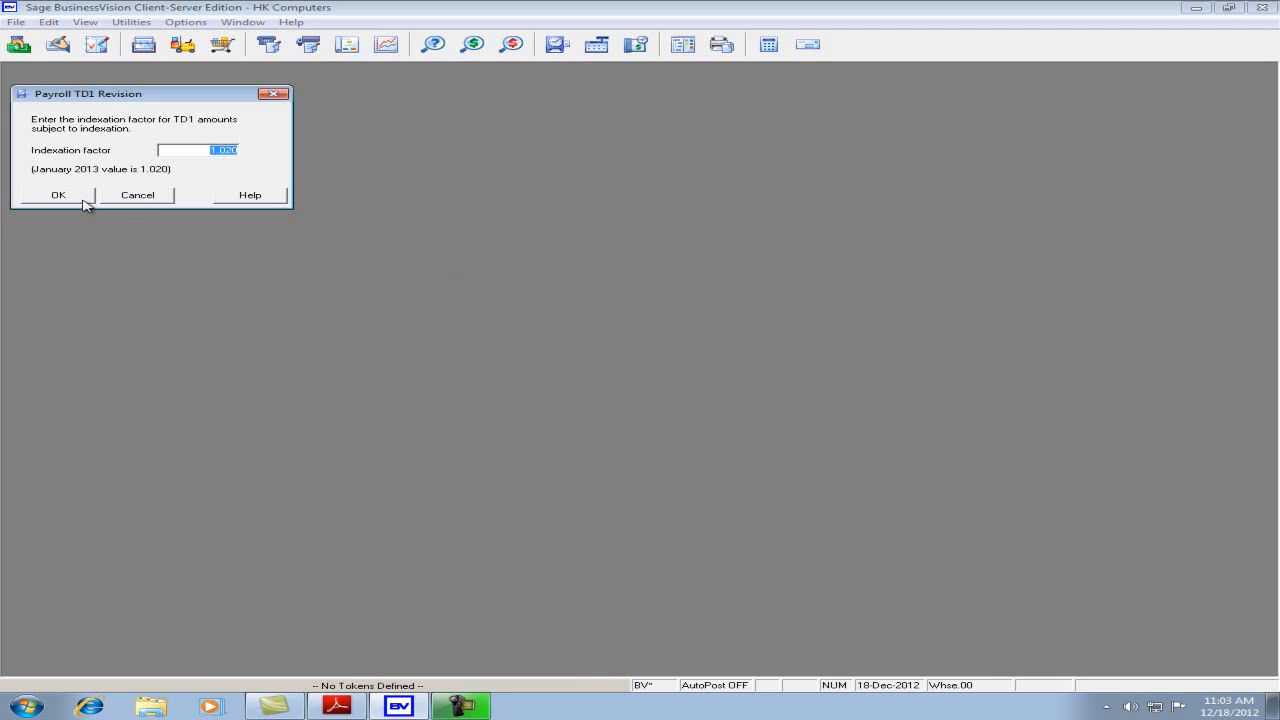
left_click(57, 195)
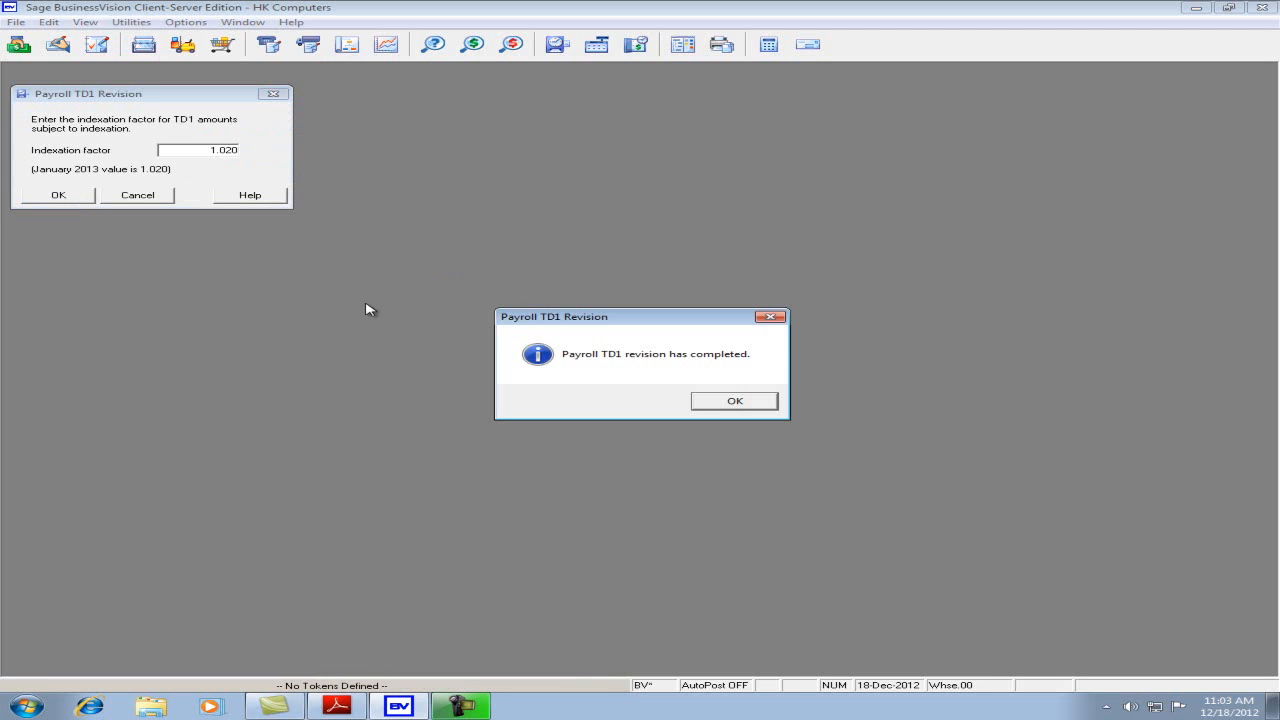
left_click(734, 400)
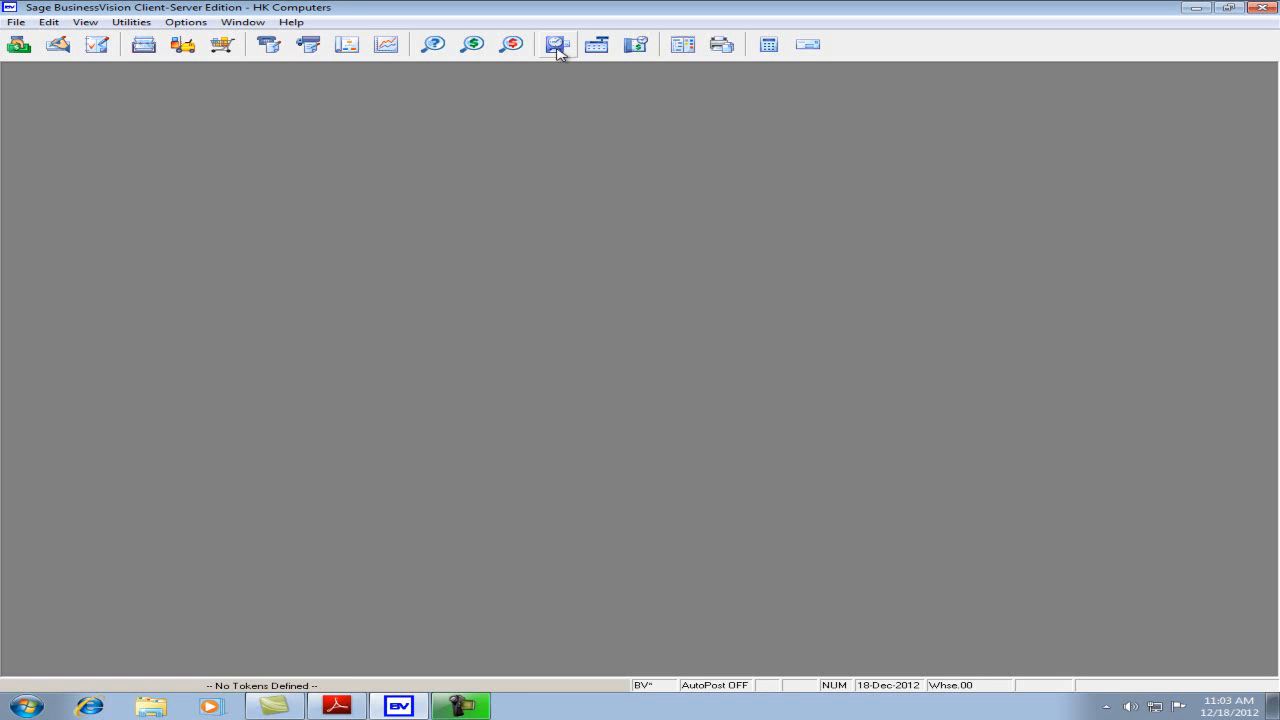
left_click(557, 44)
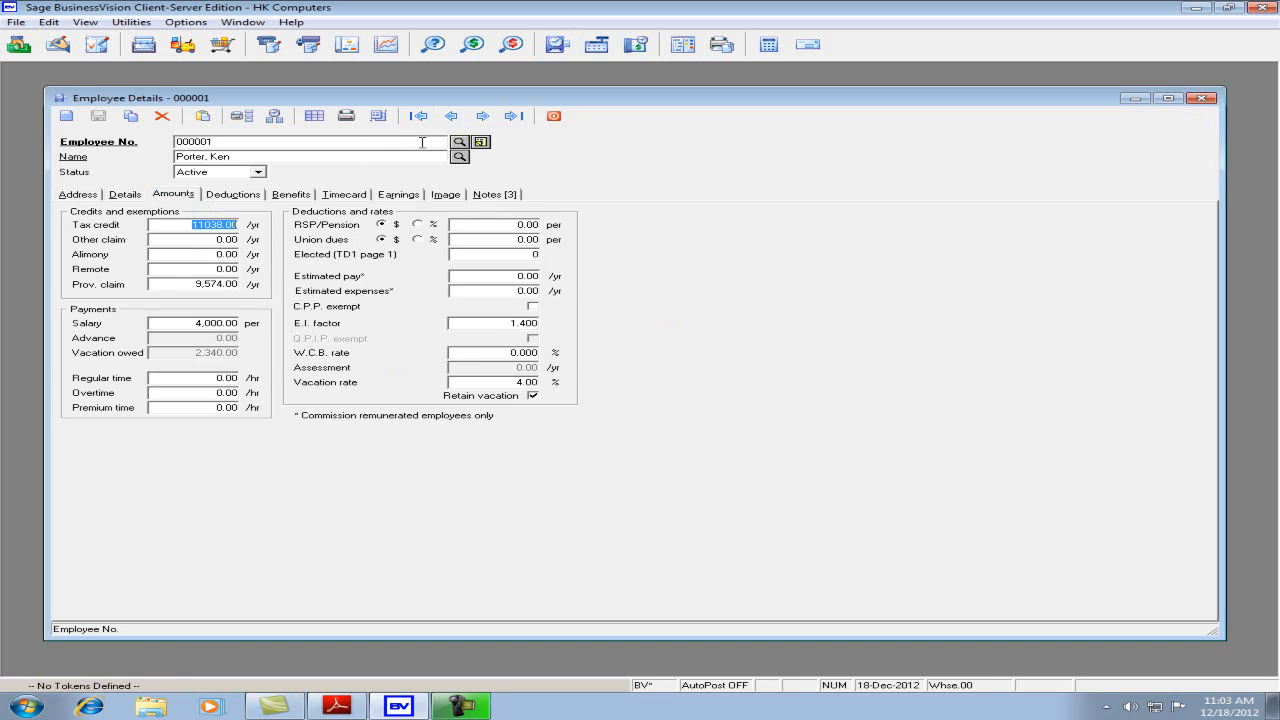
mouse_move(540, 145)
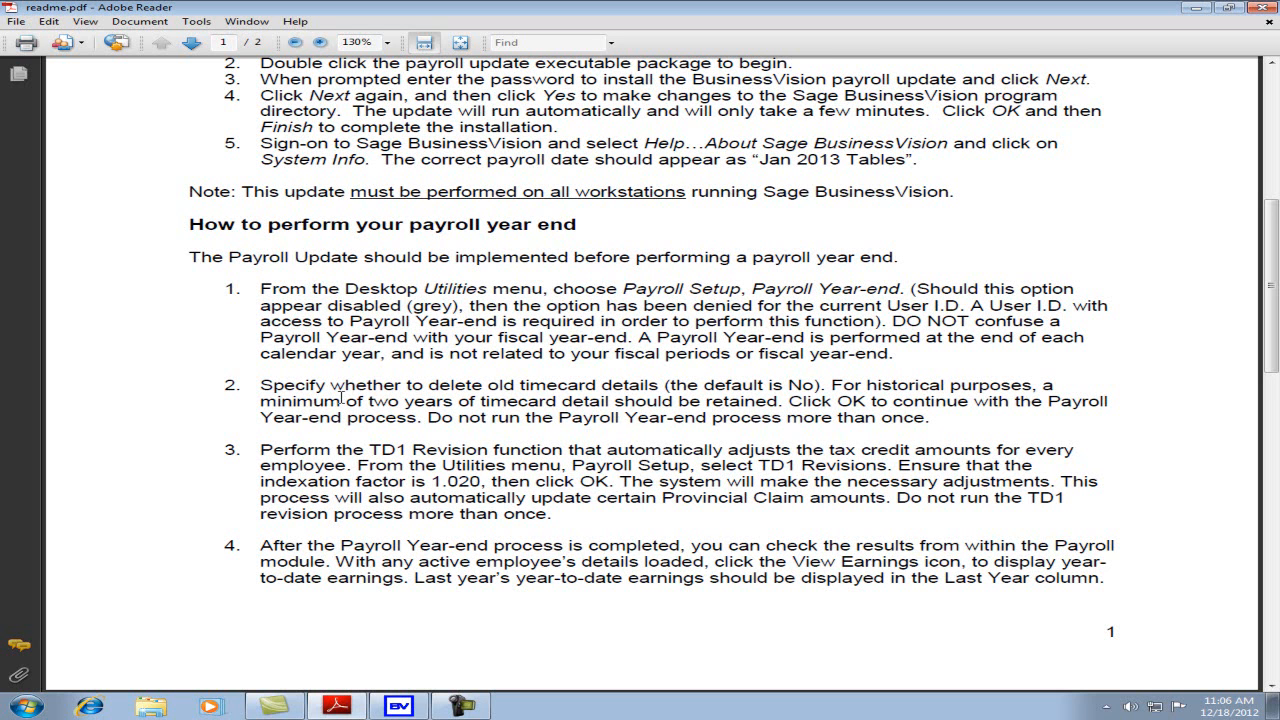
Step: Scroll the readme to page 2, covering employee tax credit checks and January 2013 changes
scroll("down", 3)
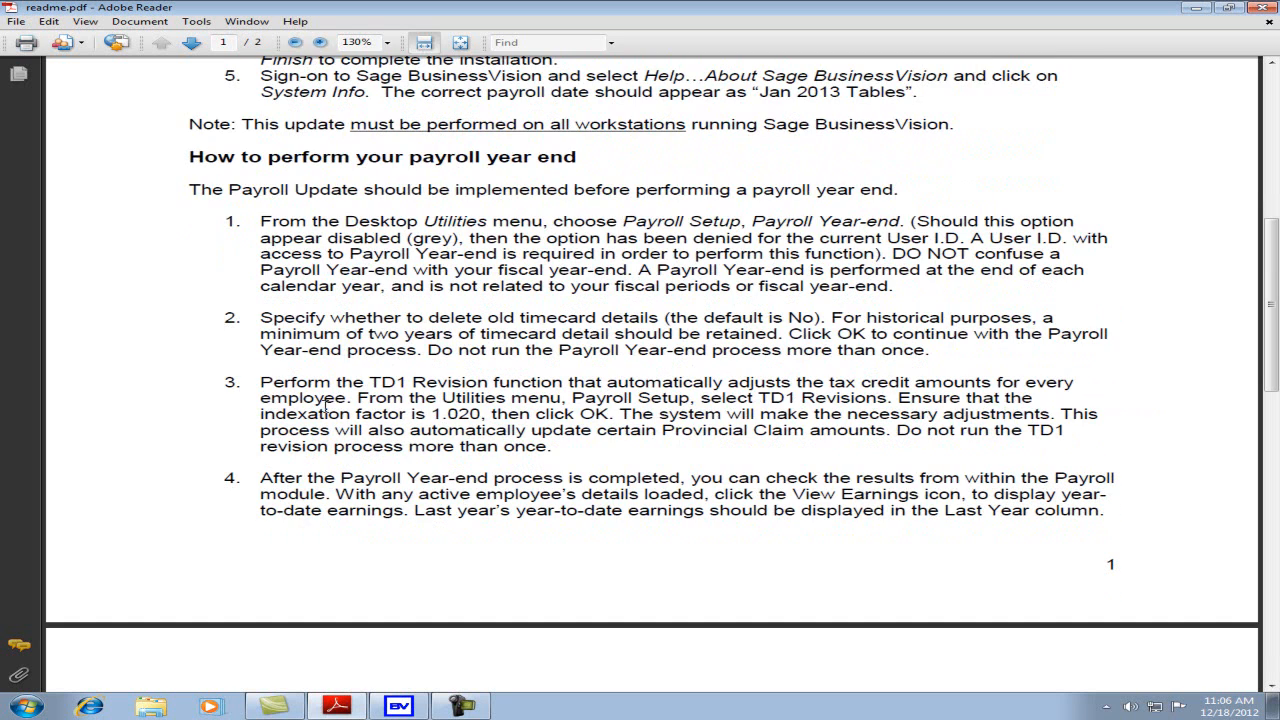
scroll("down", 3)
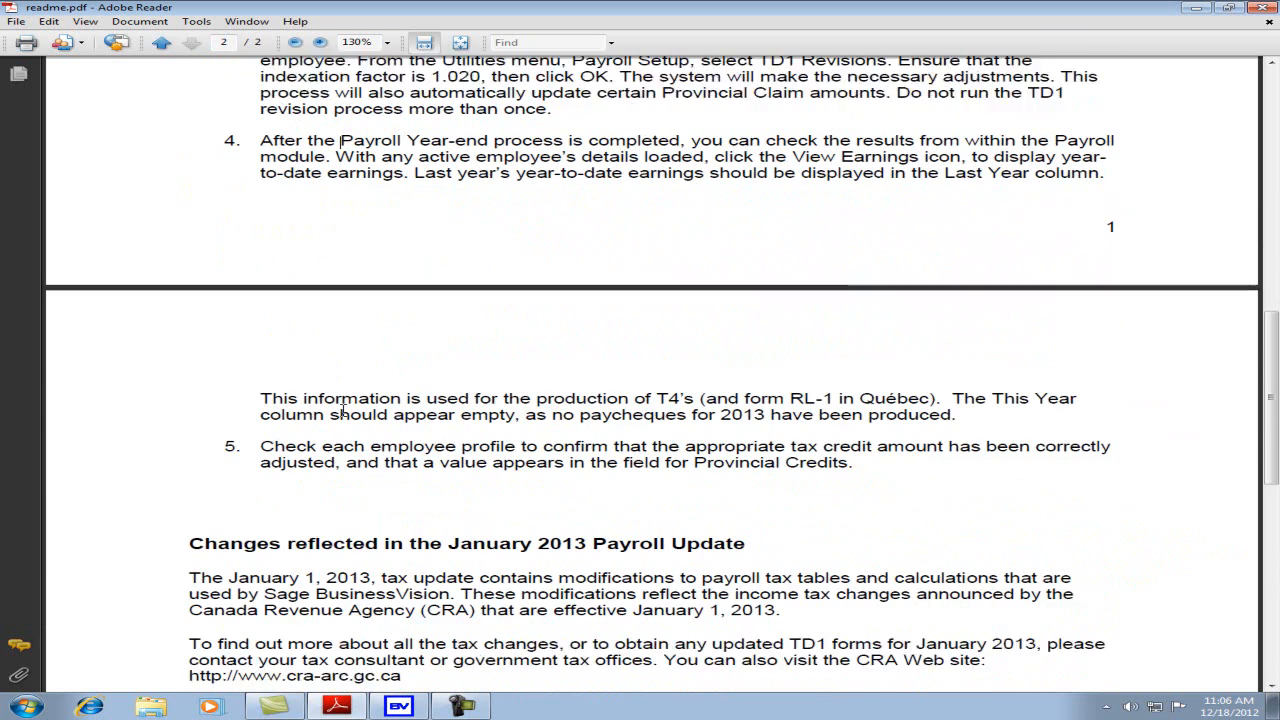
scroll("down", 3)
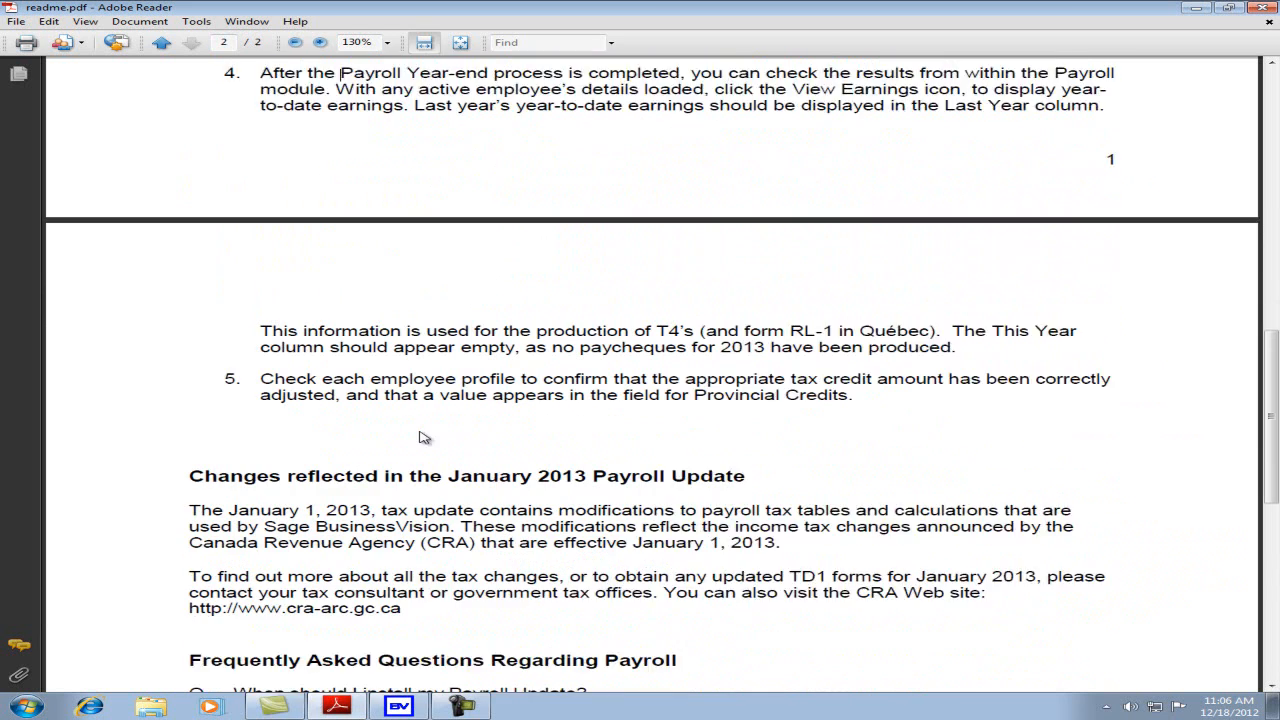
scroll("down", 3)
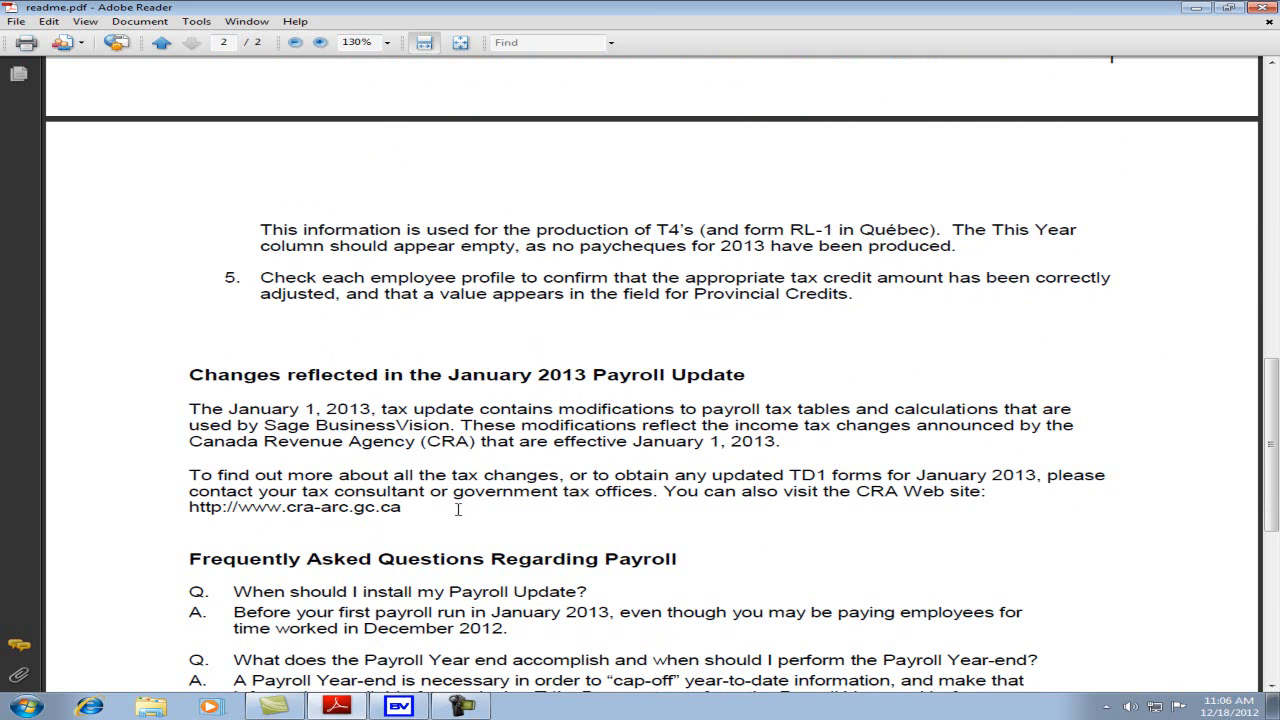